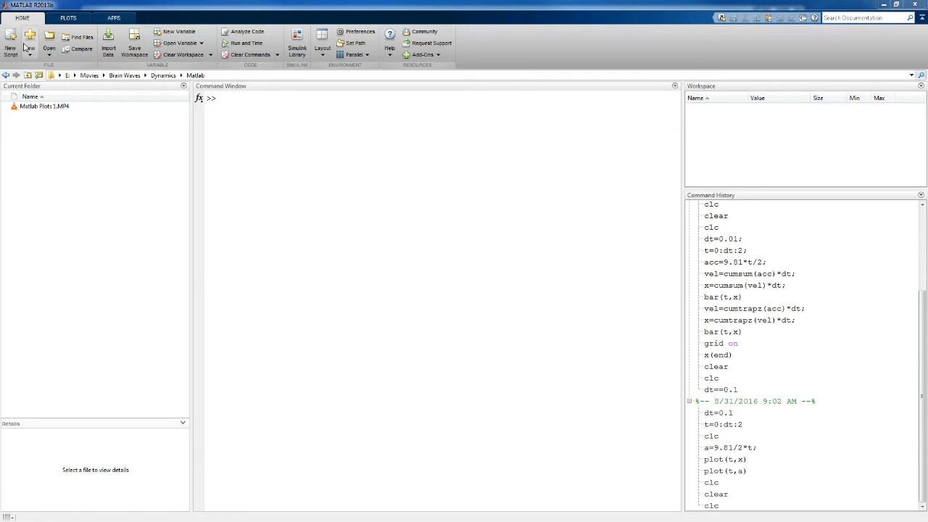
pyautogui.moveTo(493, 58)
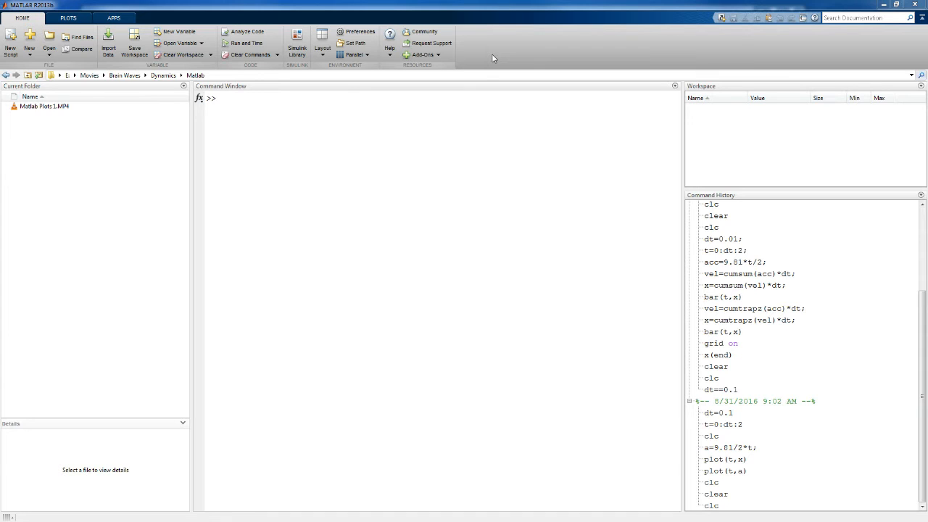
pyautogui.moveTo(21, 155)
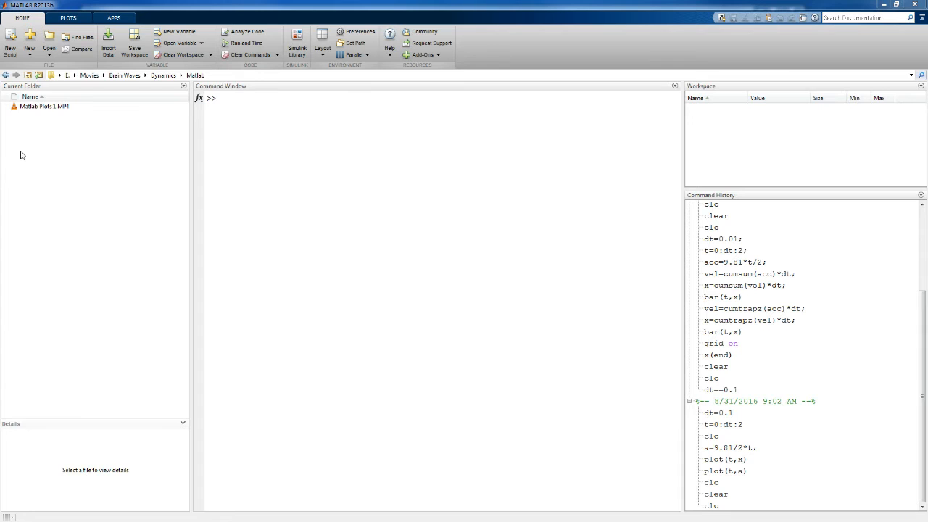
pyautogui.moveTo(70, 158)
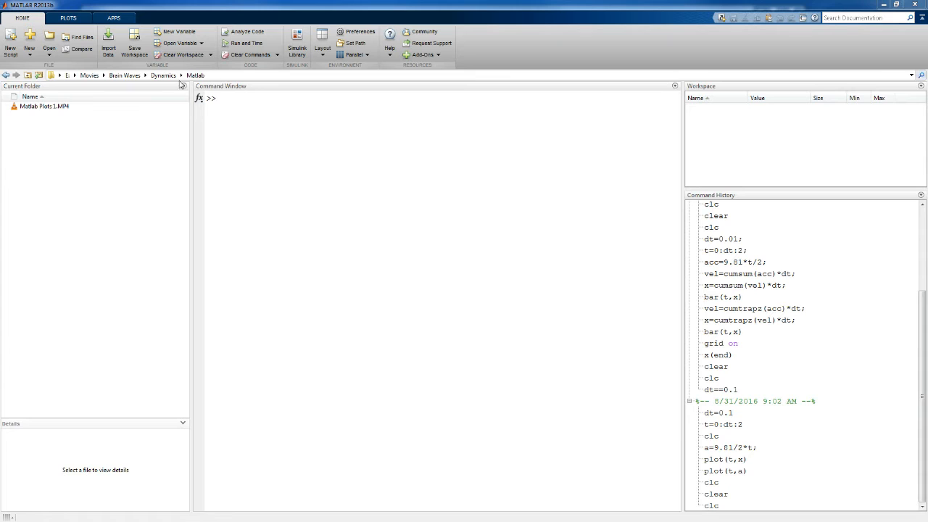
pyautogui.moveTo(40, 128)
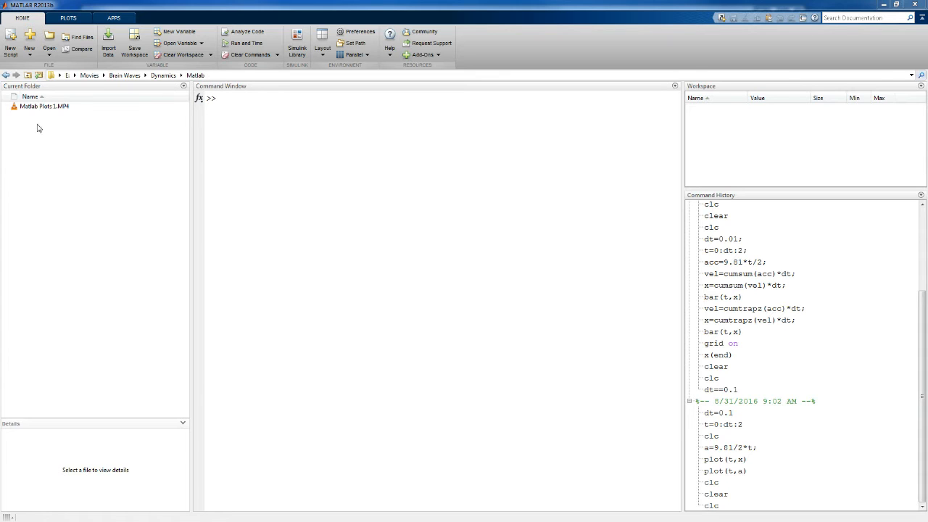
pyautogui.moveTo(35, 123)
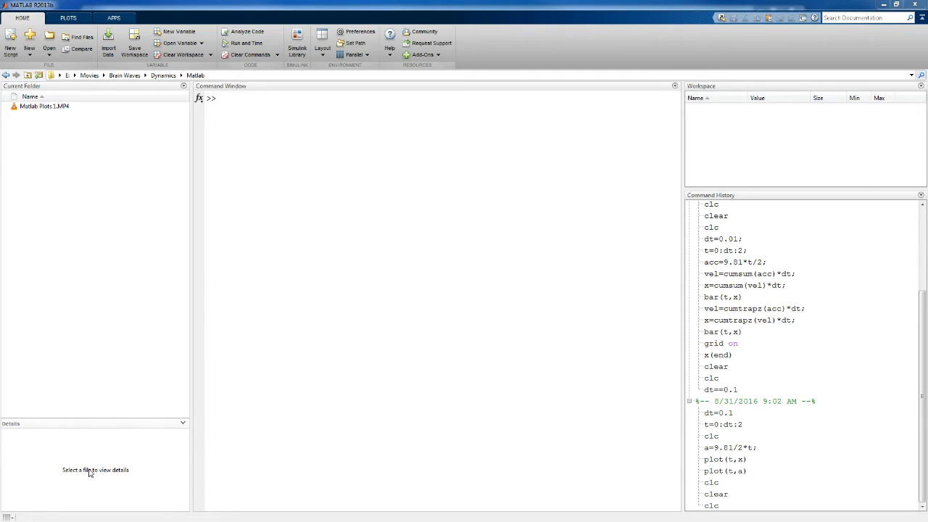
pyautogui.moveTo(105, 405)
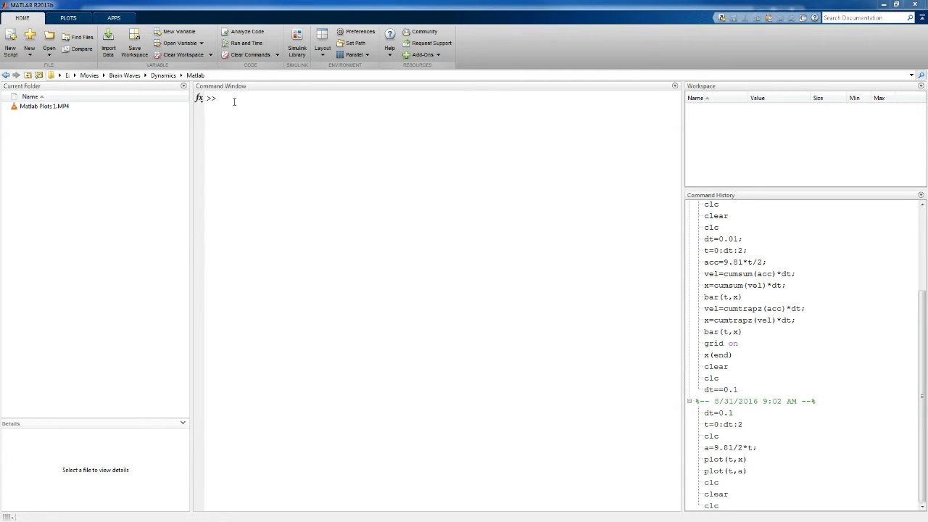
pyautogui.moveTo(297, 201)
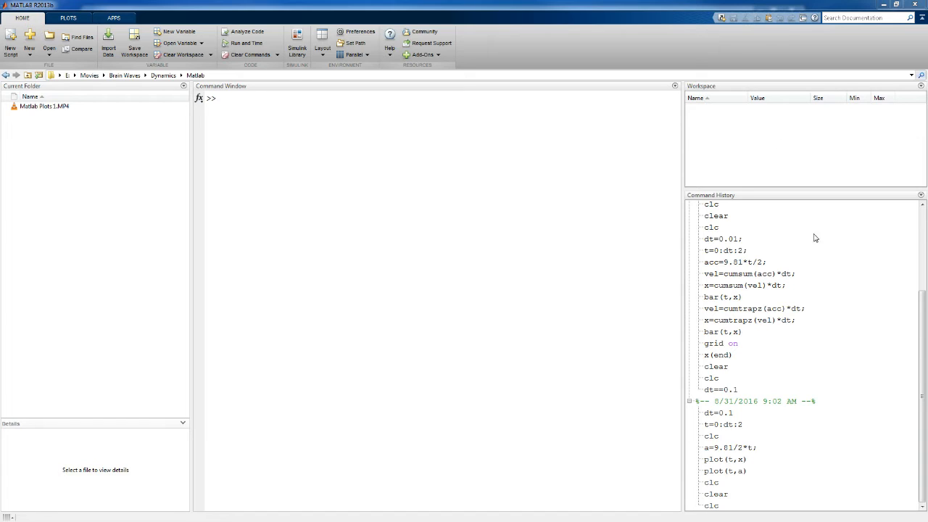
pyautogui.moveTo(818, 432)
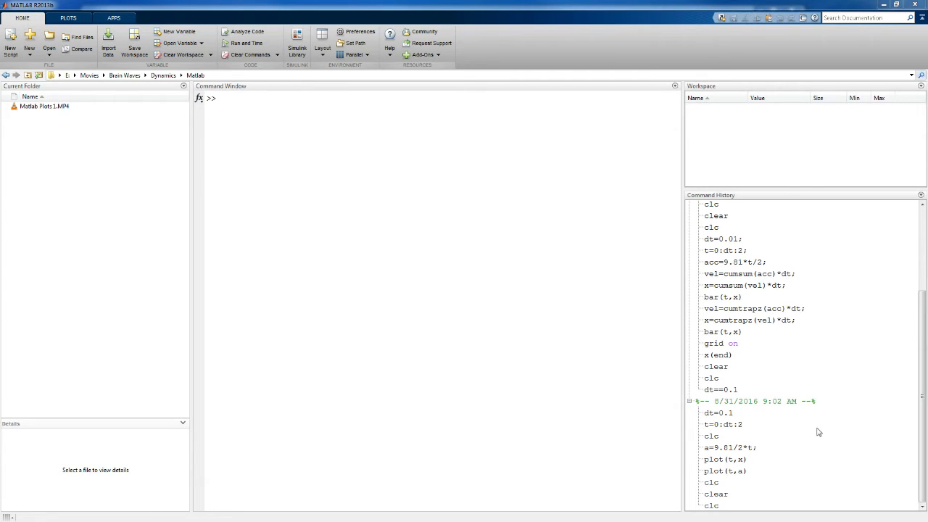
pyautogui.moveTo(823, 427)
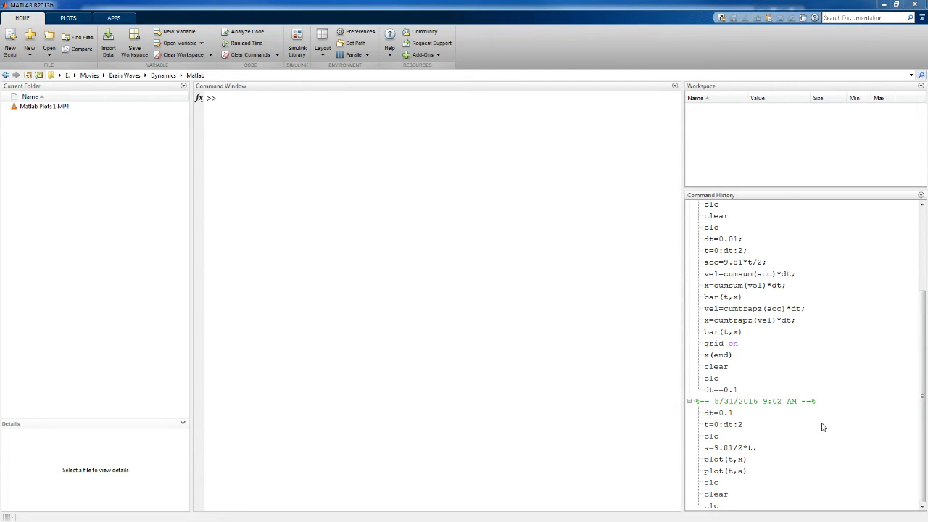
pyautogui.moveTo(810, 422)
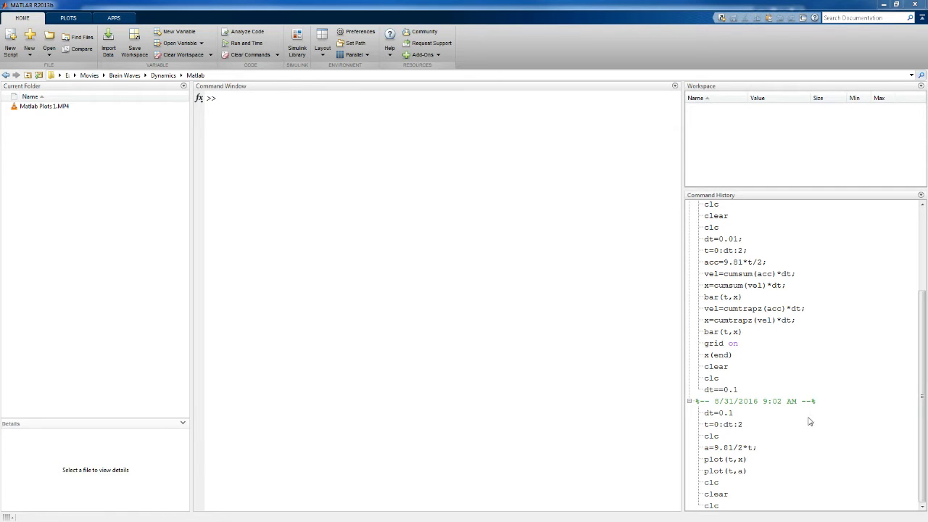
pyautogui.moveTo(828, 366)
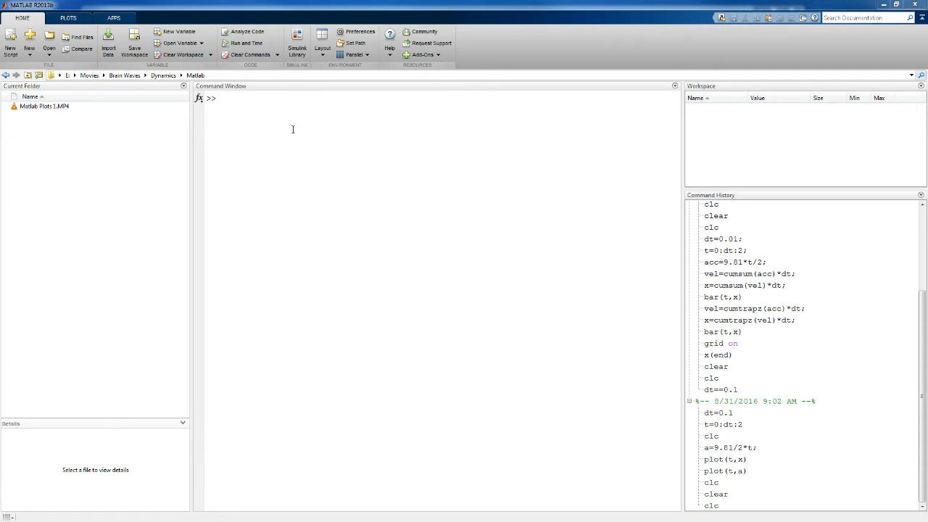
# - Define the time step dt = 0.1 in the Command Window
pyautogui.click(246, 101)
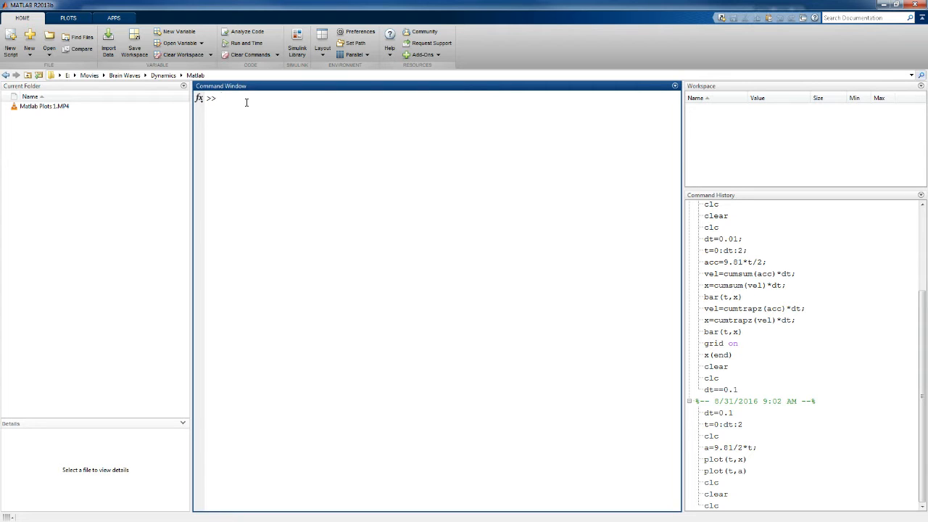
pyautogui.write('dt=0.1')
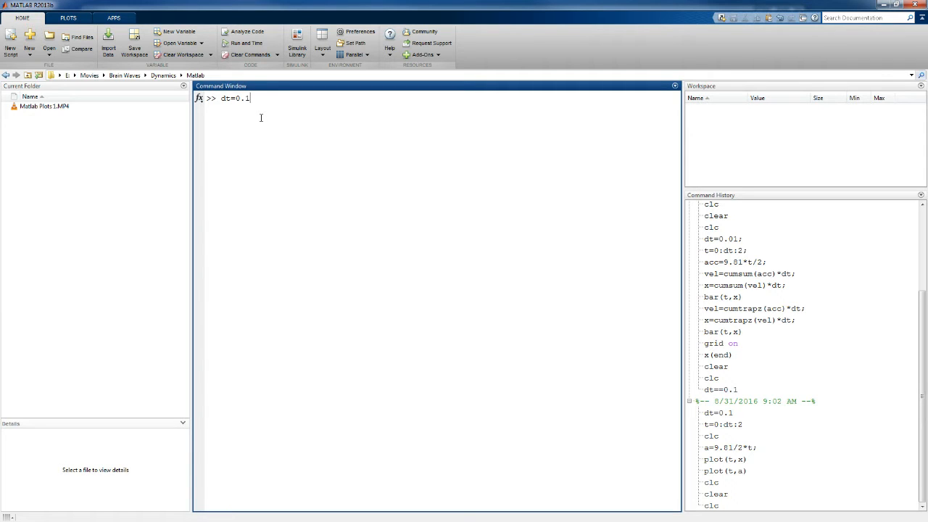
pyautogui.press('enter')
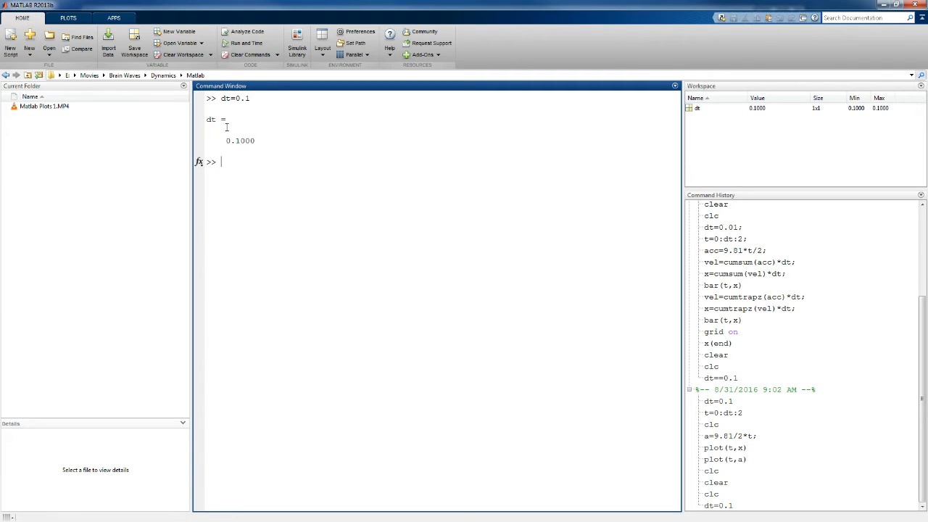
pyautogui.moveTo(204, 124)
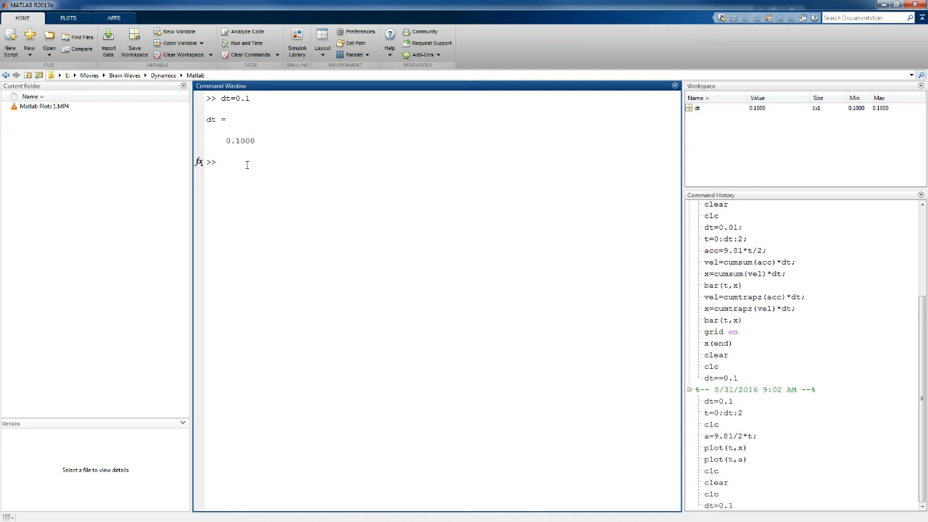
# - Create the time vector t = 0:dt:2, giving 21 values
pyautogui.write('t')
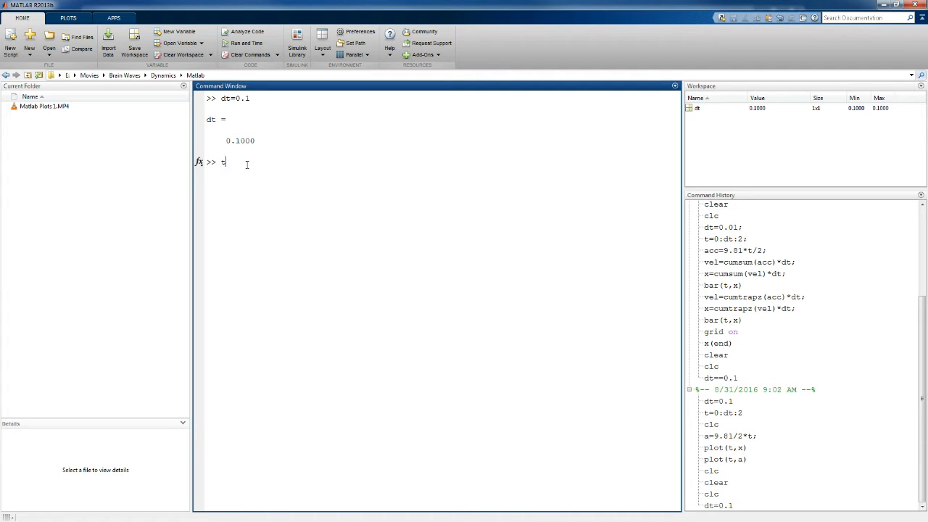
pyautogui.write('=0:d')
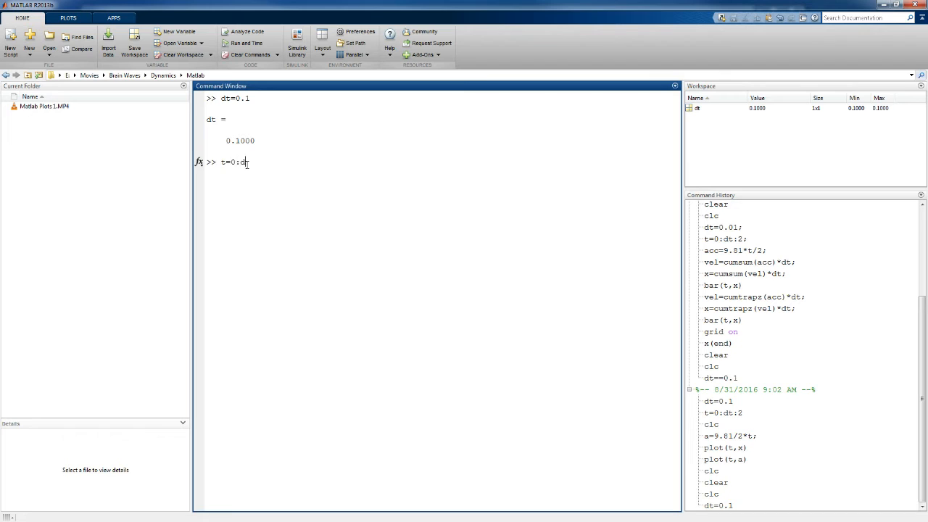
pyautogui.write('t:2')
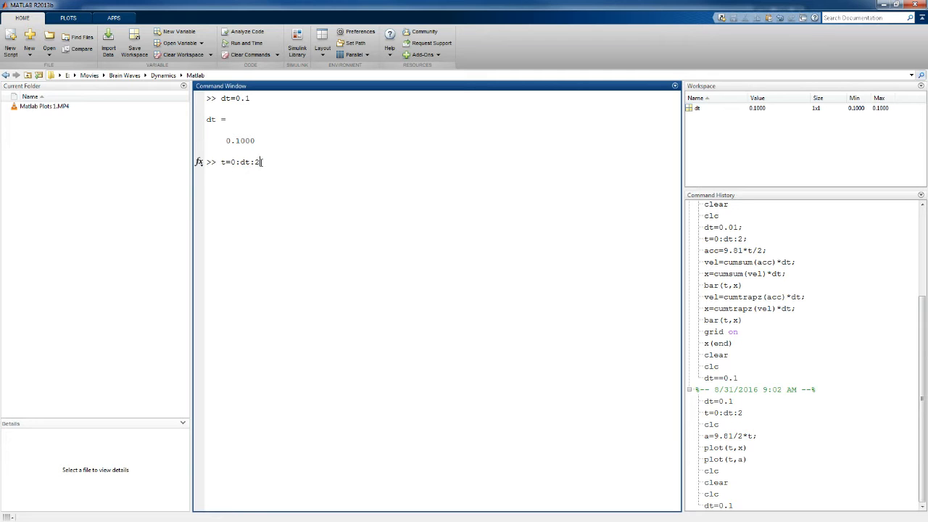
pyautogui.press('enter')
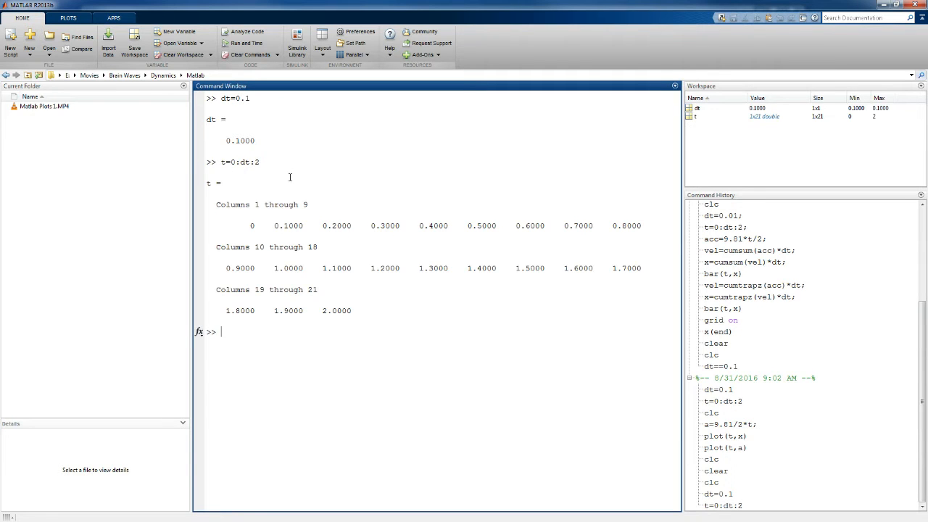
pyautogui.moveTo(333, 342)
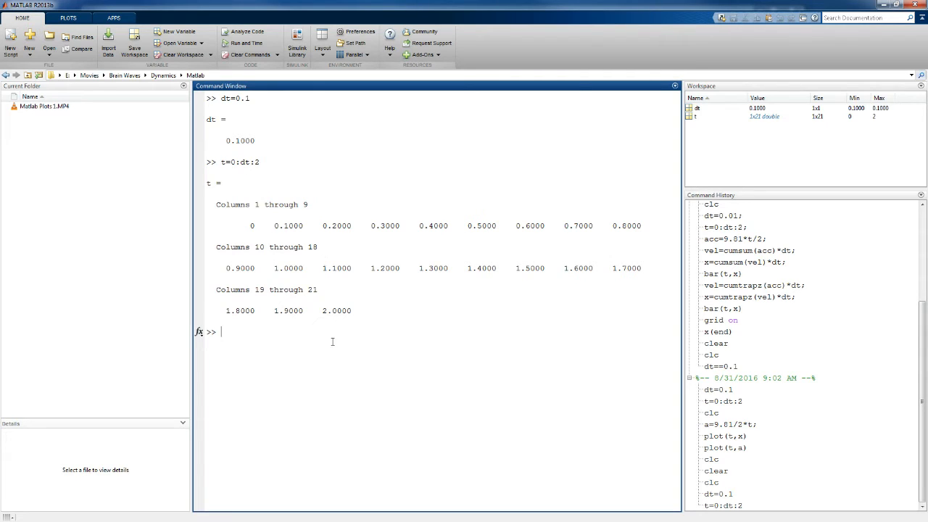
pyautogui.moveTo(777, 118)
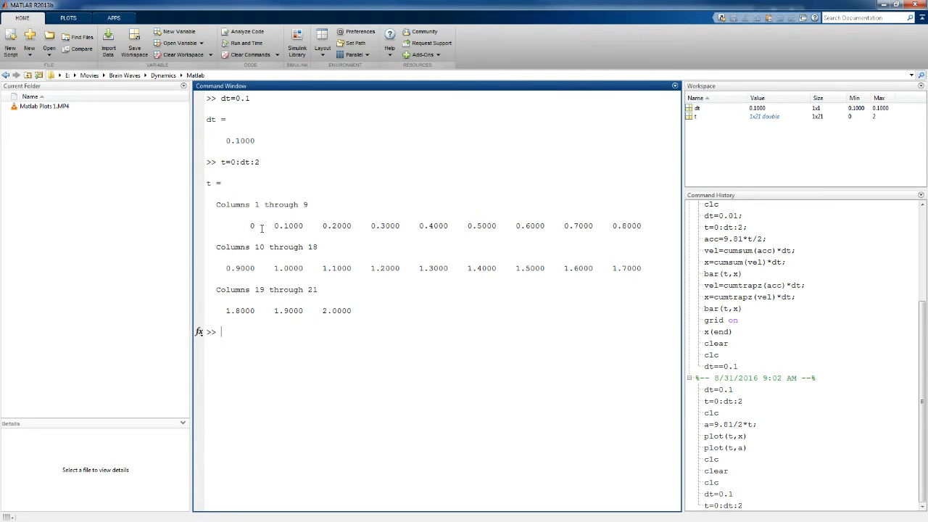
pyautogui.moveTo(749, 143)
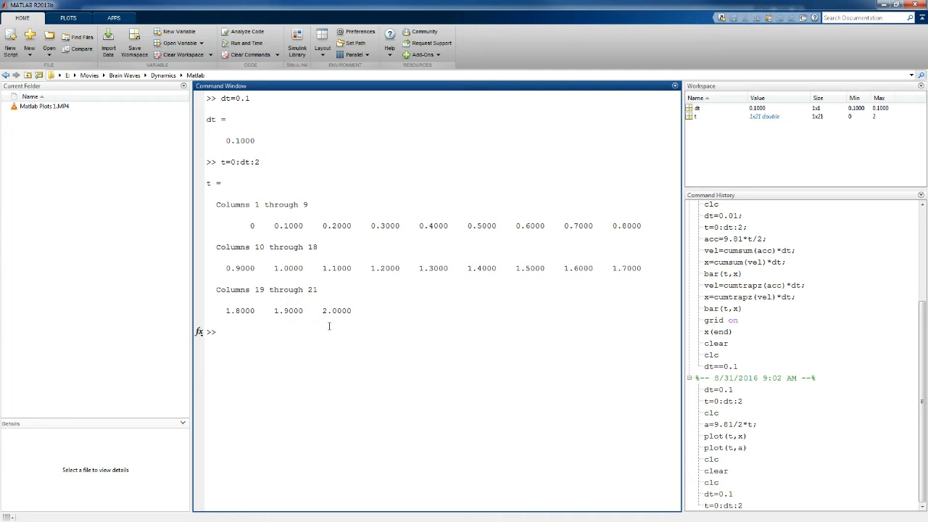
pyautogui.moveTo(254, 334)
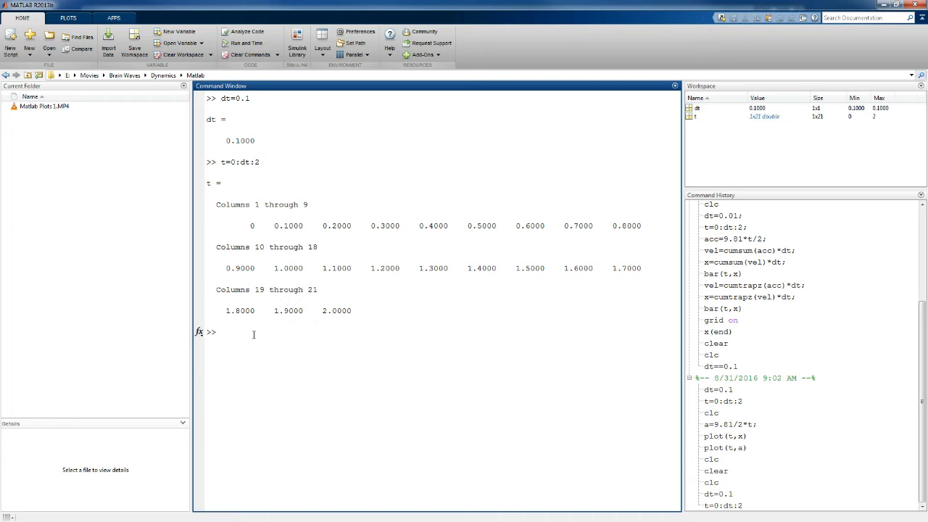
# - Define acceleration a = 9.81/2*t, a 21-element vector from 0 to 9.81
pyautogui.write('a')
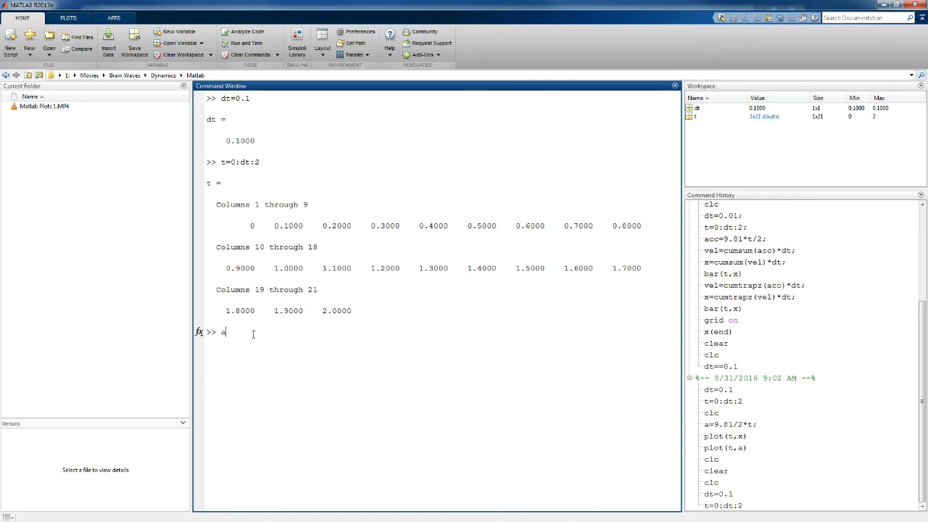
pyautogui.write('=')
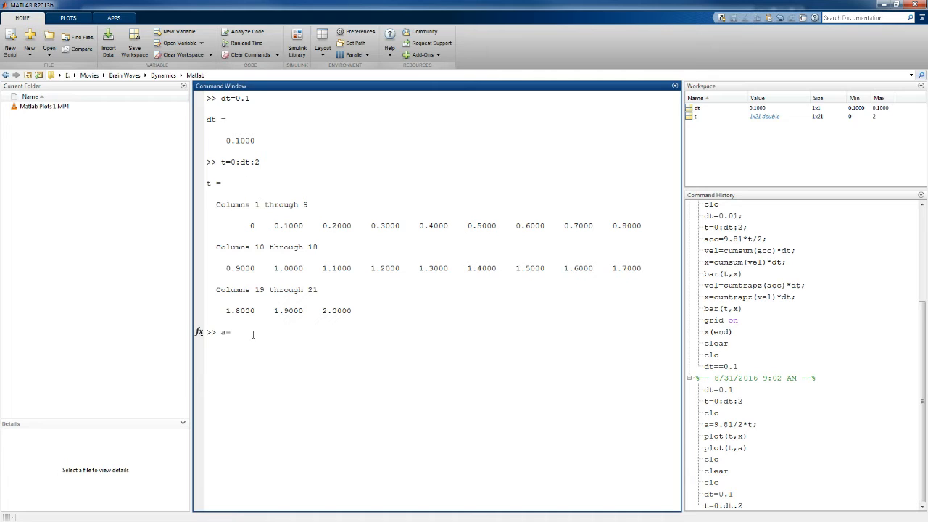
pyautogui.write('9.81/')
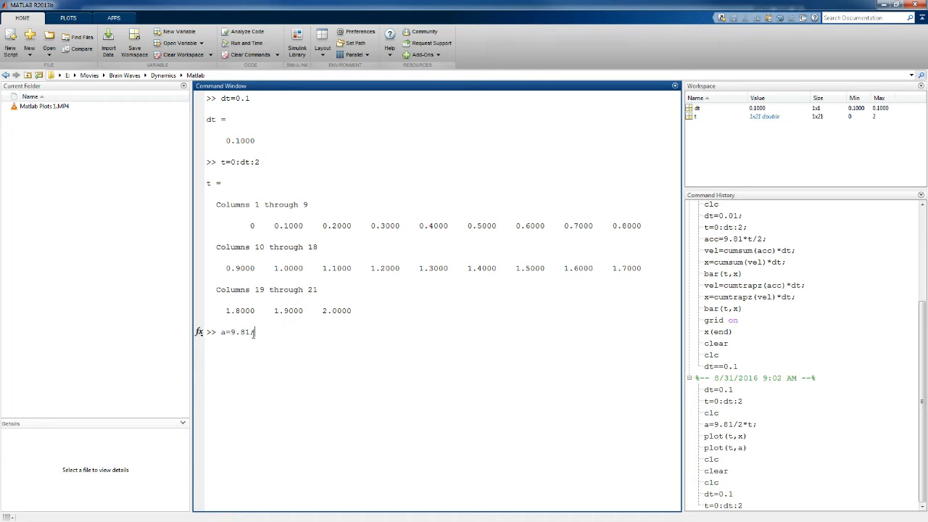
pyautogui.write('2*t;')
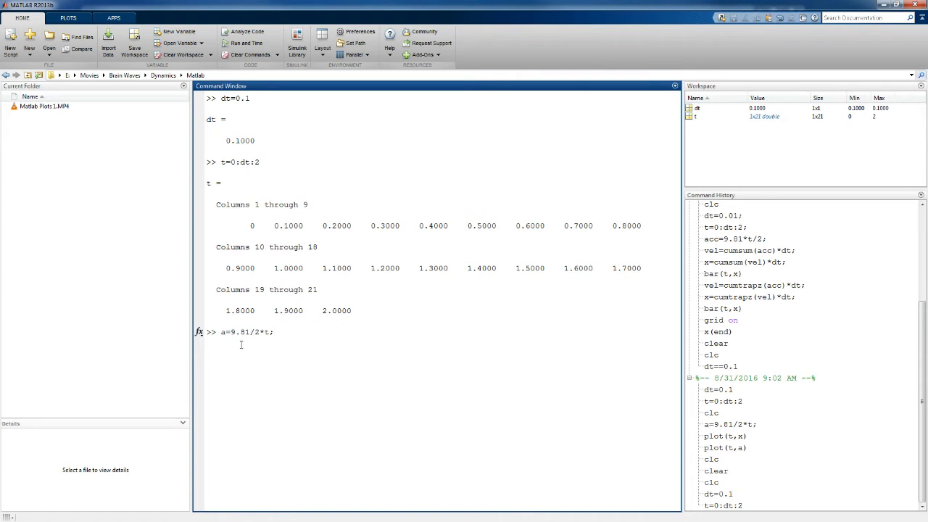
pyautogui.press('enter')
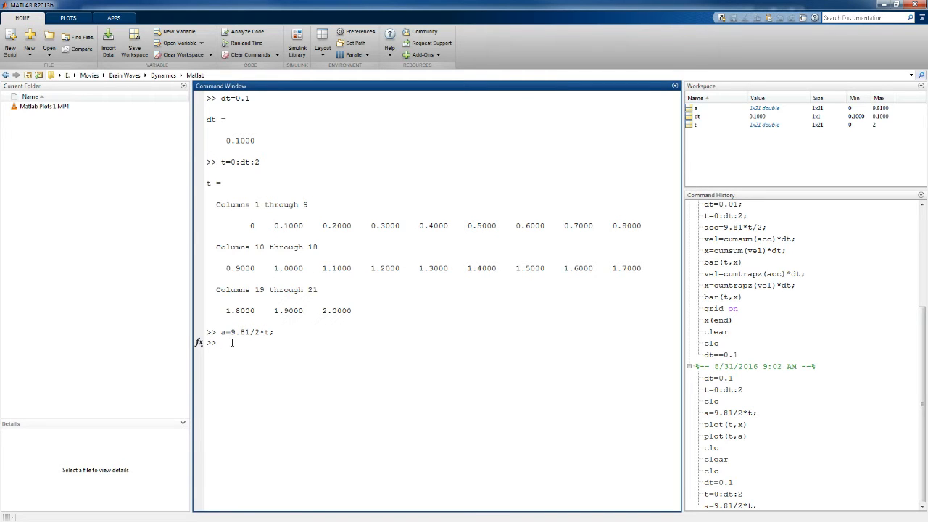
# - Plot a against t with plot(t,a), view the rising line, and close the figure
pyautogui.write('plot(')
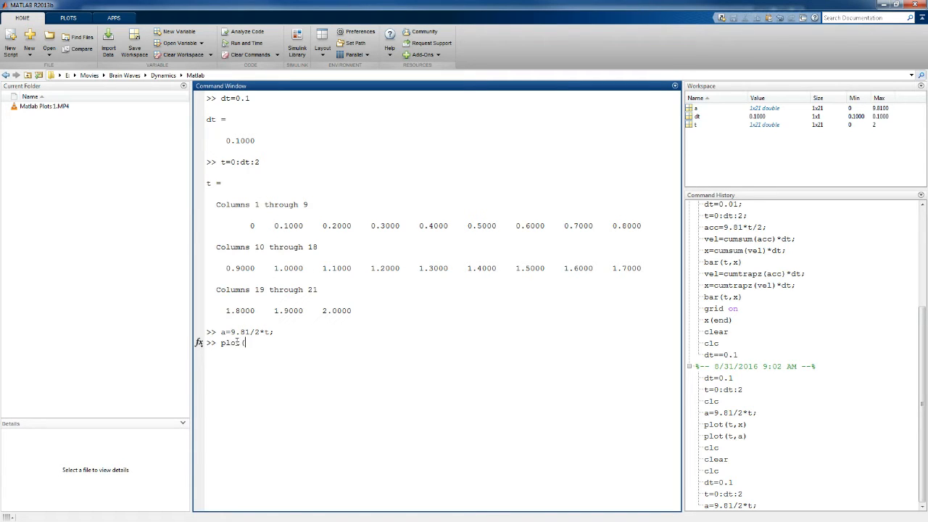
pyautogui.write('(')
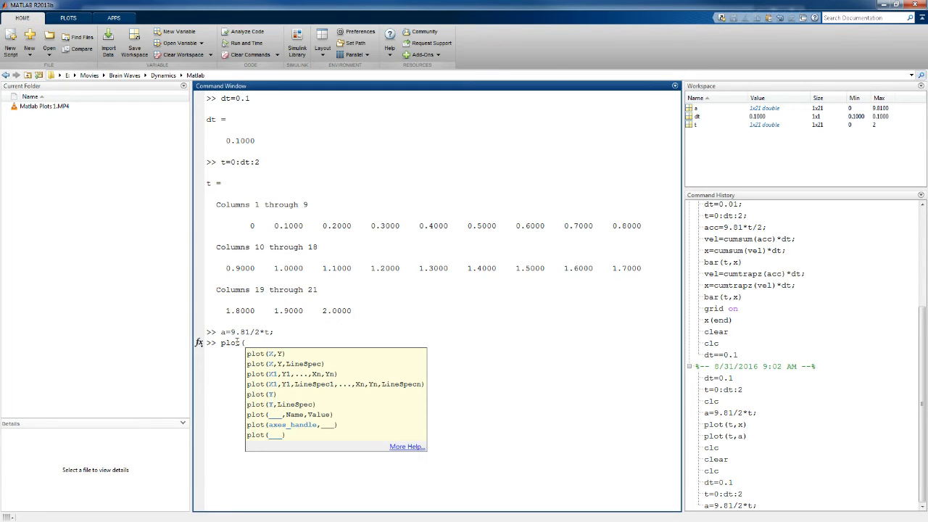
pyautogui.write('t,')
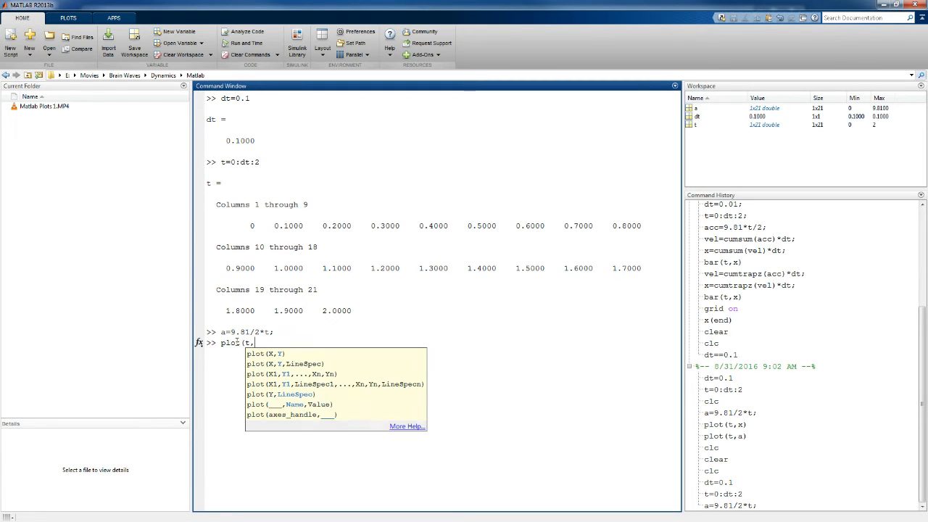
pyautogui.write('a')
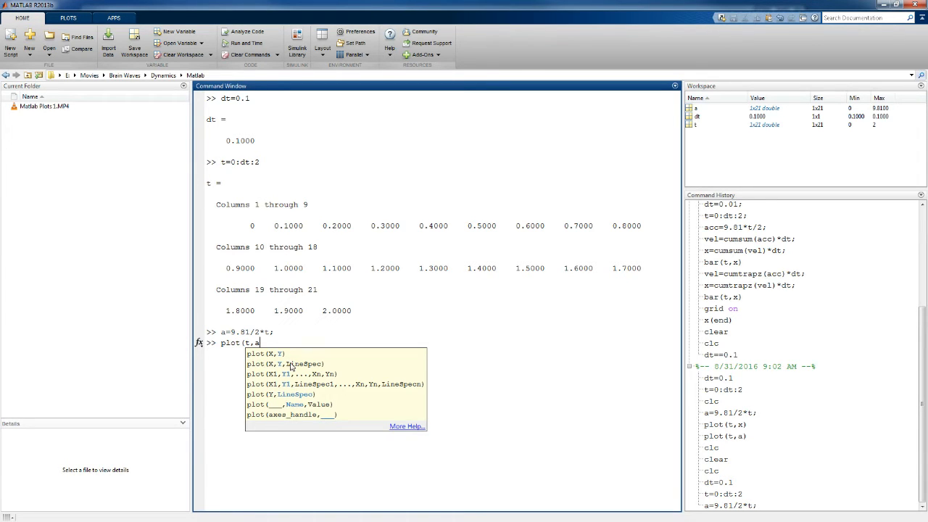
pyautogui.moveTo(272, 384)
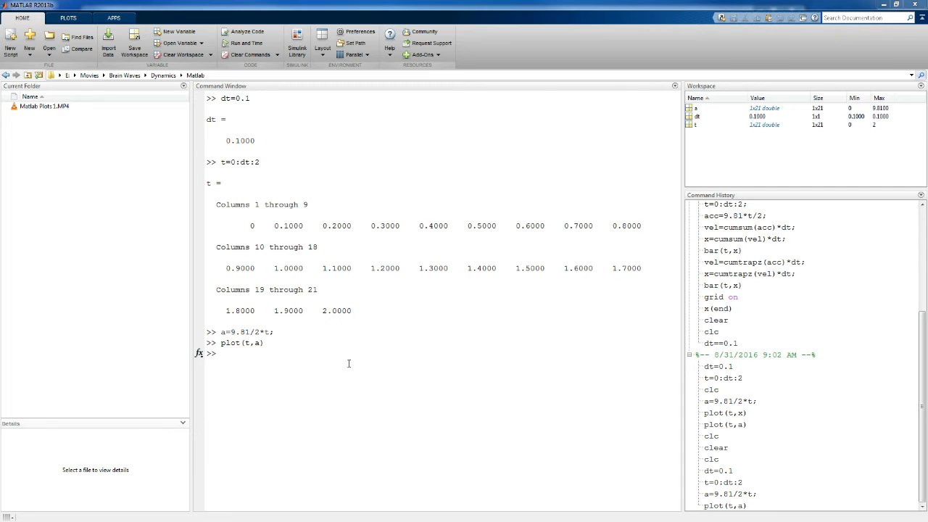
pyautogui.press('Return')
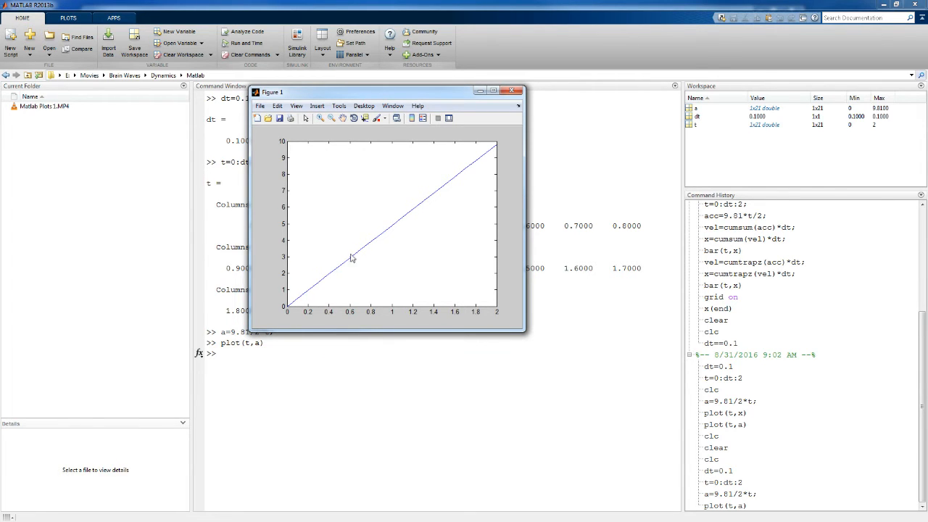
pyautogui.moveTo(498, 149)
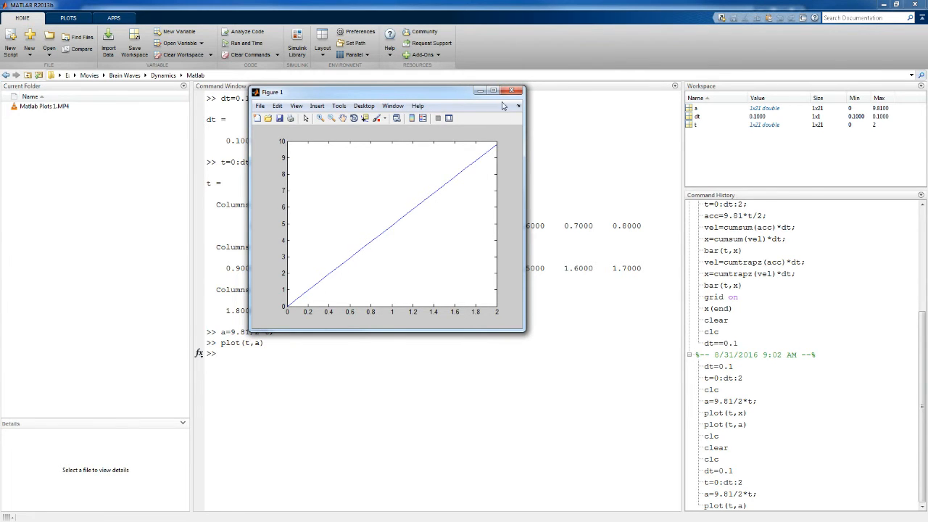
pyautogui.click(515, 91)
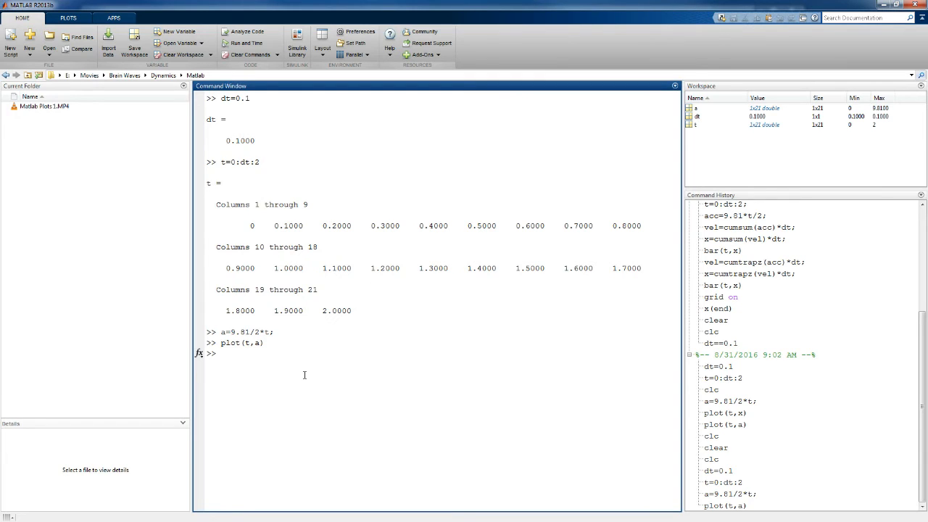
# - Show a against t as a bar chart with bar(t,a), then close the figure
pyautogui.write('bar(t')
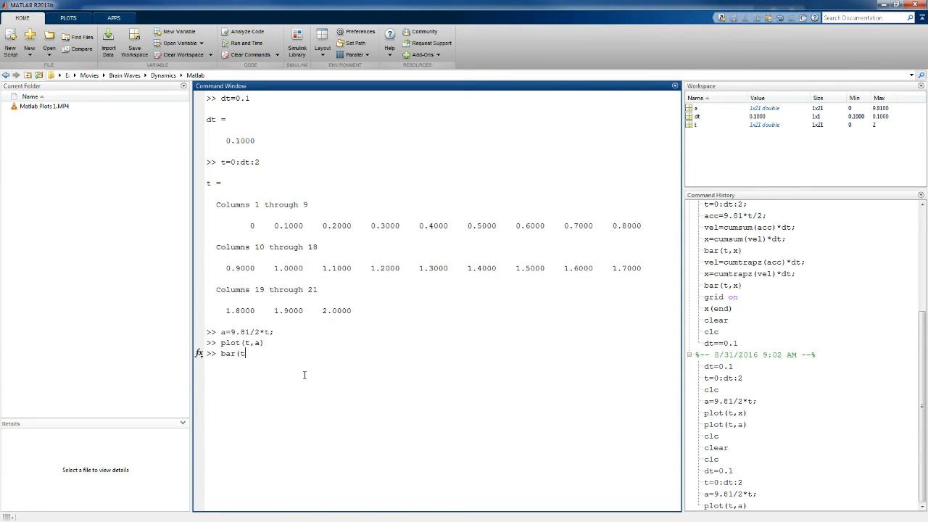
pyautogui.write(',a)')
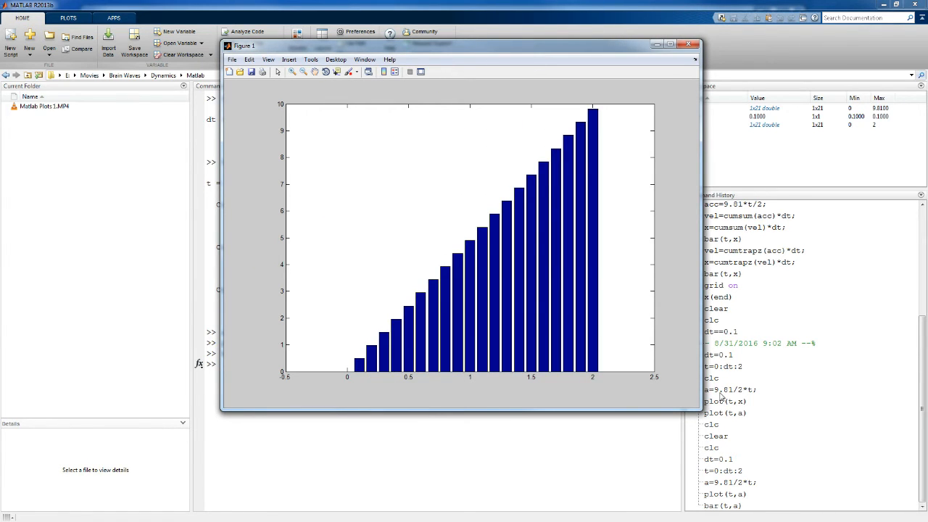
pyautogui.moveTo(417, 331)
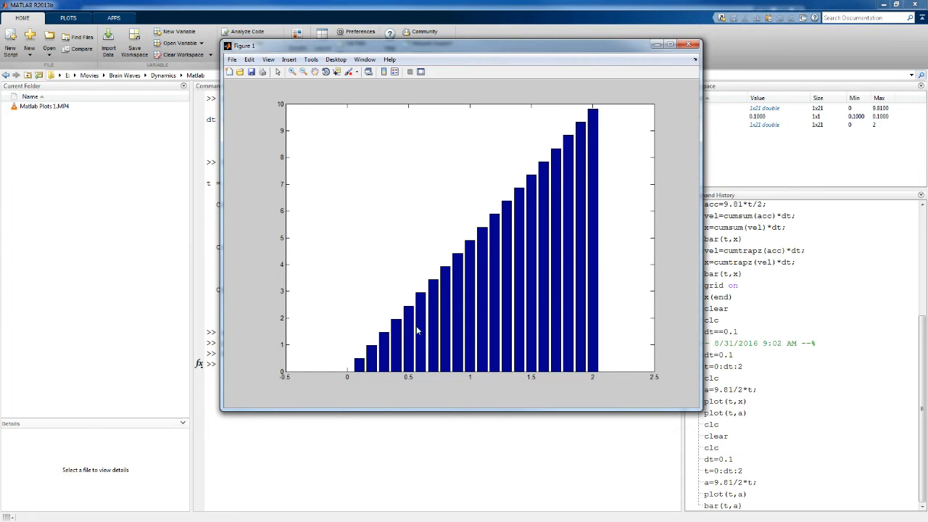
pyautogui.moveTo(348, 374)
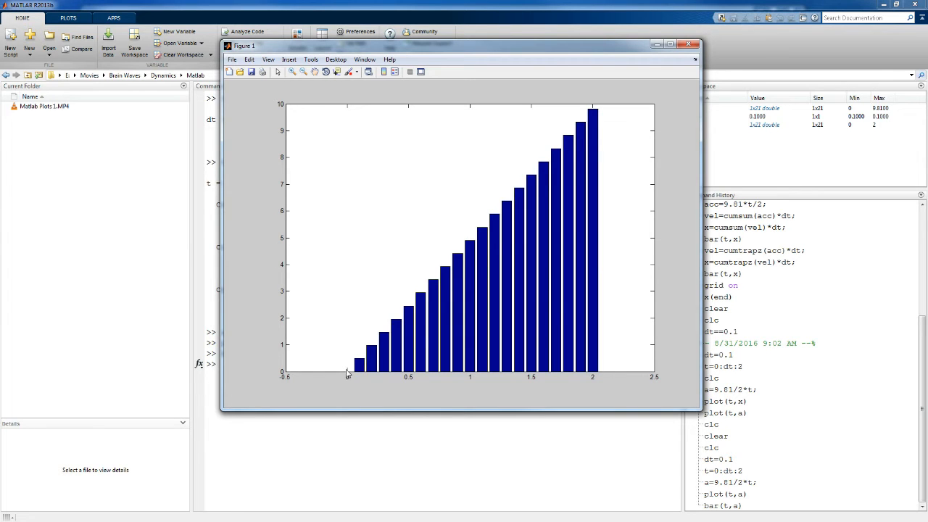
pyautogui.moveTo(591, 139)
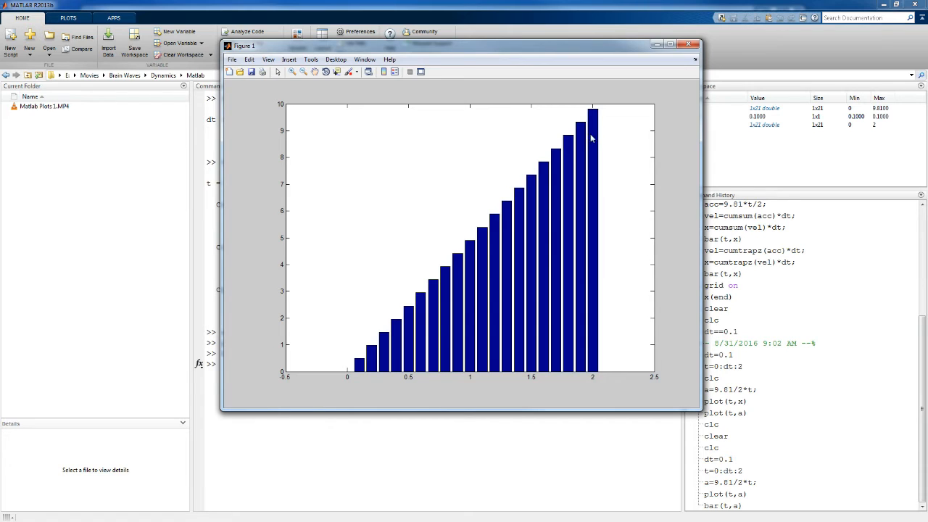
pyautogui.moveTo(374, 343)
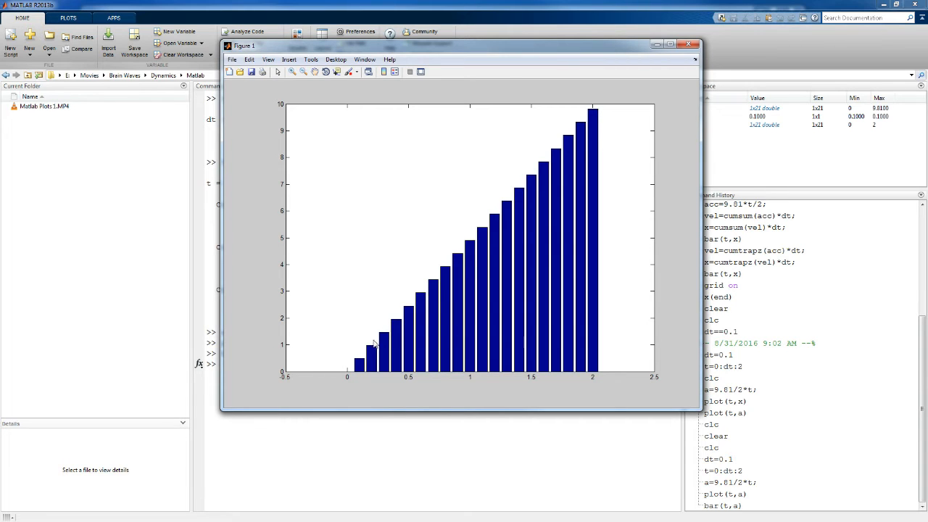
pyautogui.moveTo(404, 312)
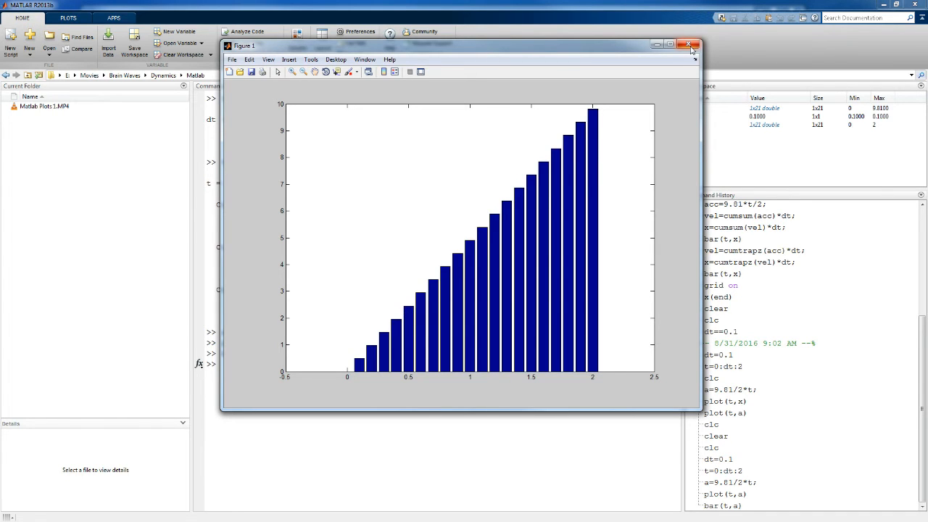
pyautogui.click(689, 44)
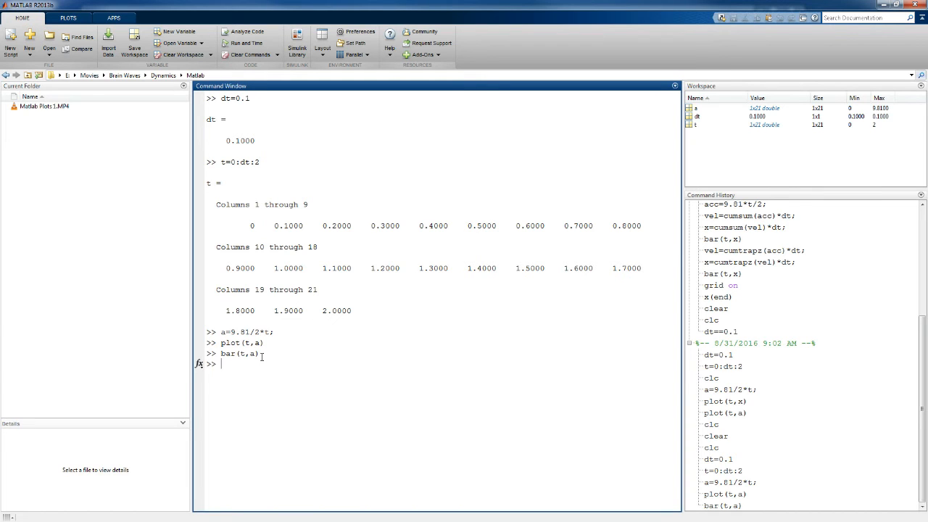
# - Compute velocity v = cumsum(a)*dt, peaking near 10.3
pyautogui.write('v')
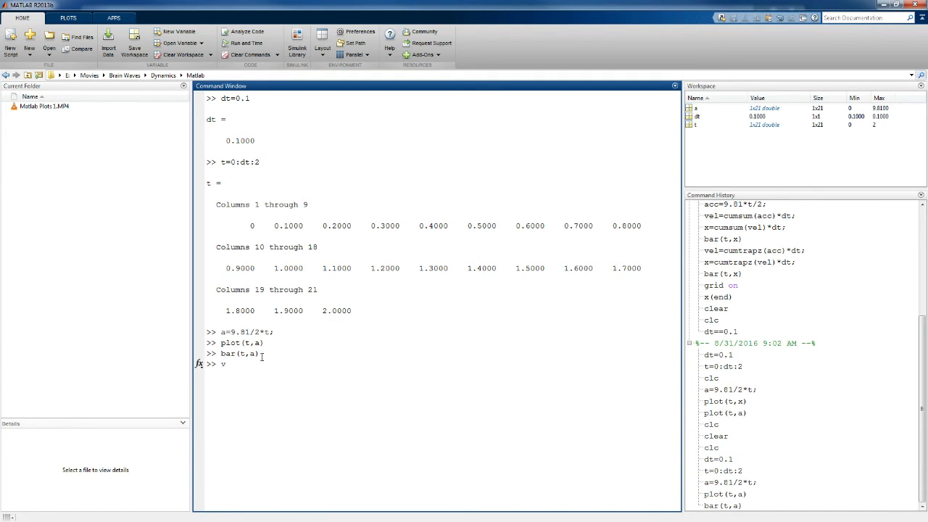
pyautogui.write('=')
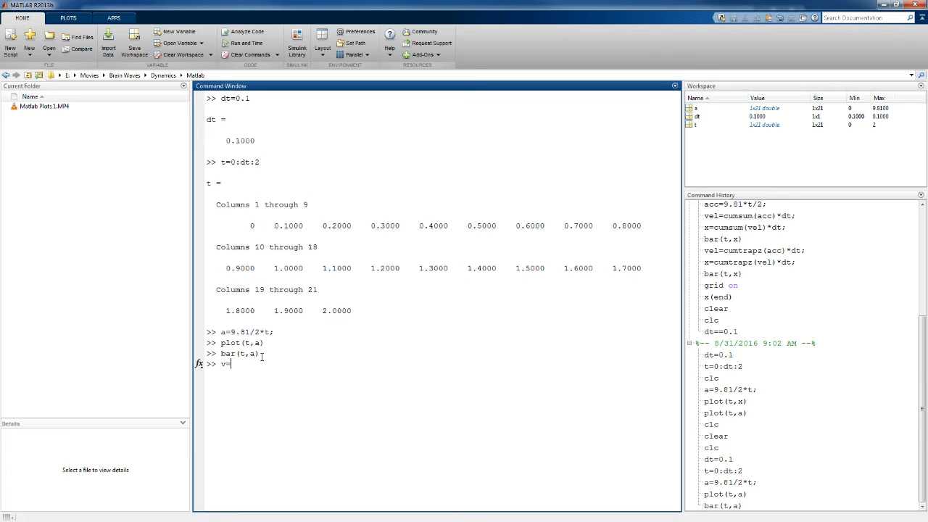
pyautogui.write('c')
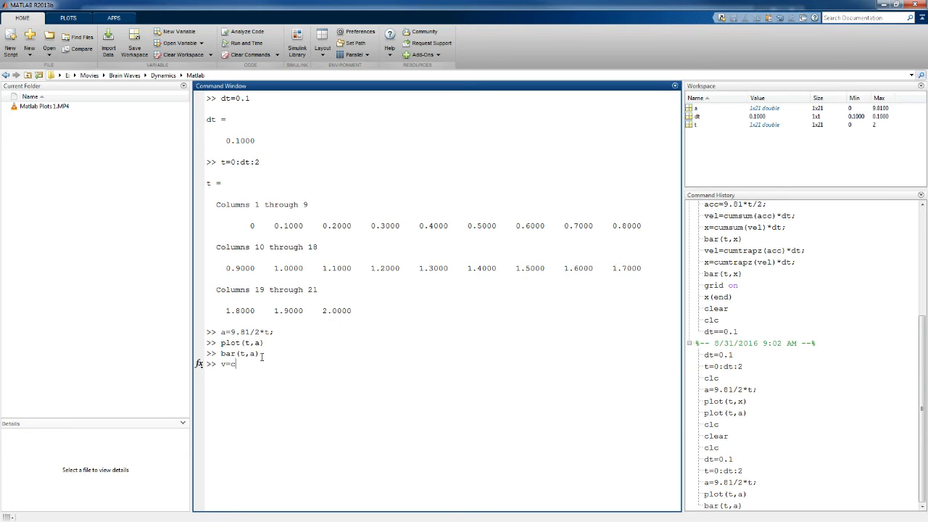
pyautogui.write('umsum')
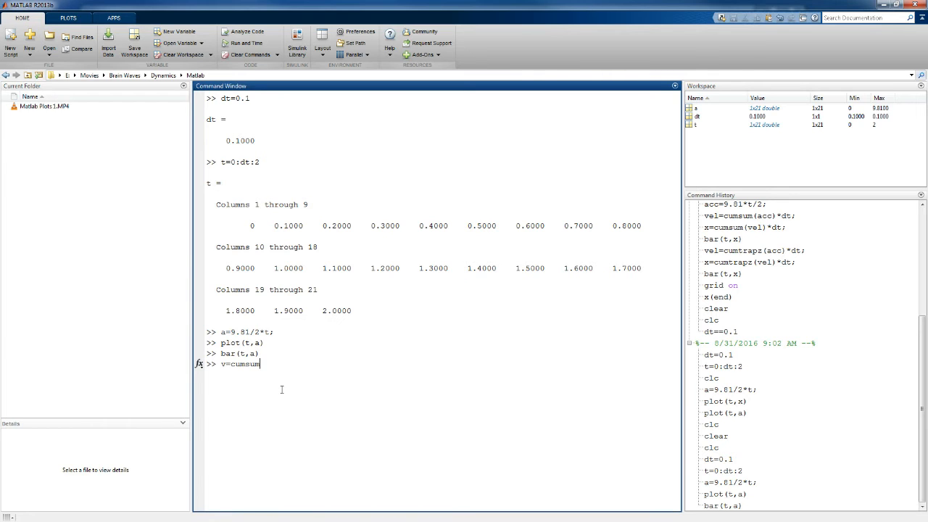
pyautogui.write('(')
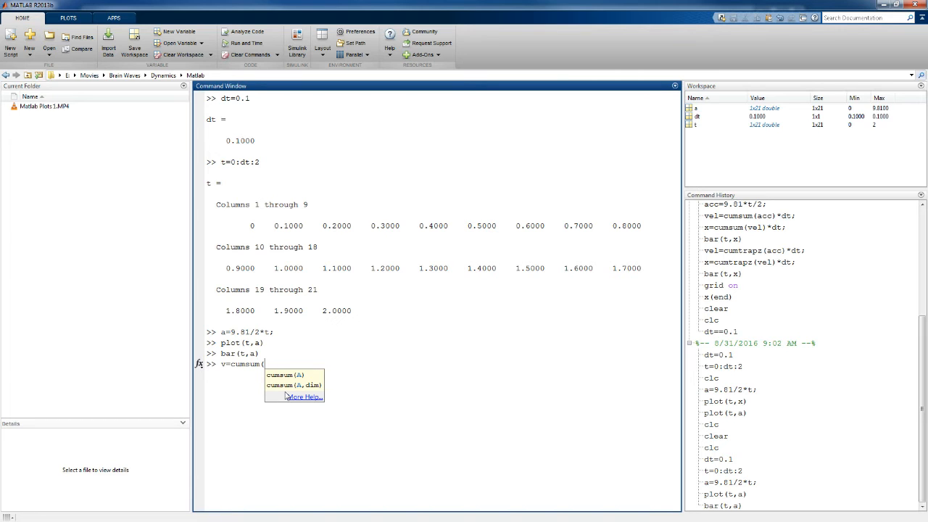
pyautogui.write('a')
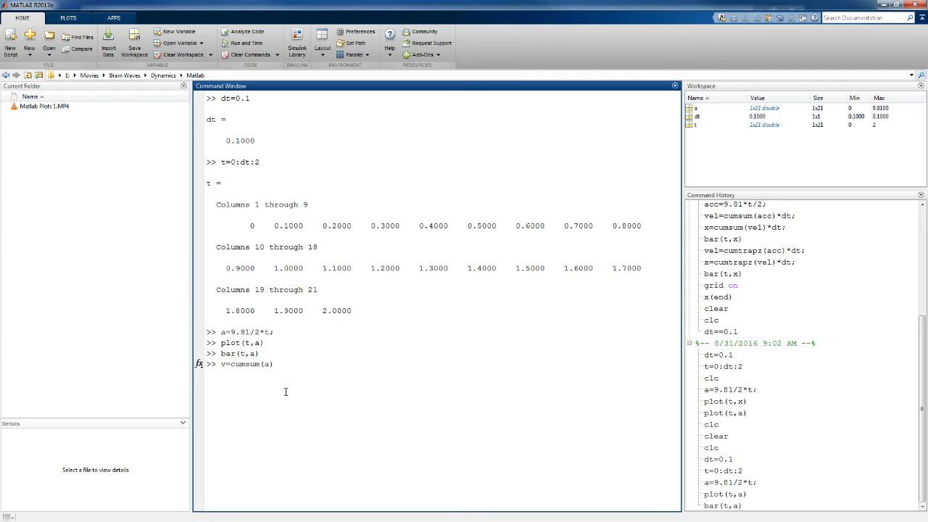
pyautogui.write('*')
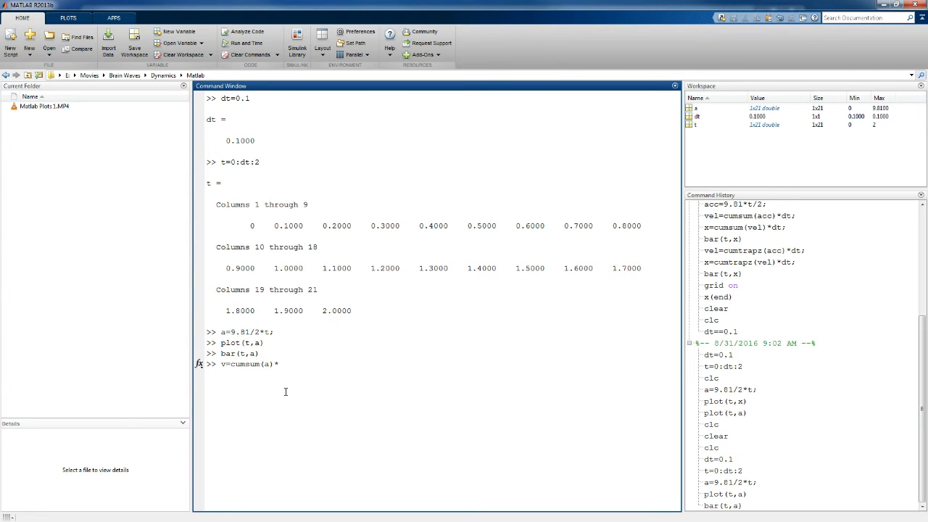
pyautogui.write('dt')
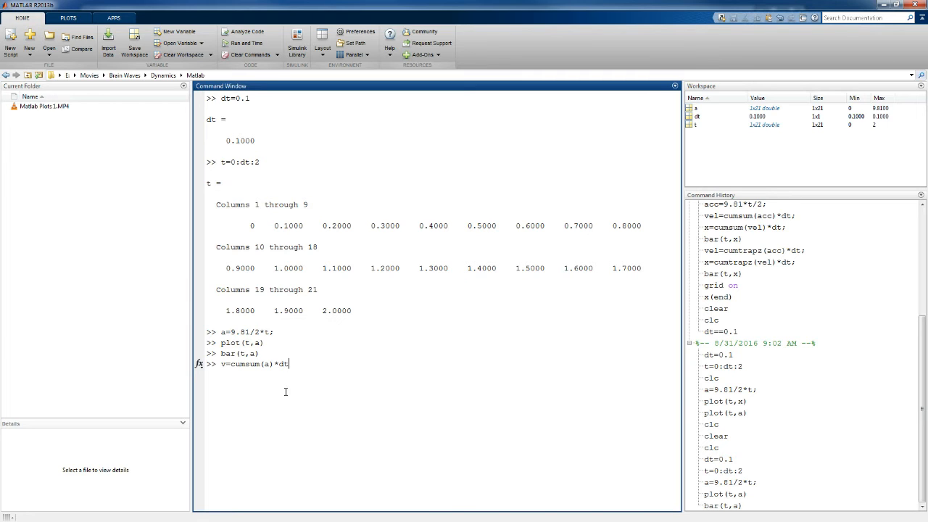
pyautogui.press('enter')
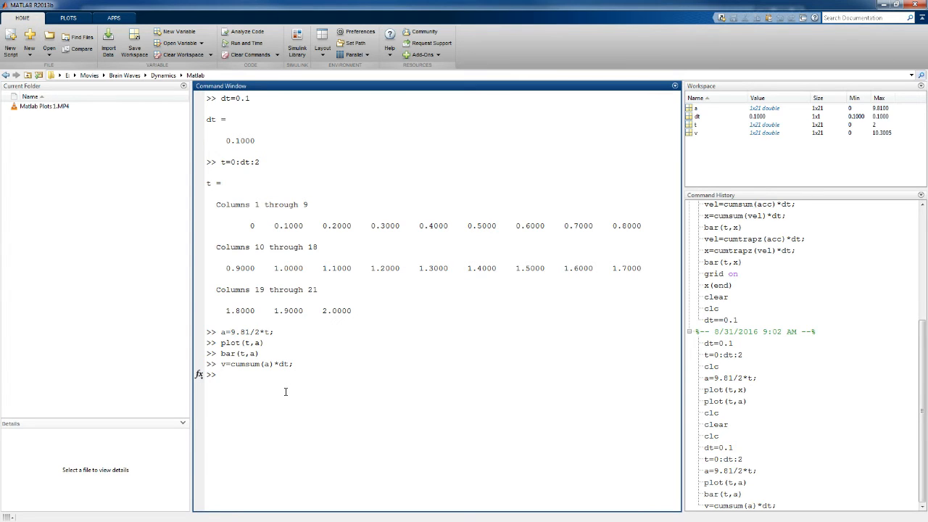
# - Request a bar chart of v against t with bar(t,v)
pyautogui.write('bar')
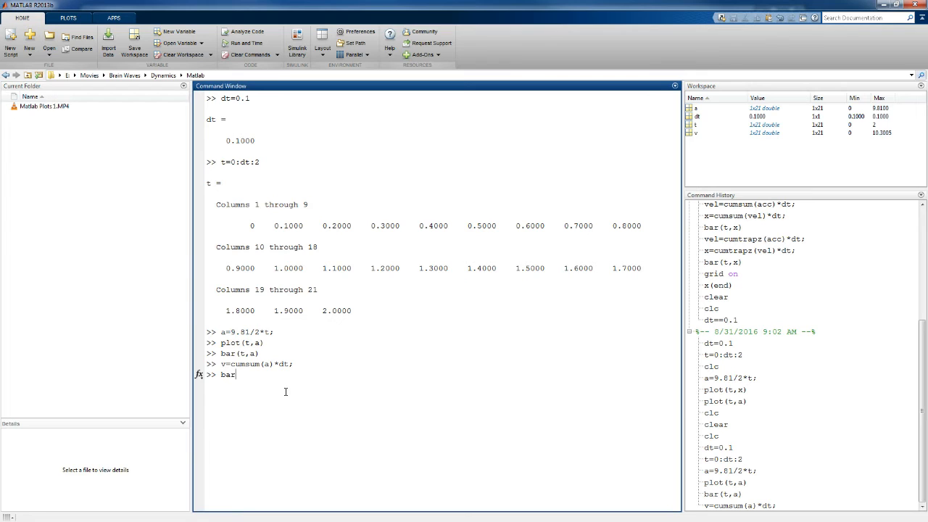
pyautogui.write('(t,')
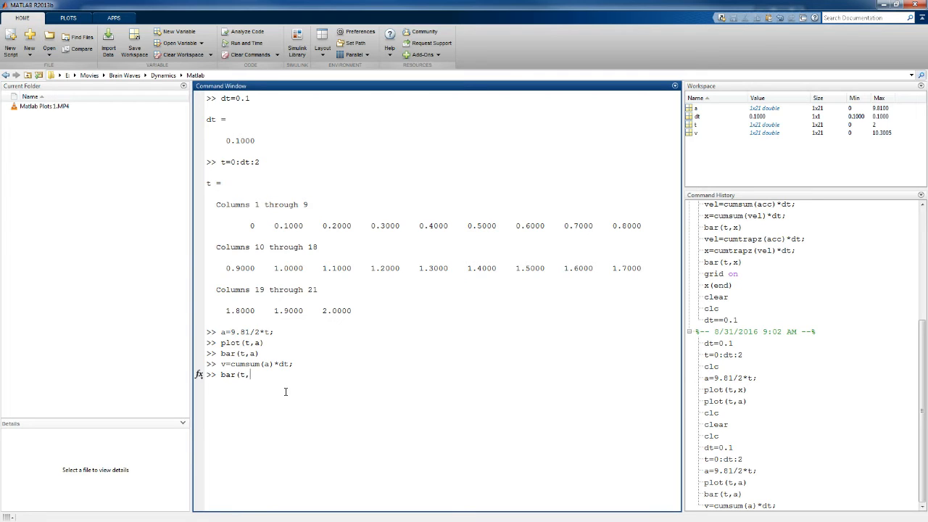
pyautogui.write('v)')
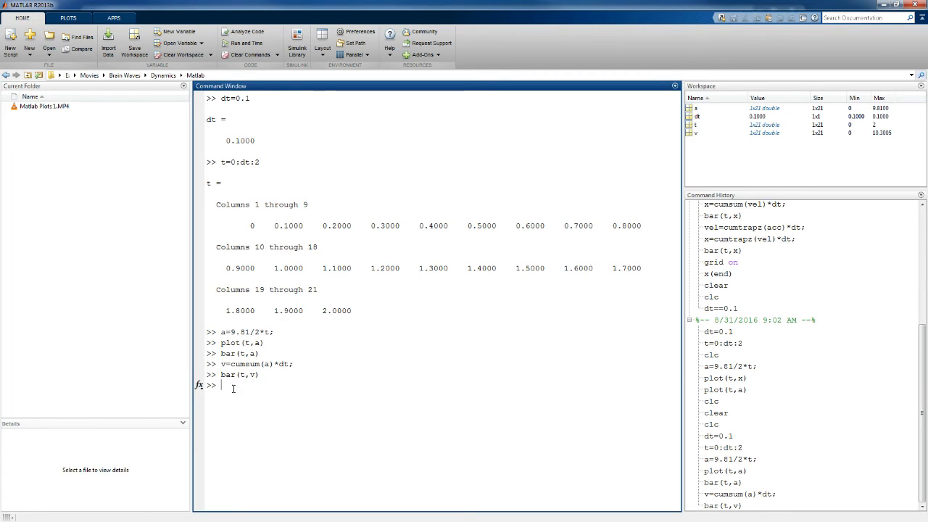
# - Add grid lines to the velocity bar chart with grid on, then close the figure
pyautogui.write('grid o')
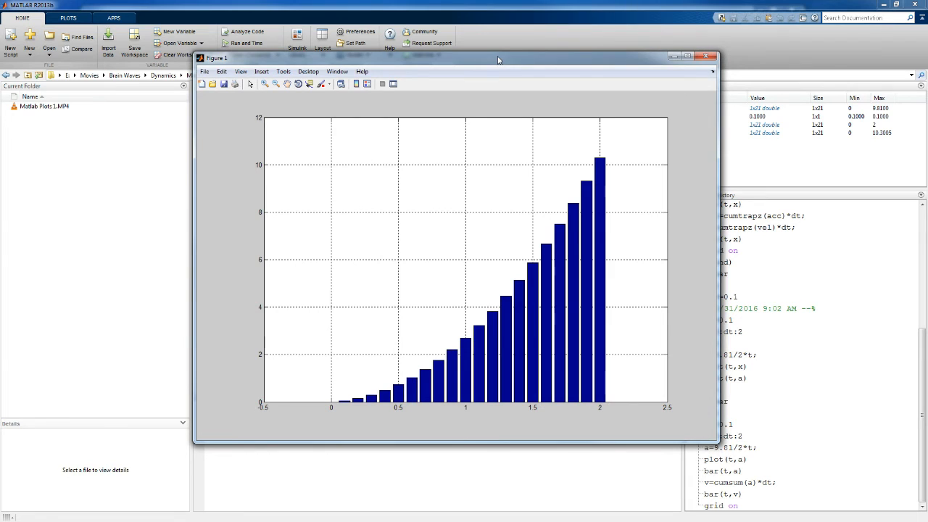
pyautogui.moveTo(599, 163)
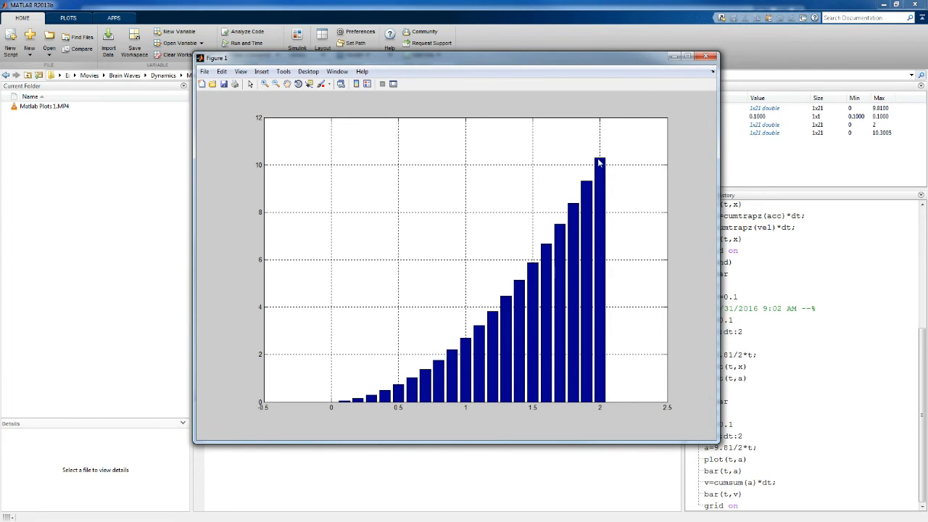
pyautogui.moveTo(605, 172)
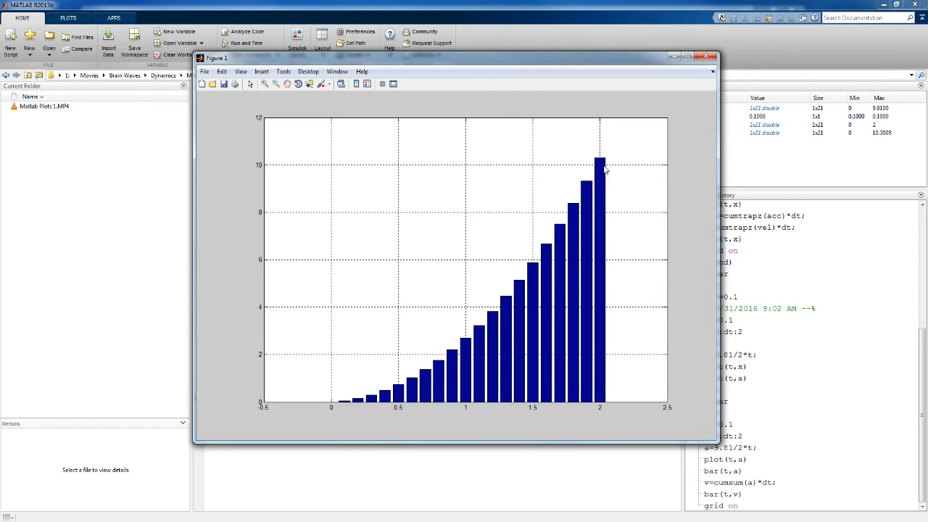
pyautogui.moveTo(558, 355)
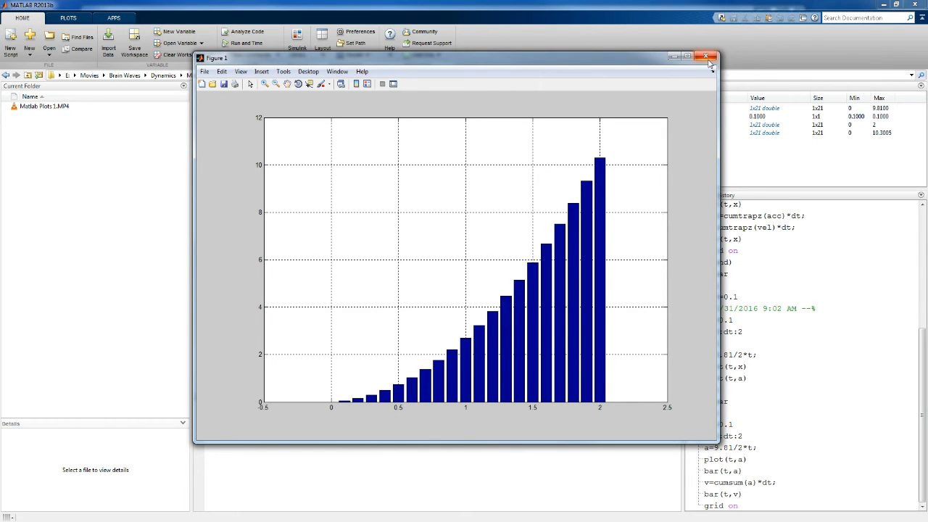
pyautogui.click(706, 57)
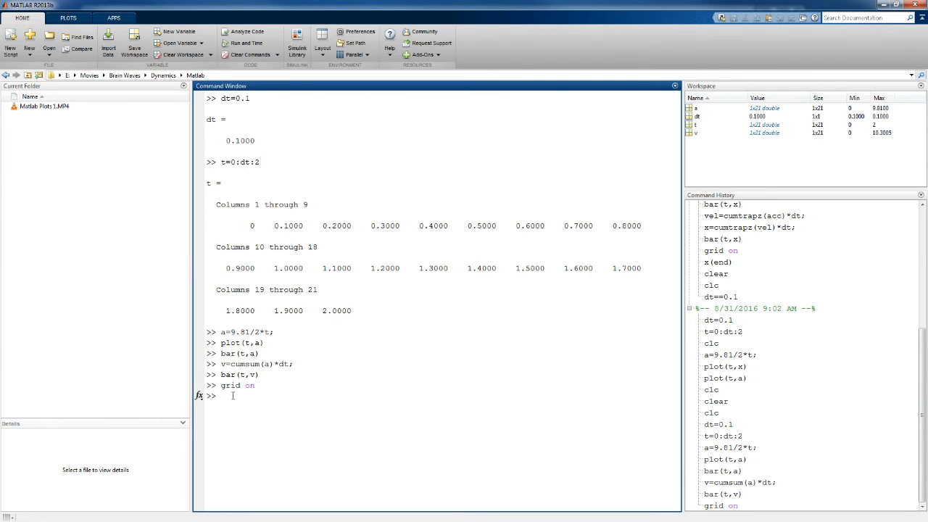
# - Recompute v = cumtrapz(a)*dt, peaking at 9.81, and chart it with bar(t,v)
pyautogui.write('v=cumtra(a)*dt;')
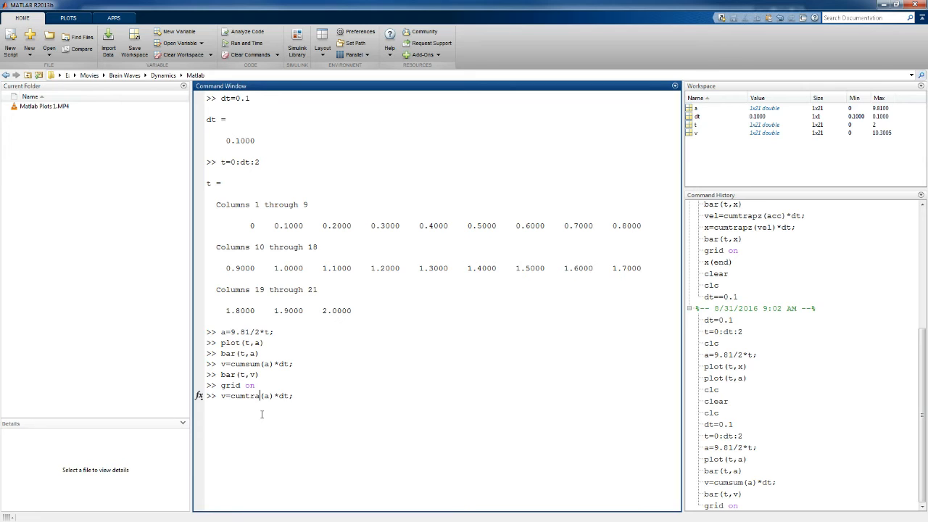
pyautogui.write('pz')
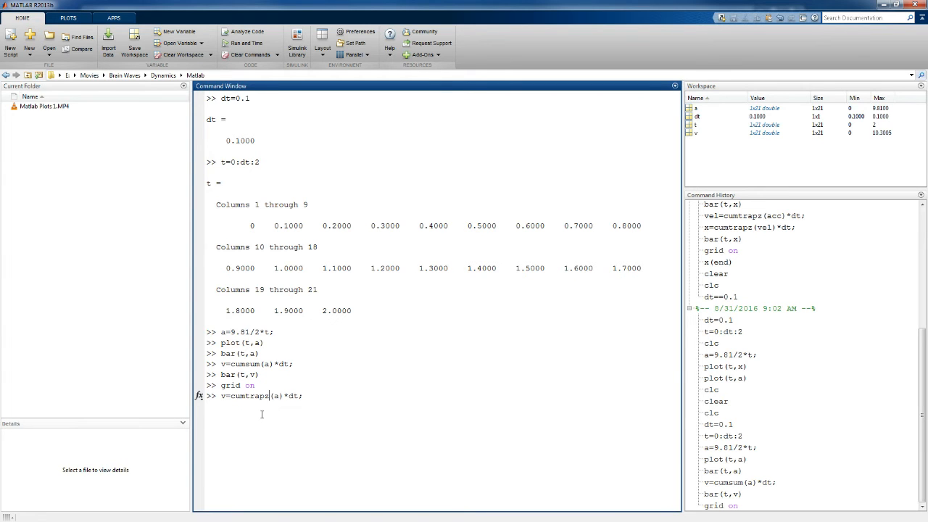
pyautogui.moveTo(310, 415)
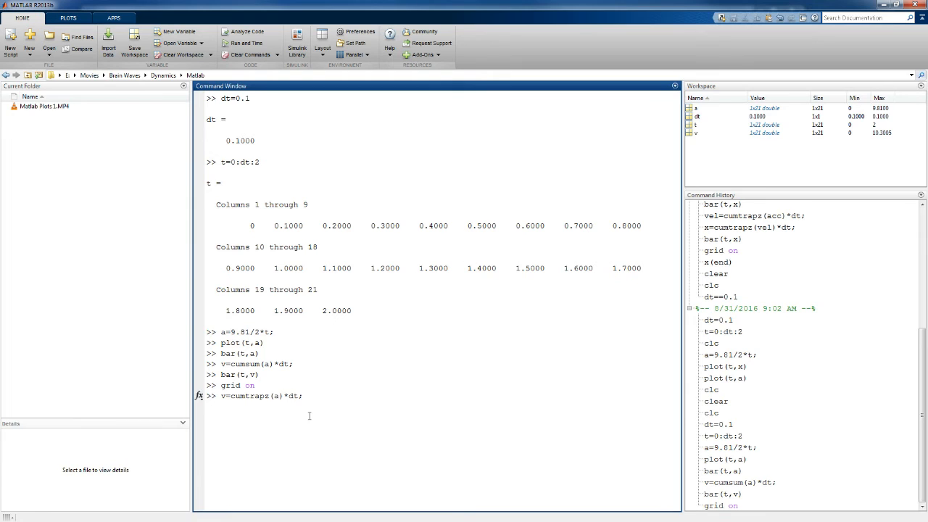
pyautogui.moveTo(147, 420)
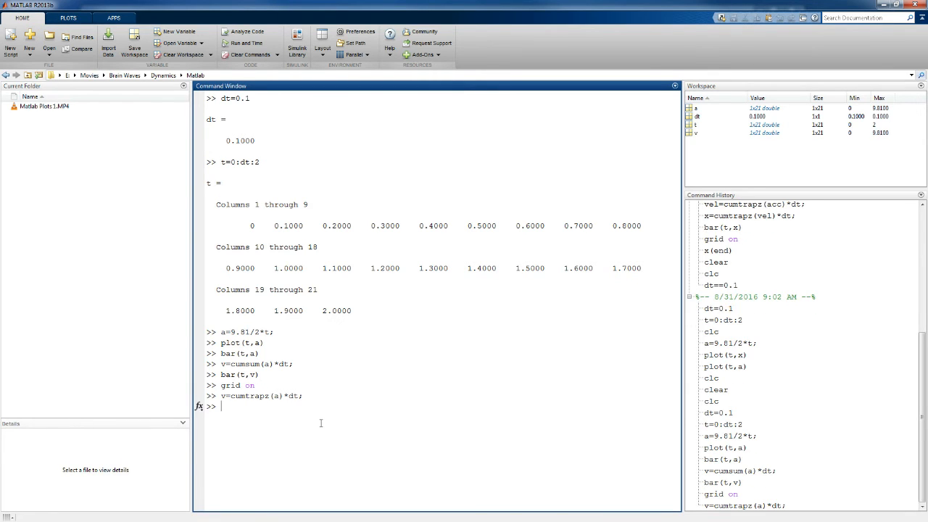
pyautogui.write('plo')
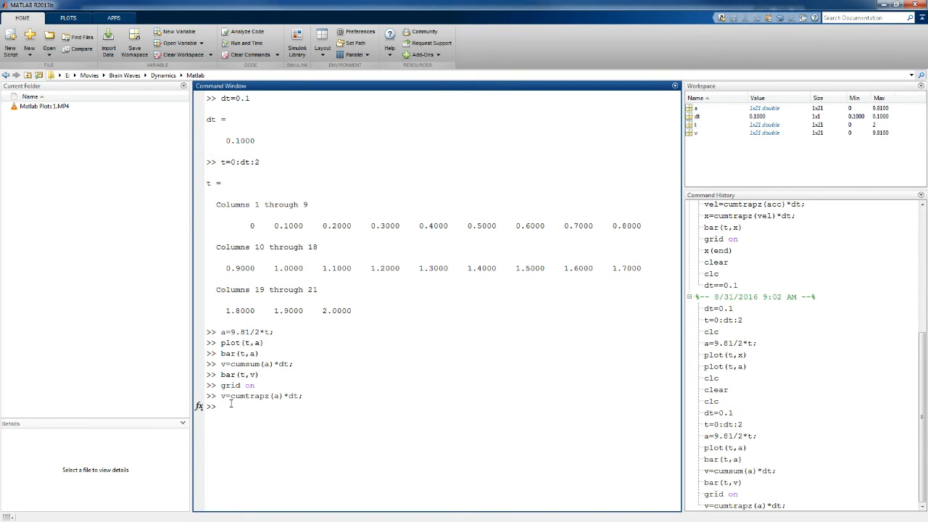
pyautogui.write('bar(t,v)')
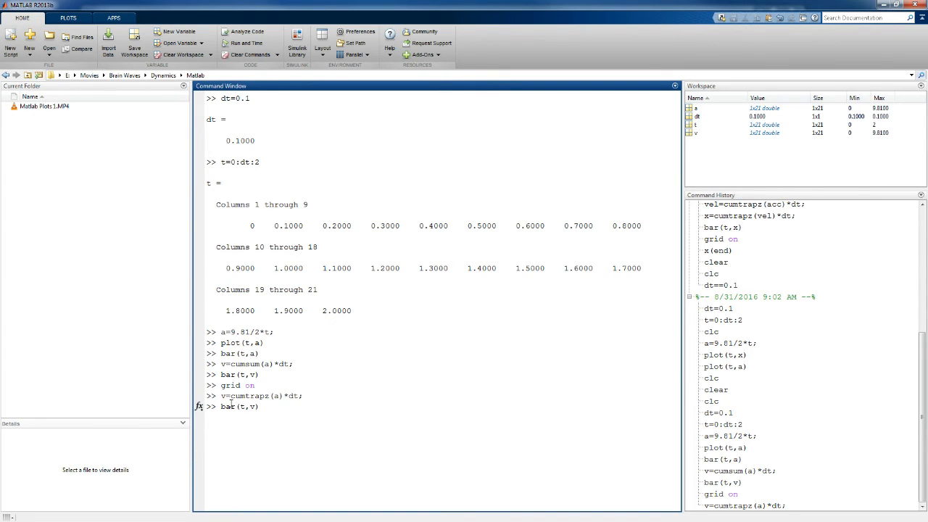
pyautogui.press('enter')
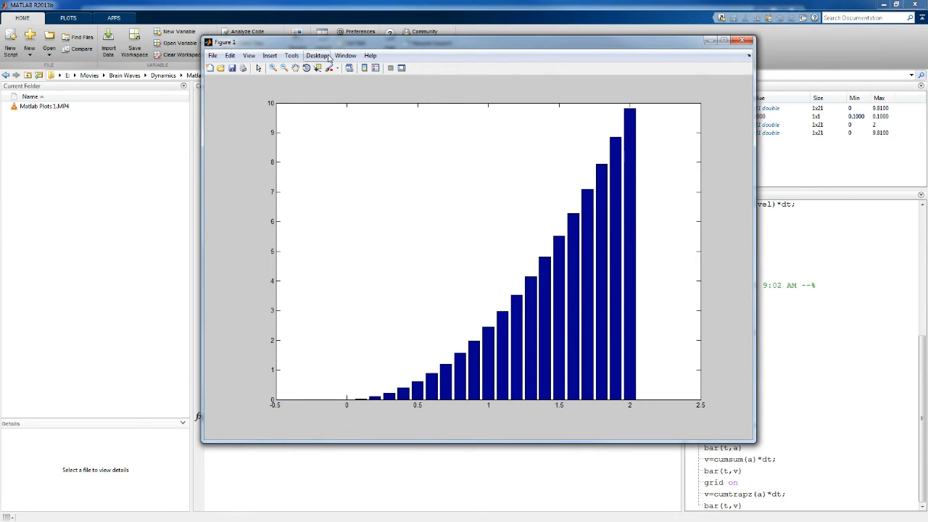
# - In the axes Property Editor, turn on both x and y grid lines
pyautogui.moveTo(225, 42); pyautogui.dragTo(196, 19)
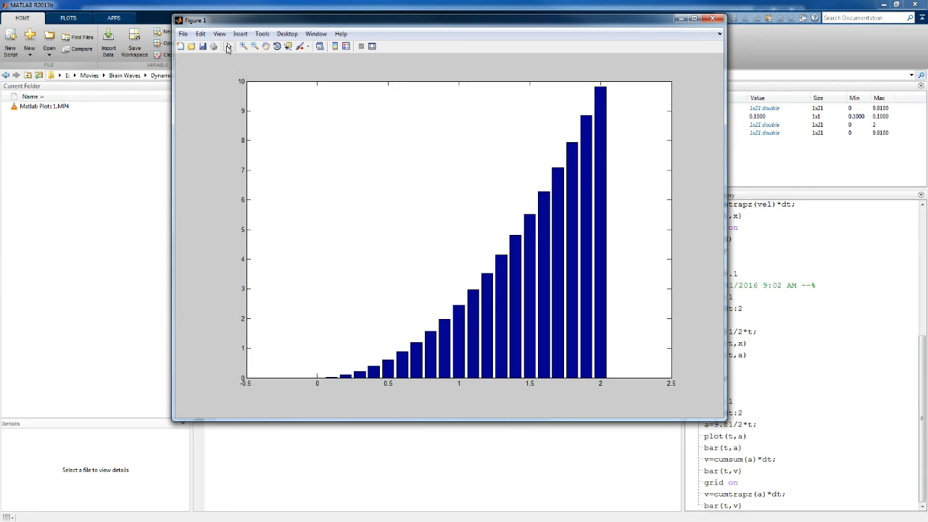
pyautogui.click(228, 46)
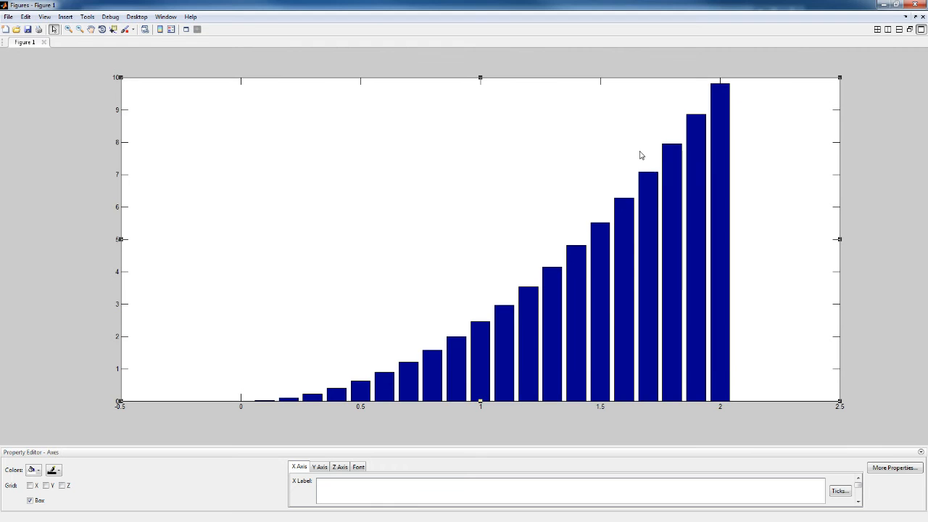
pyautogui.click(30, 486)
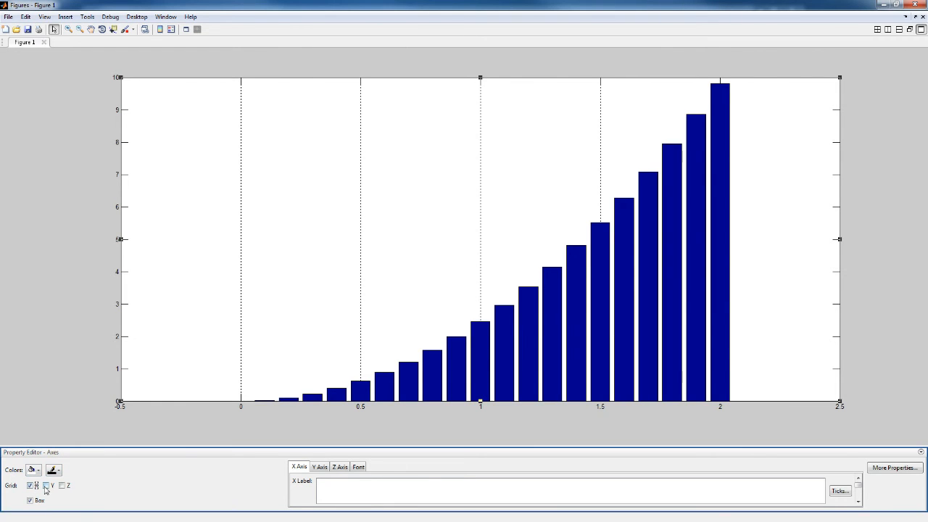
pyautogui.click(45, 485)
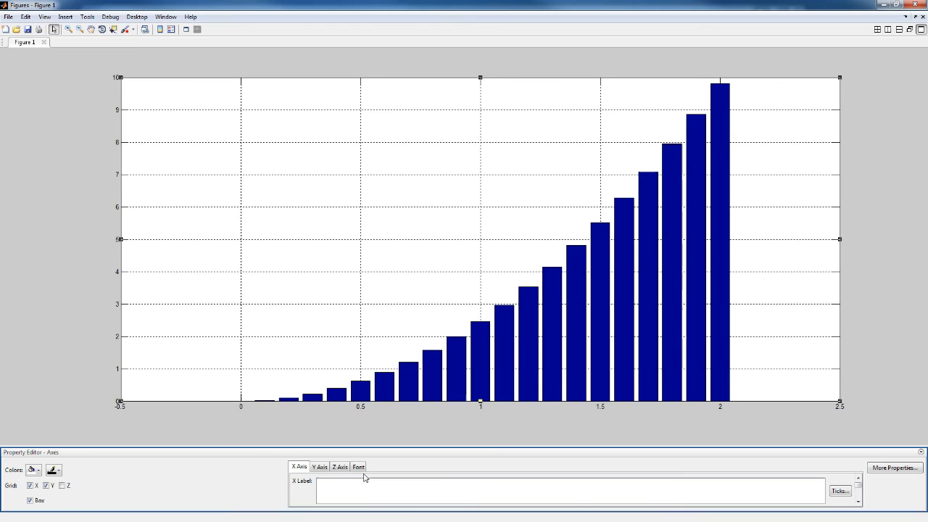
# - Label the axes 'Time (sec)' and 'Velocity (m/sec)', then close the Property Editor
pyautogui.write('Time (sec')
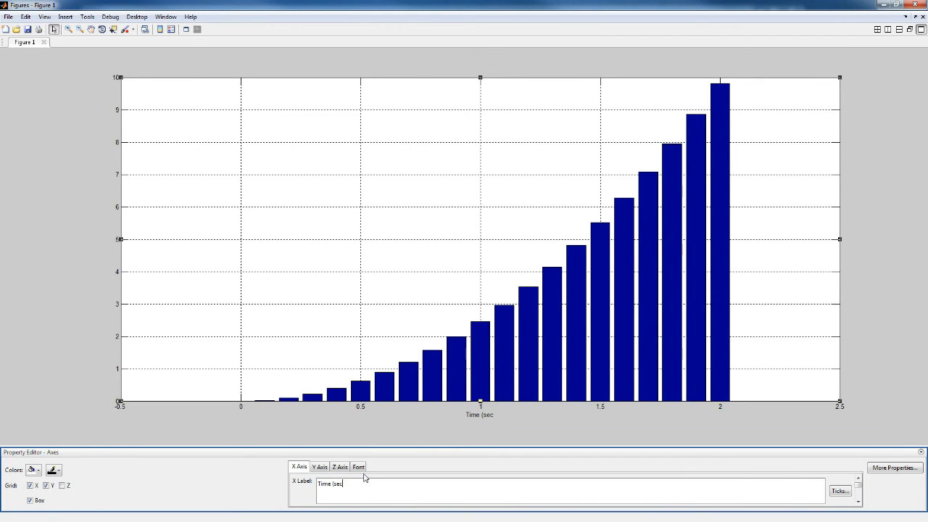
pyautogui.click(320, 467)
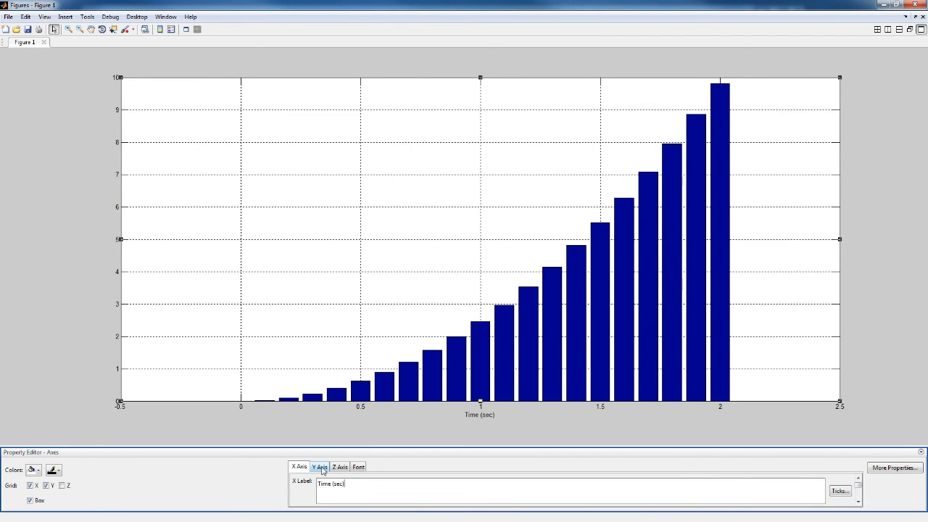
pyautogui.click(319, 466)
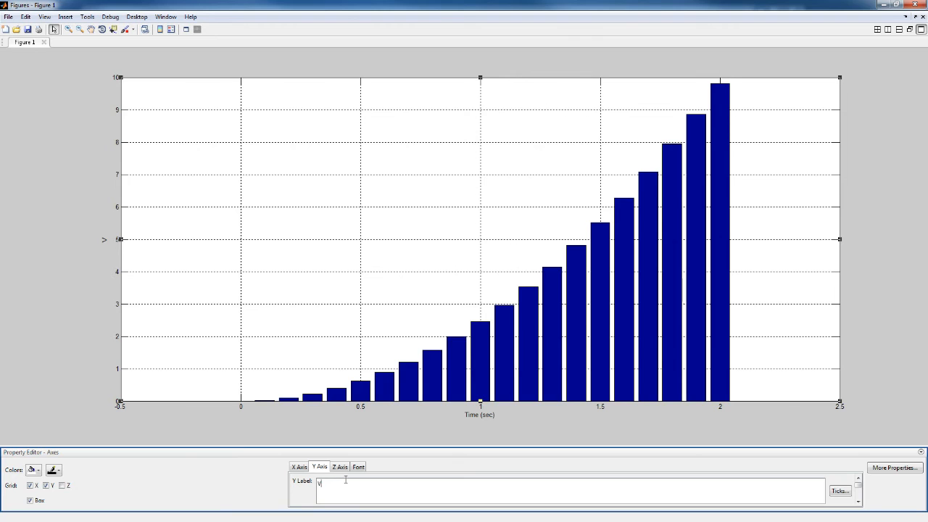
pyautogui.write('elocity (m/sec')
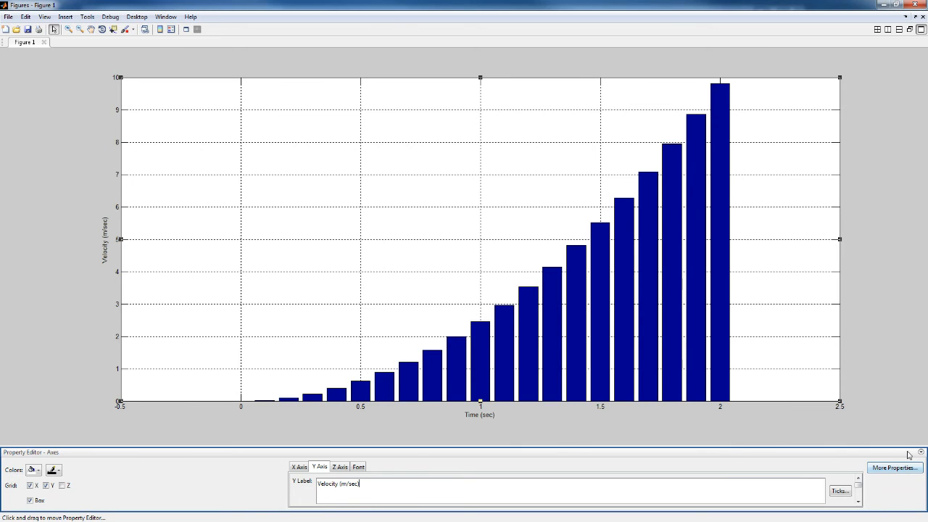
pyautogui.click(921, 452)
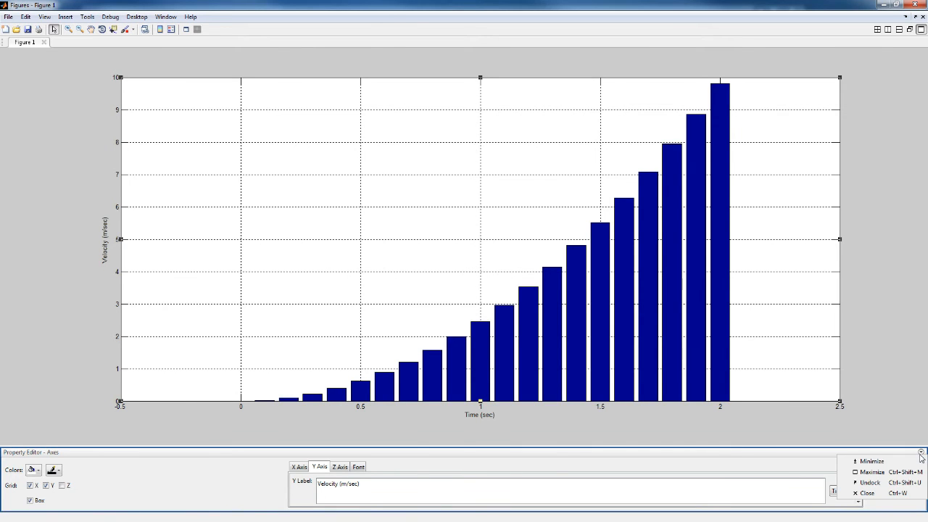
pyautogui.moveTo(872, 493)
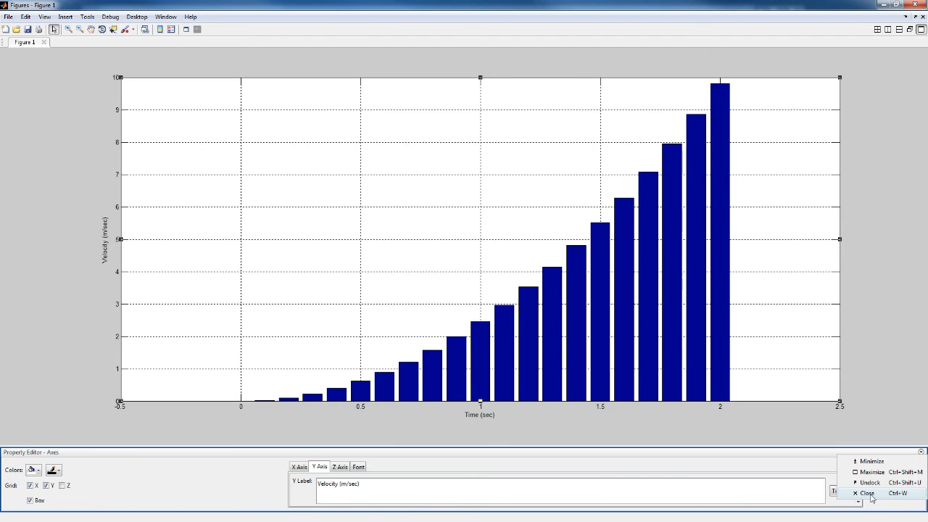
pyautogui.click(867, 493)
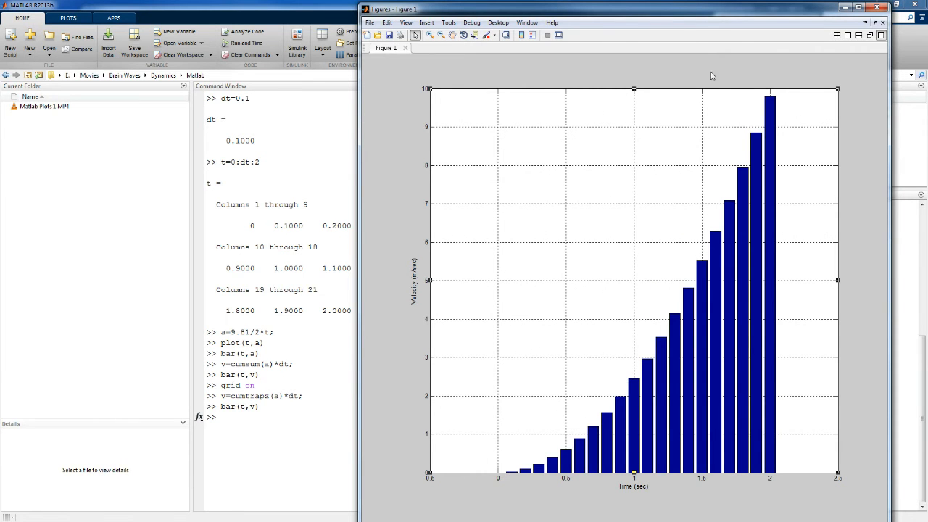
pyautogui.moveTo(769, 102)
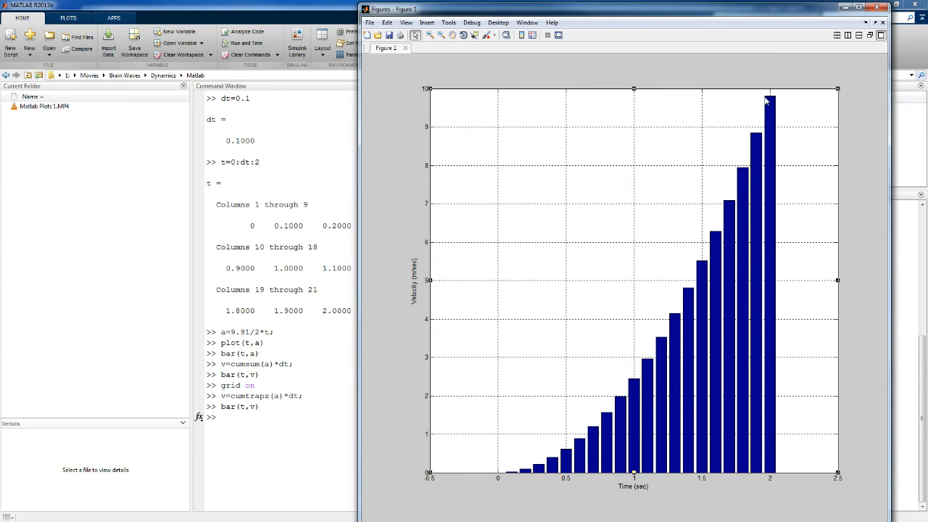
# - Bring the MATLAB command session back to the front
pyautogui.click(883, 23)
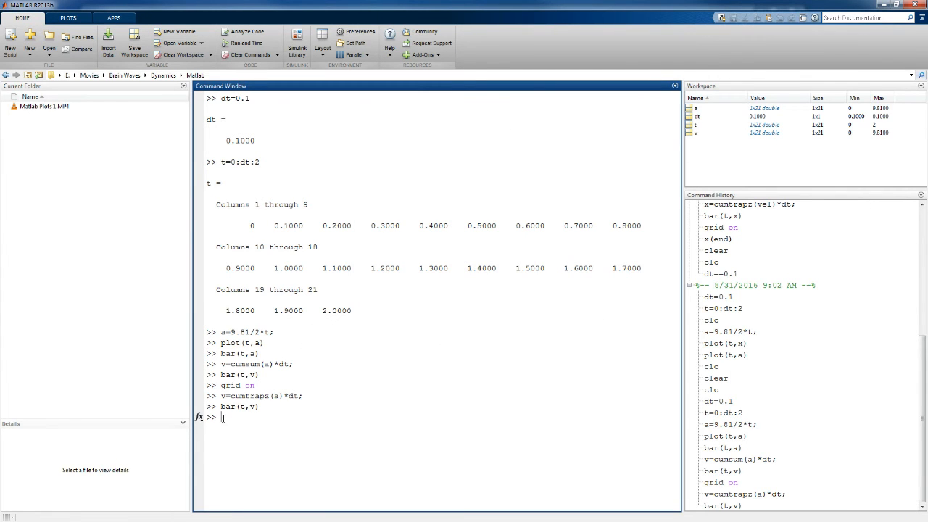
# - Display v, then v(21) and v(end) both giving 9.8100, and clear the window with clc
pyautogui.write('v')
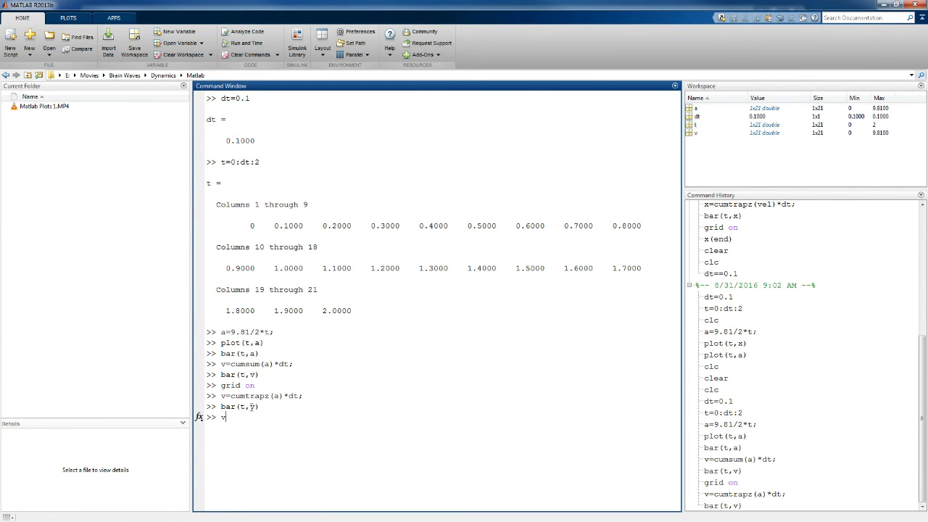
pyautogui.press('enter')
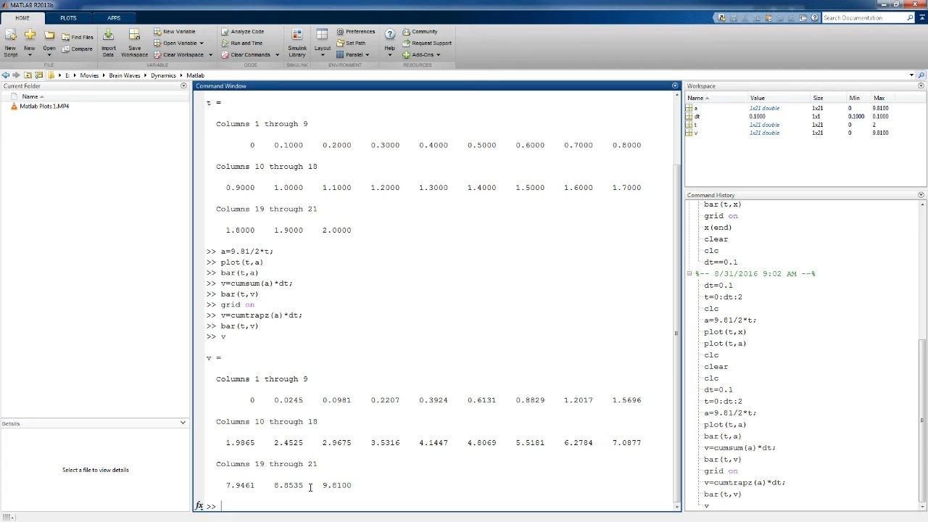
pyautogui.write('v')
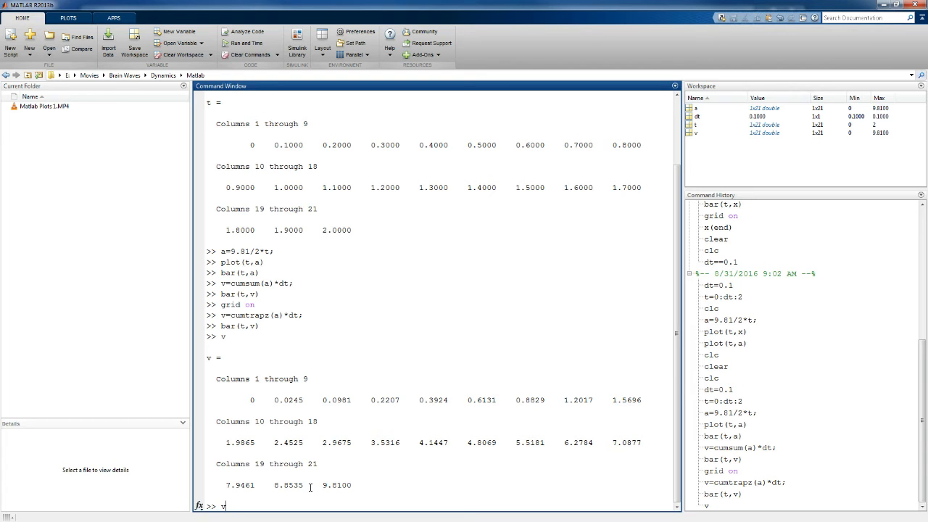
pyautogui.write('(')
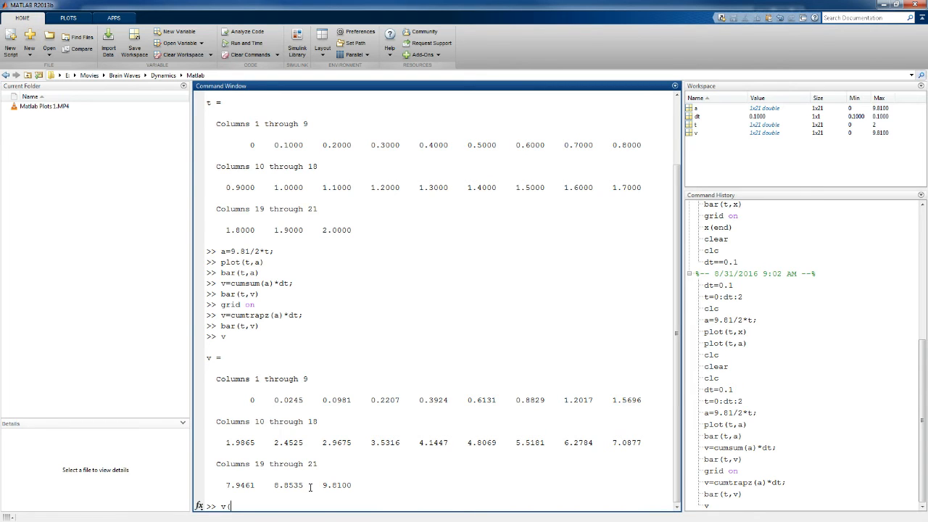
pyautogui.write('21)')
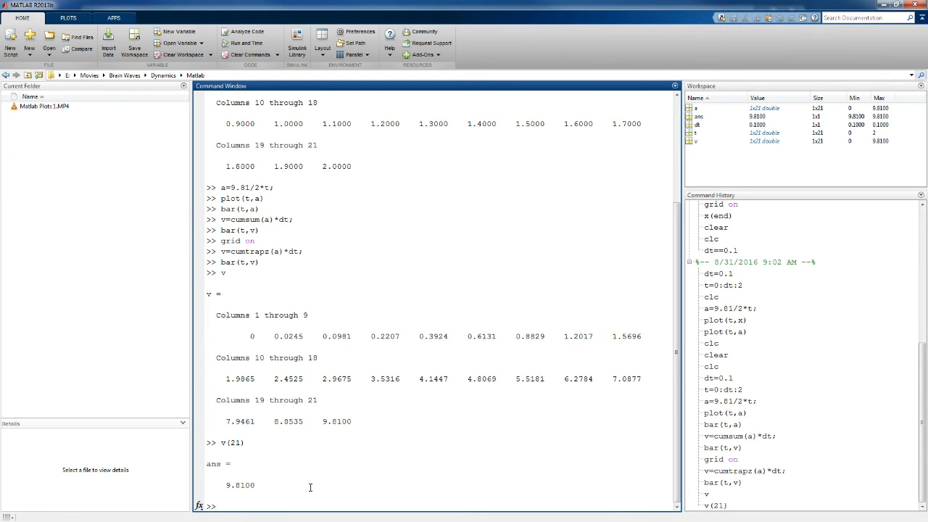
pyautogui.write('v(e')
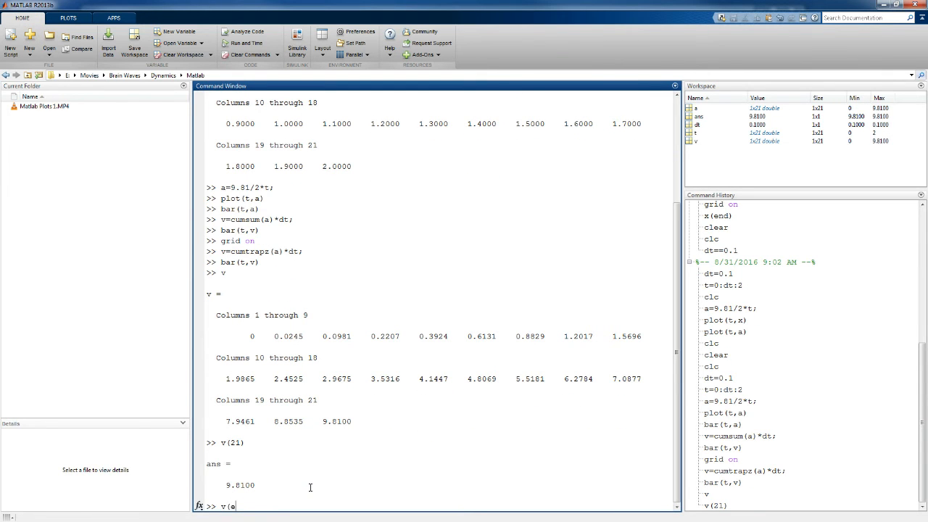
pyautogui.write('nd)')
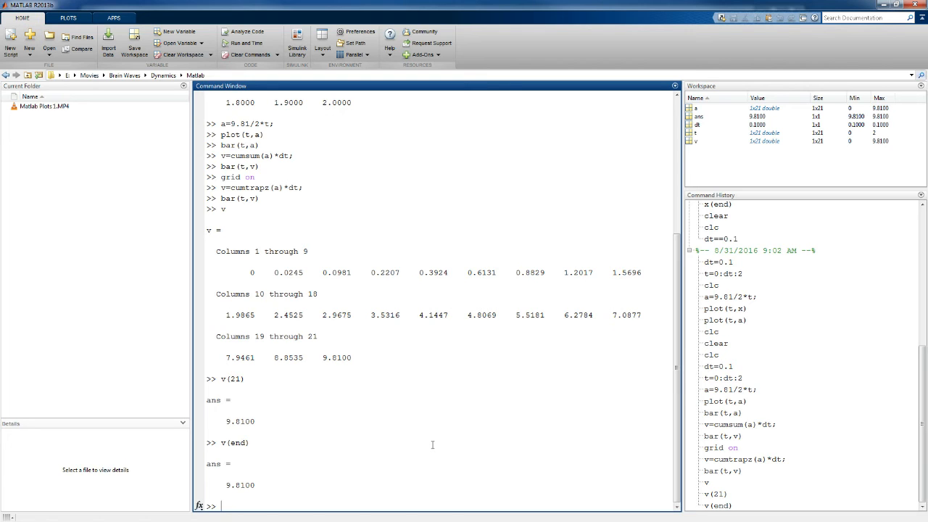
pyautogui.moveTo(655, 197)
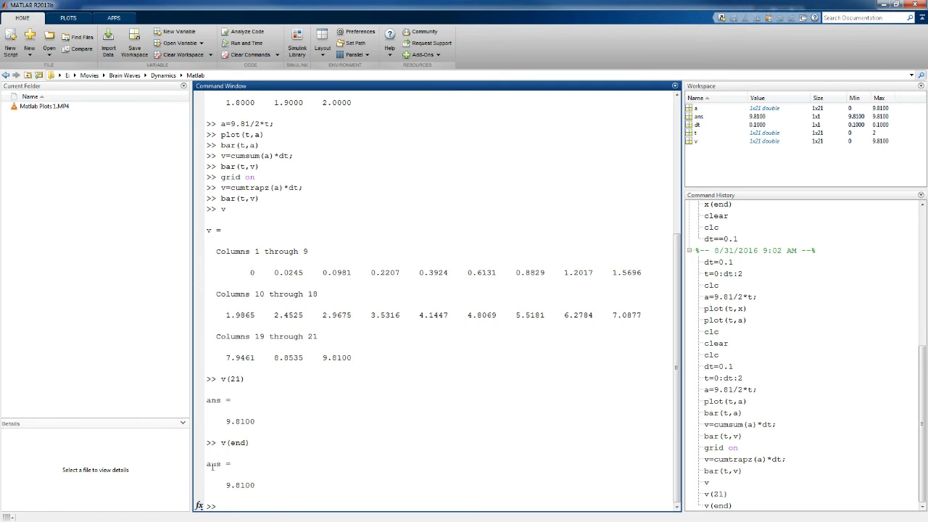
pyautogui.write('clc')
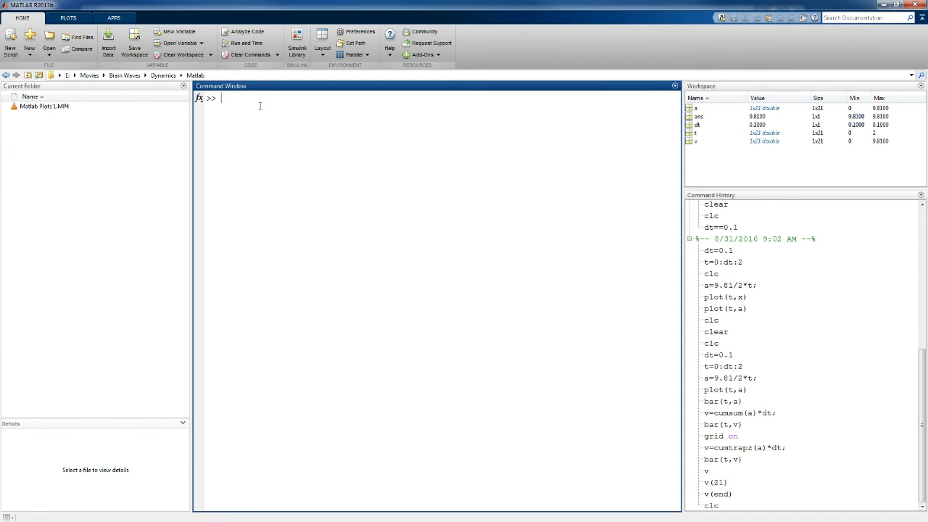
# - Compute position x = cumtrapz(v)*dt as the cumulative trapezoidal integral of velocity
pyautogui.write('x')
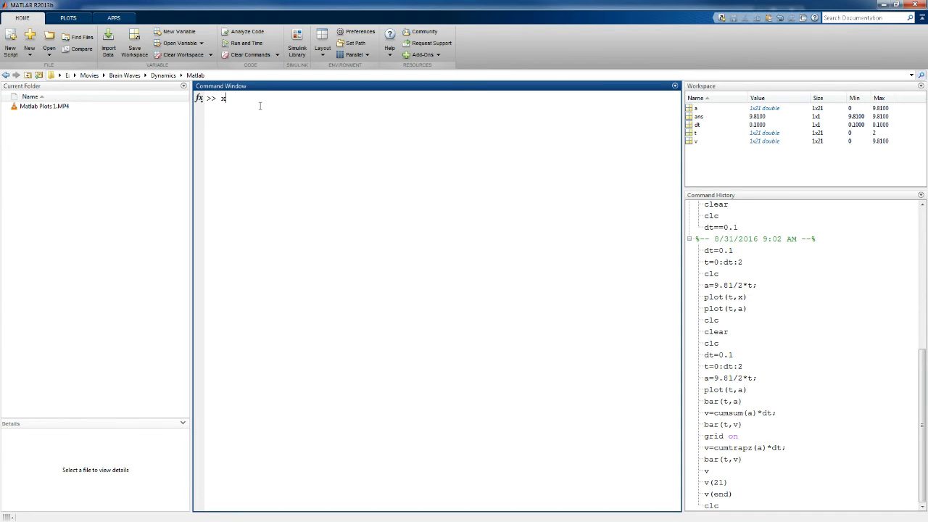
pyautogui.write('==c')
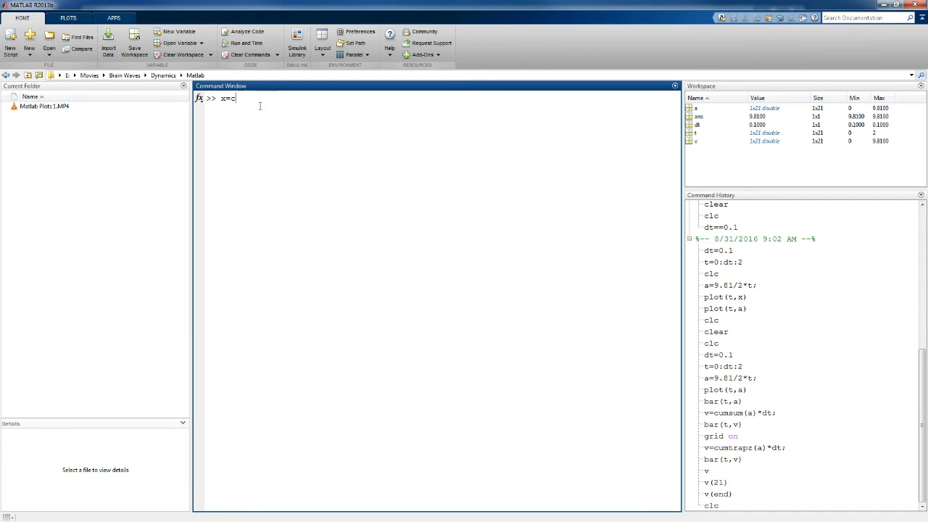
pyautogui.write('umtrap')
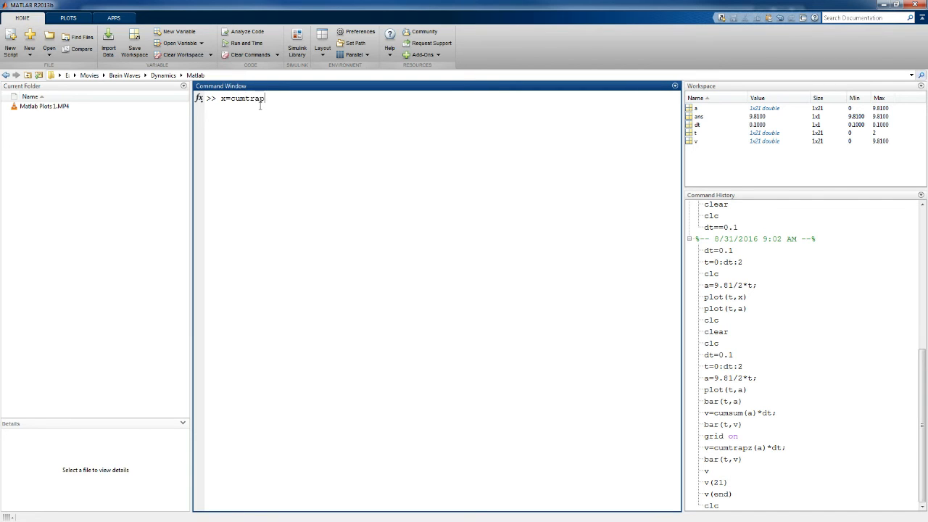
pyautogui.write('z(v')
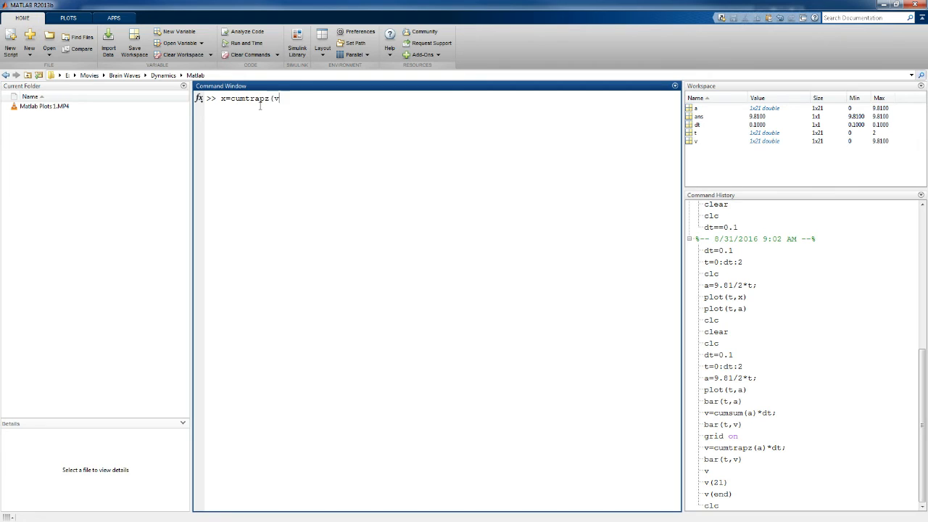
pyautogui.write(')*dt;')
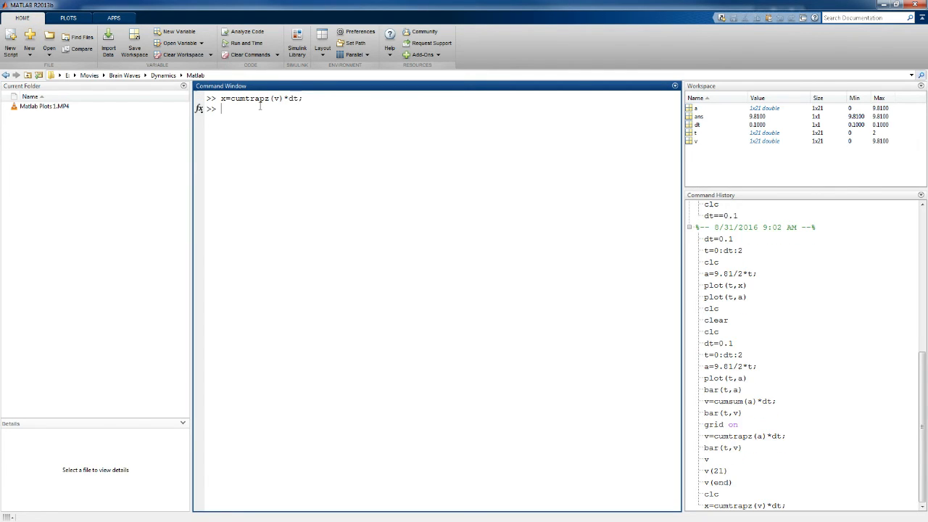
# - Draw the bar chart bar(t,x) of position against time
pyautogui.write('b')
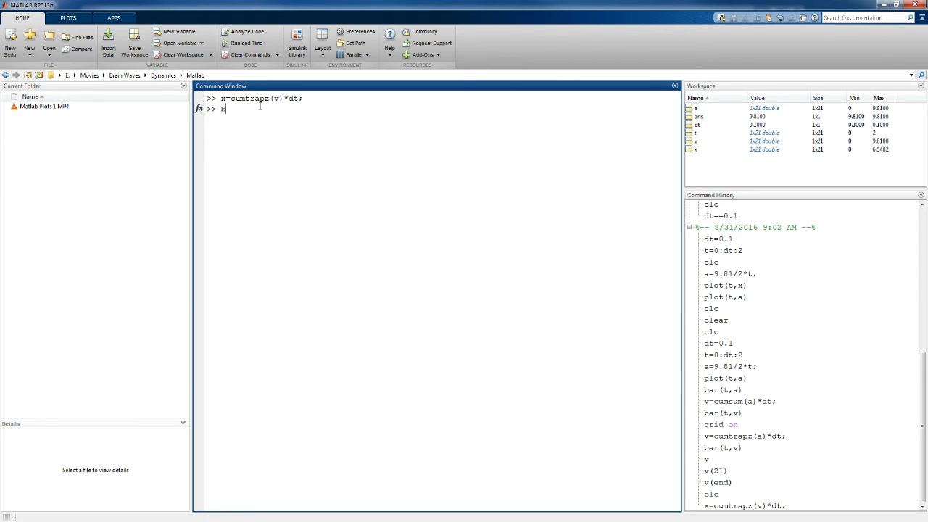
pyautogui.write('ar(t,v)')
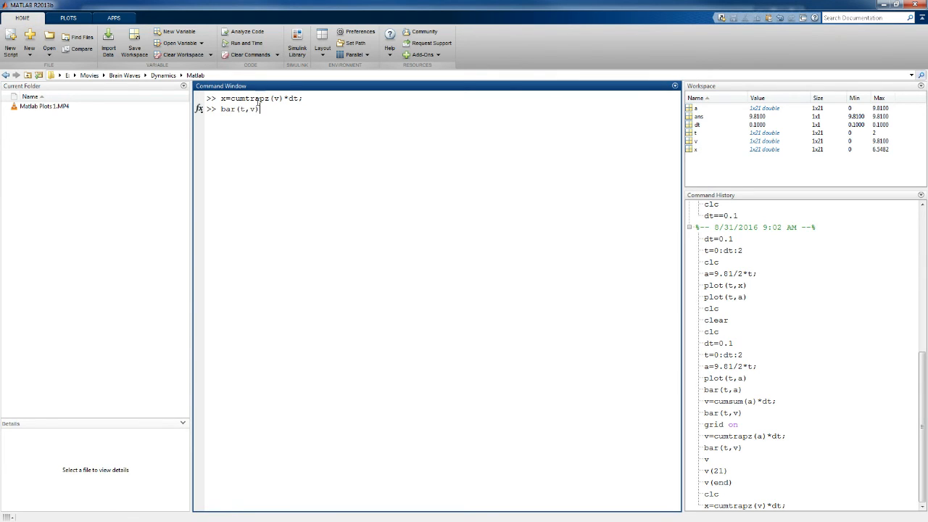
pyautogui.write('x')
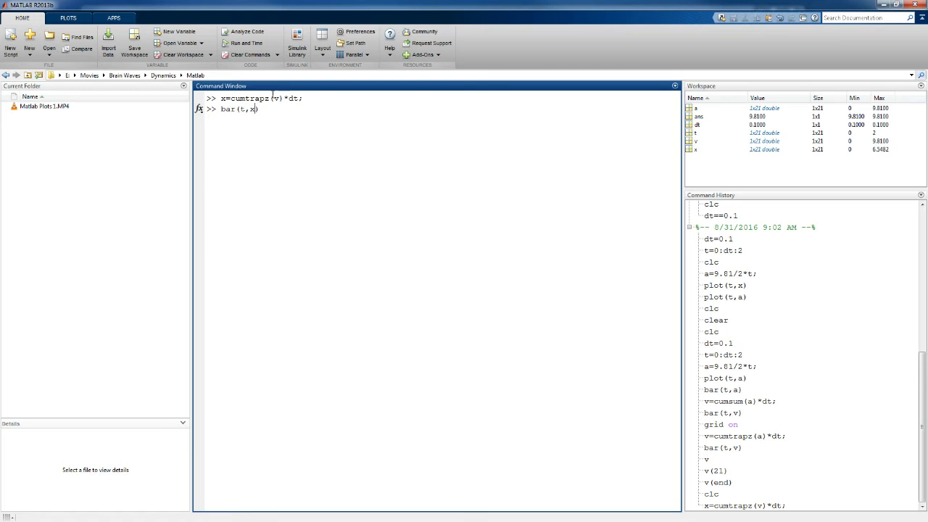
pyautogui.moveTo(263, 130)
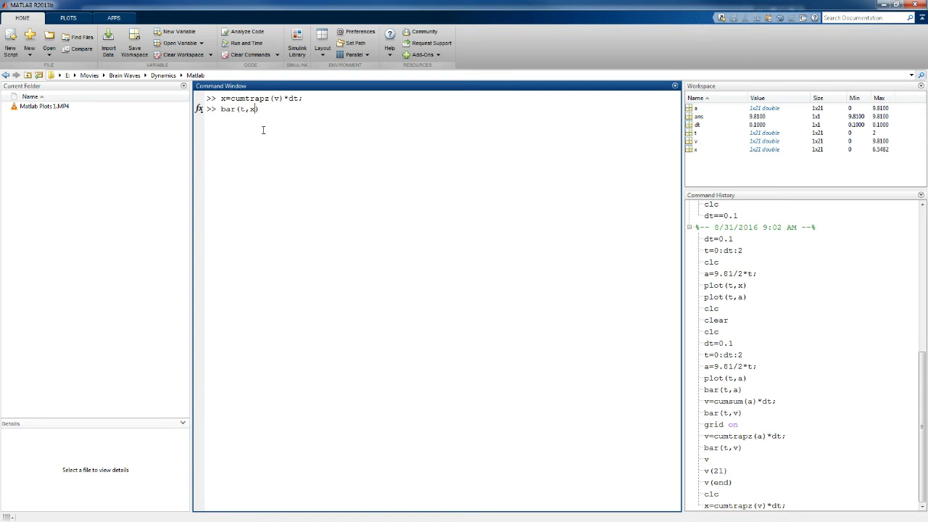
pyautogui.press('enter')
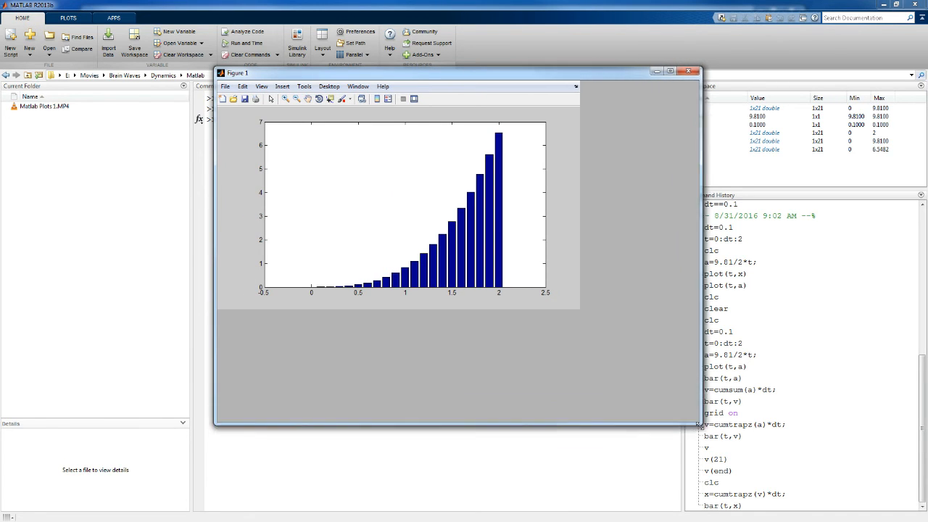
# - Enlarge Figure 1 to inspect the position bars, then enter x(end) in the Command Window
pyautogui.moveTo(694, 428); pyautogui.dragTo(720, 439)
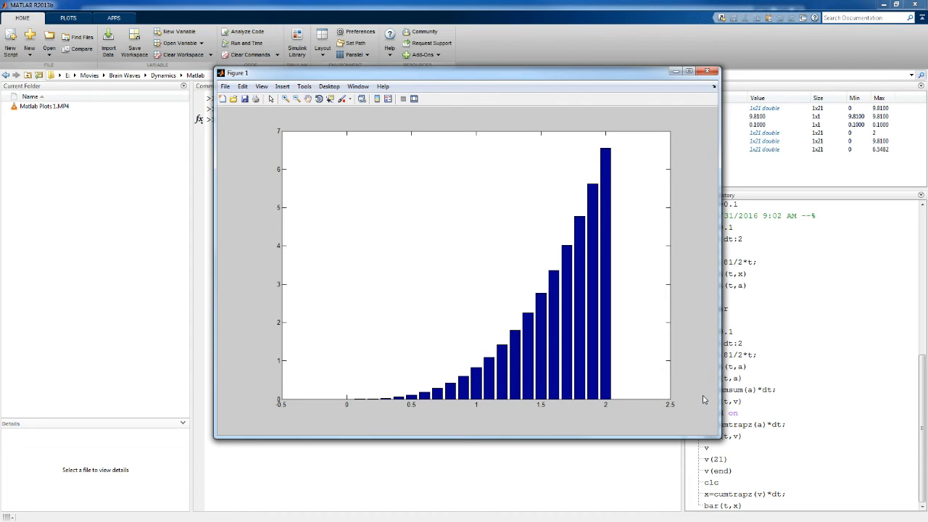
pyautogui.moveTo(604, 153)
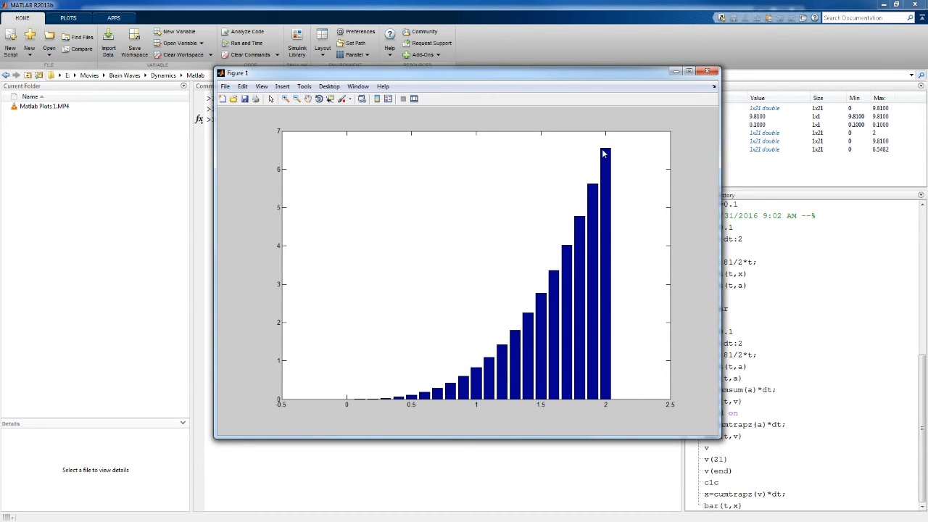
pyautogui.click(713, 72)
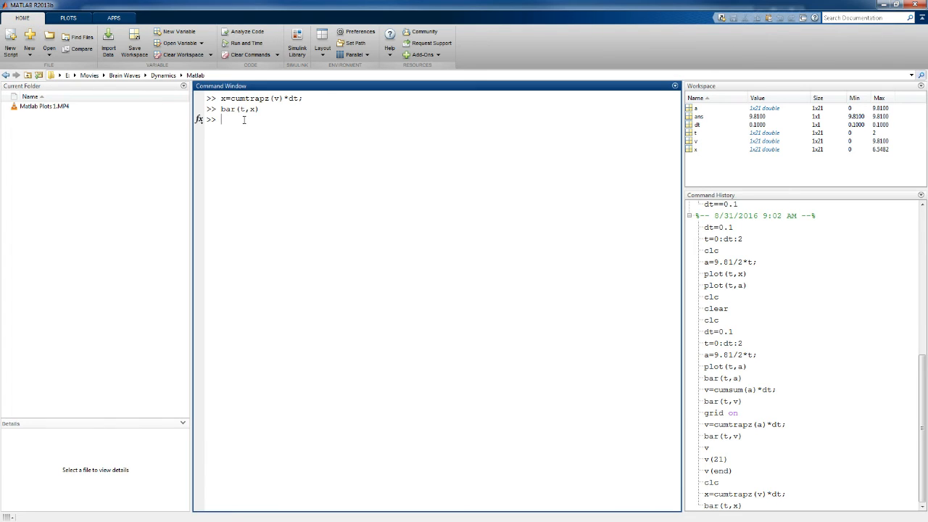
pyautogui.write('x(end)')
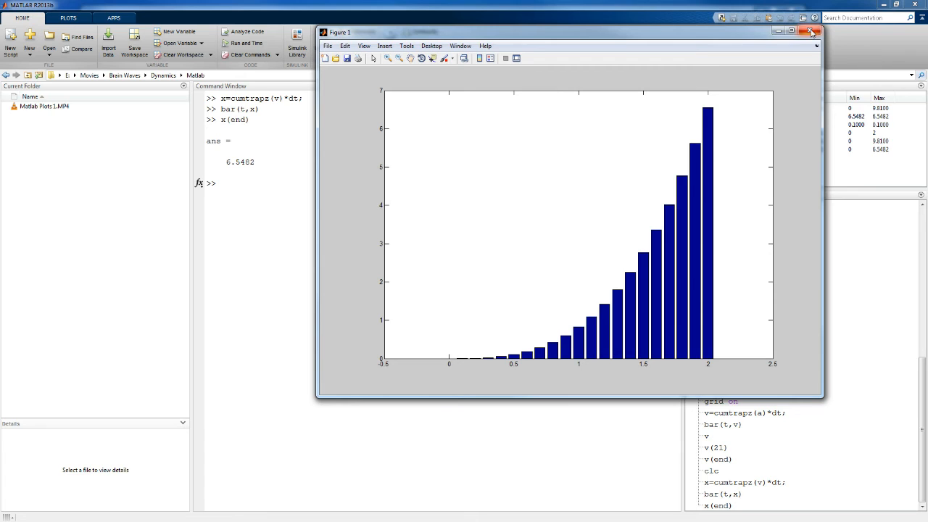
pyautogui.moveTo(811, 34)
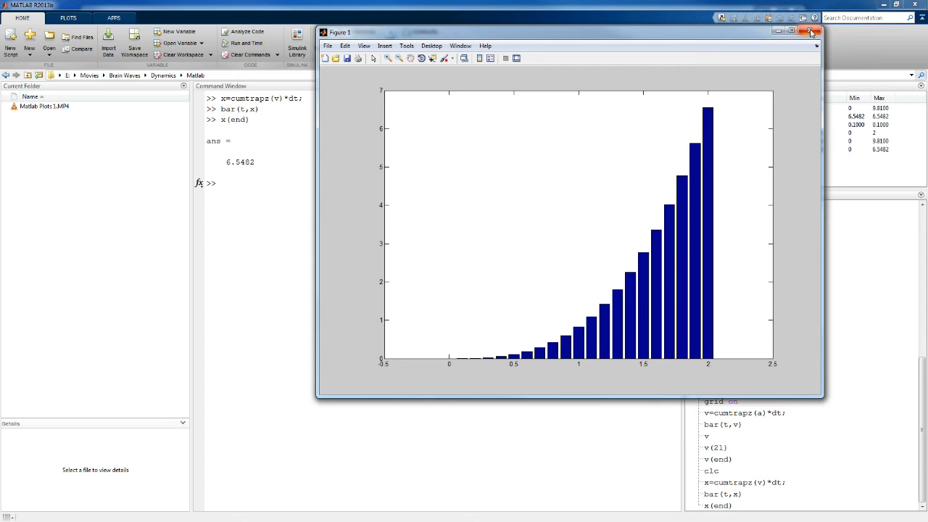
# - Close the Figure 1 position bar chart window
pyautogui.click(810, 32)
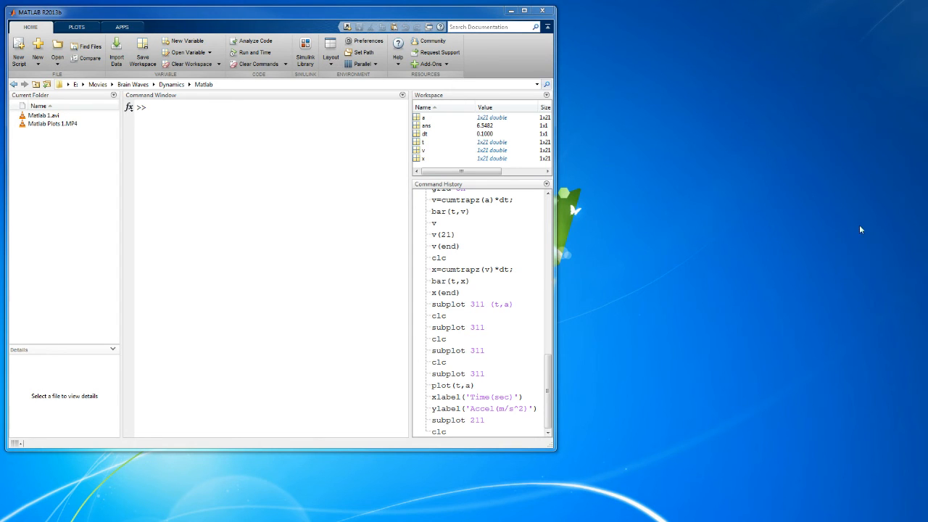
pyautogui.moveTo(745, 195)
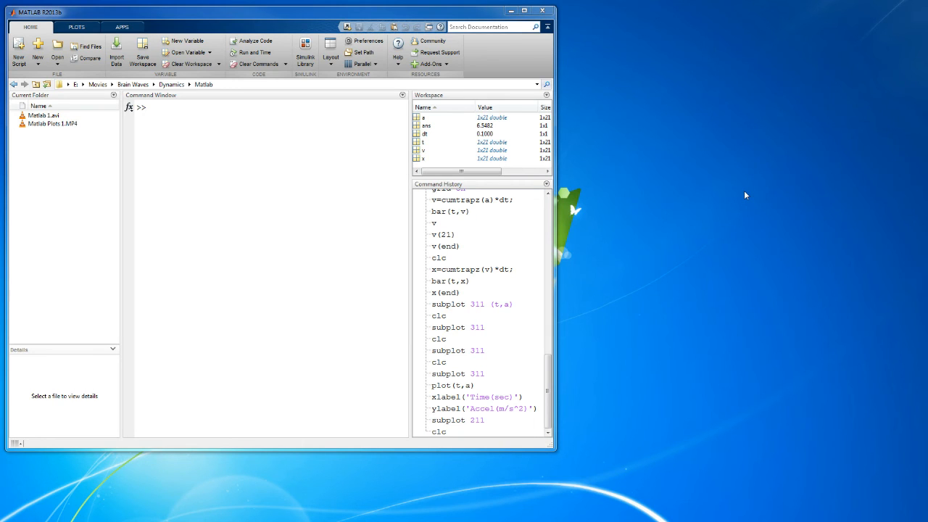
pyautogui.moveTo(727, 81)
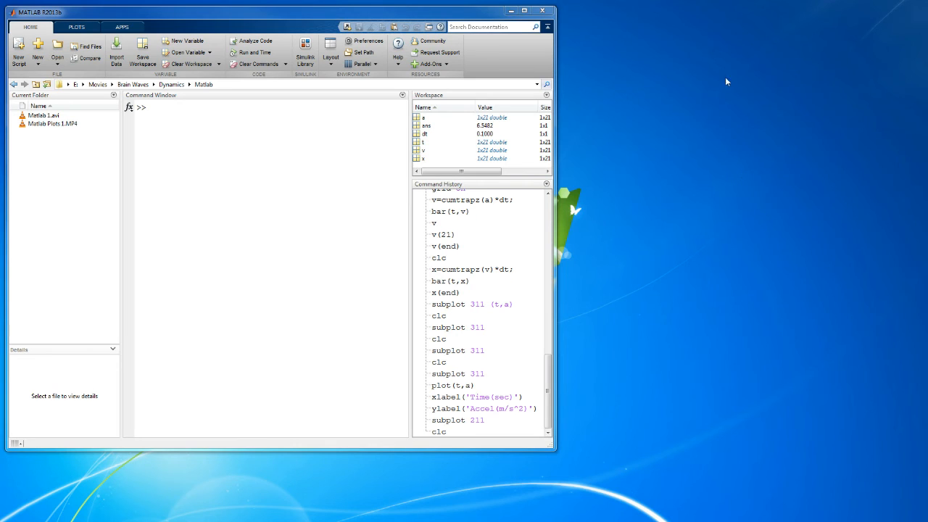
pyautogui.moveTo(694, 238)
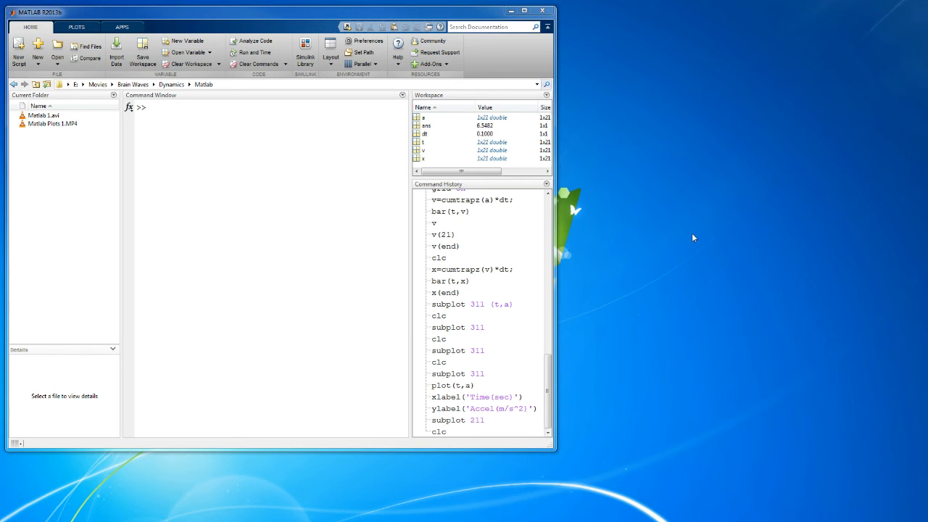
# - Begin entering the subplot 311 command in the Command Window
pyautogui.click(193, 112)
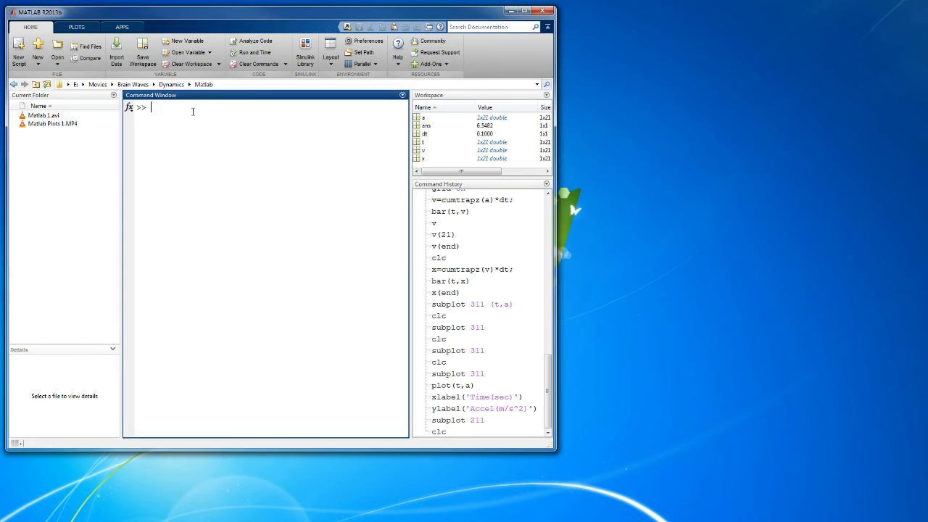
pyautogui.write('subplot 311')
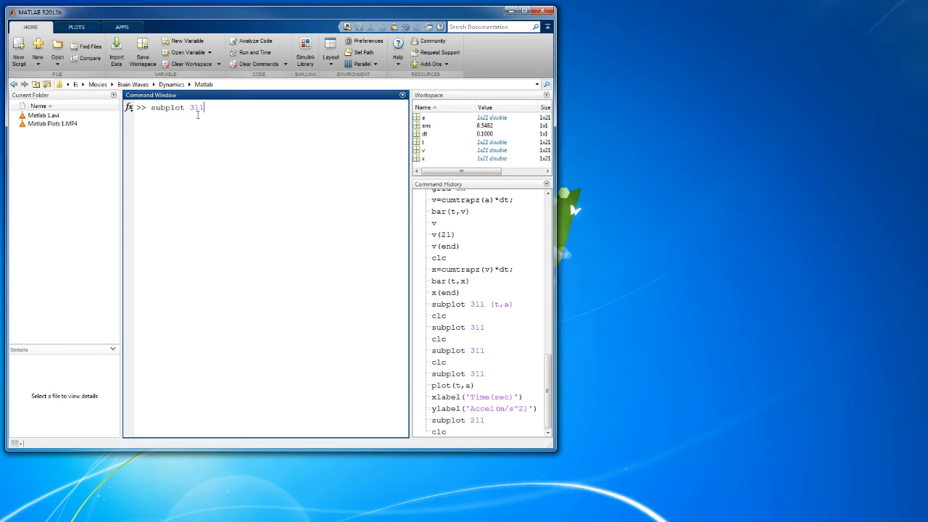
pyautogui.moveTo(213, 133)
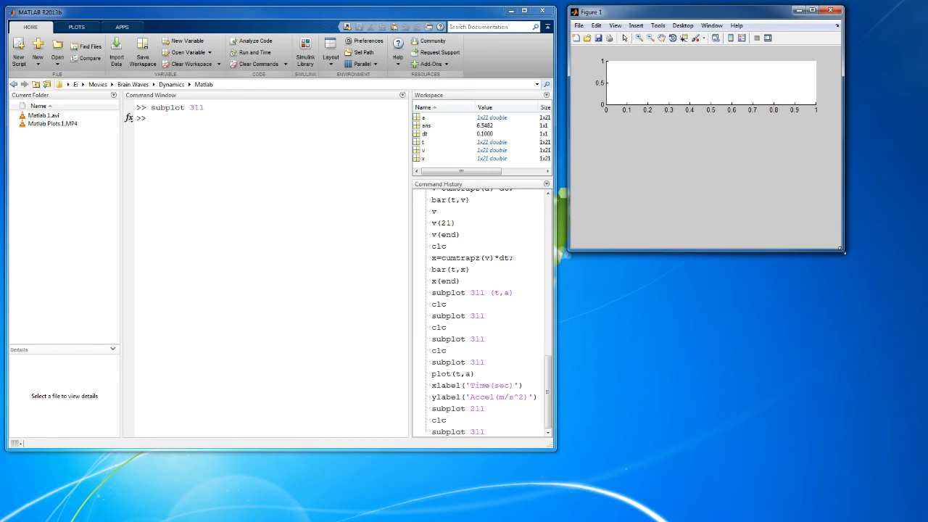
# - Enlarge the subplot figure and plot acceleration a against time t in the top axes
pyautogui.moveTo(841, 252); pyautogui.dragTo(895, 449)
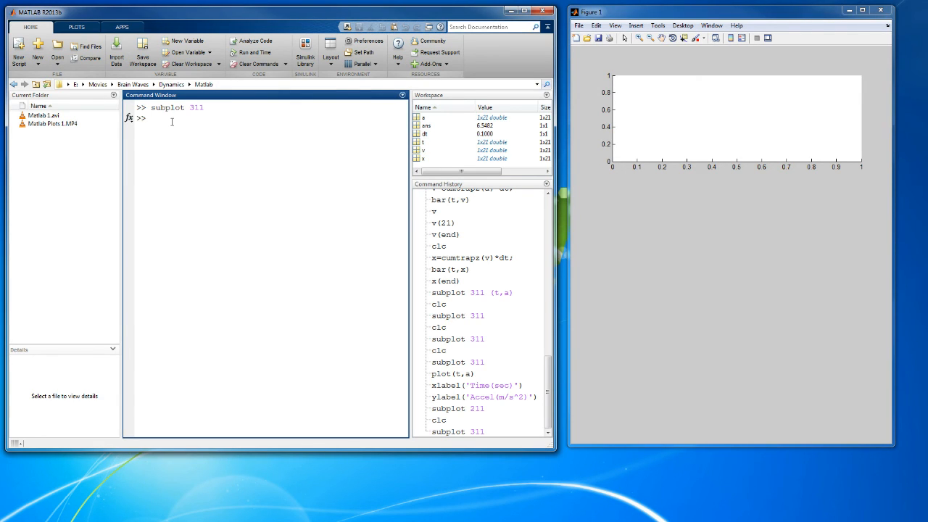
pyautogui.write('plot(t')
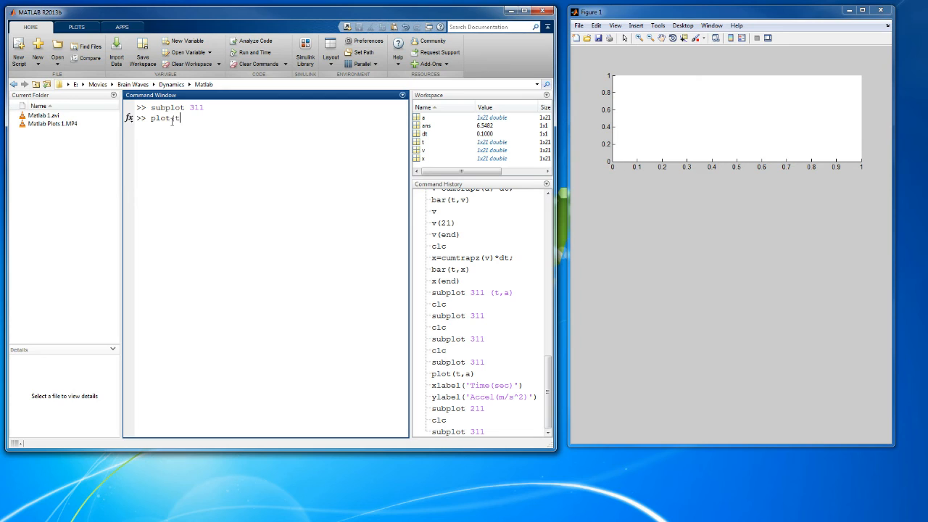
pyautogui.write(',a)')
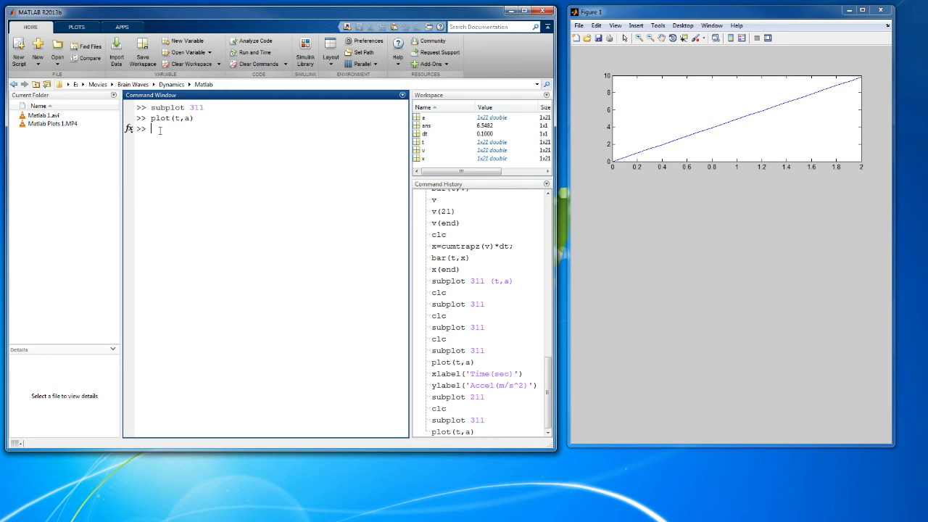
# - Label the top plot's axes Time(sec) and Accel(m/sec^2) with xlabel and ylabel
pyautogui.write('x')
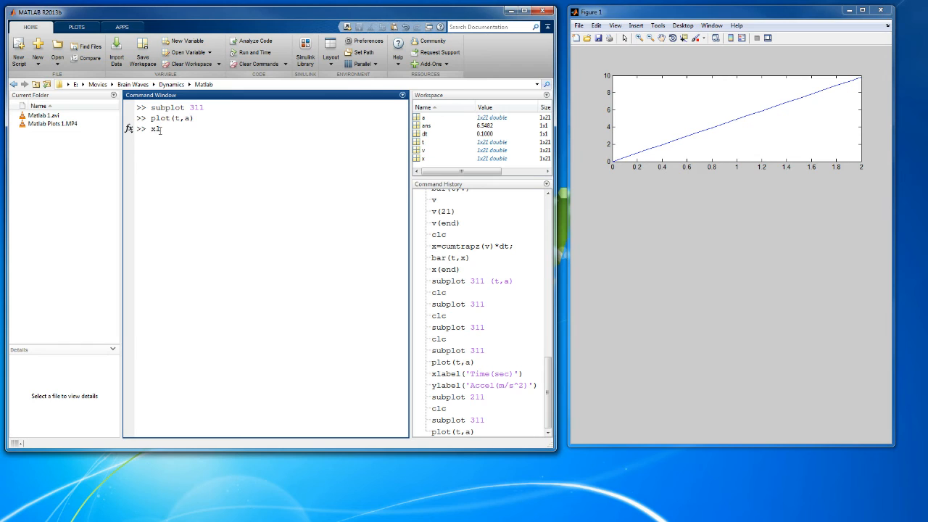
pyautogui.write('label(')
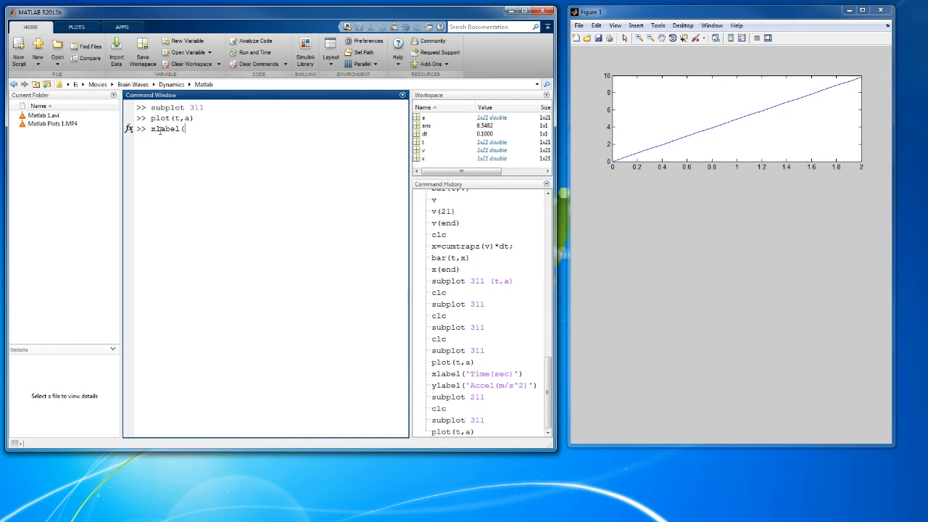
pyautogui.write("'Time(")
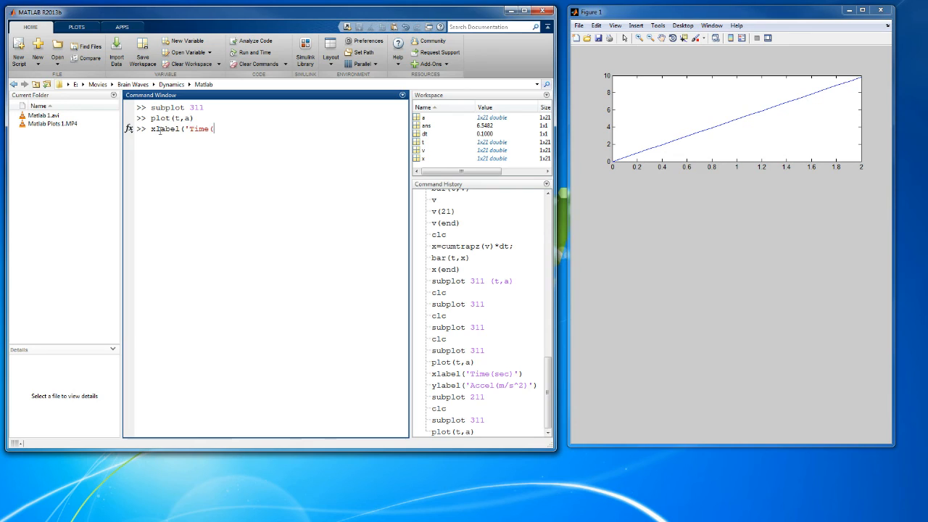
pyautogui.write("sec)')")
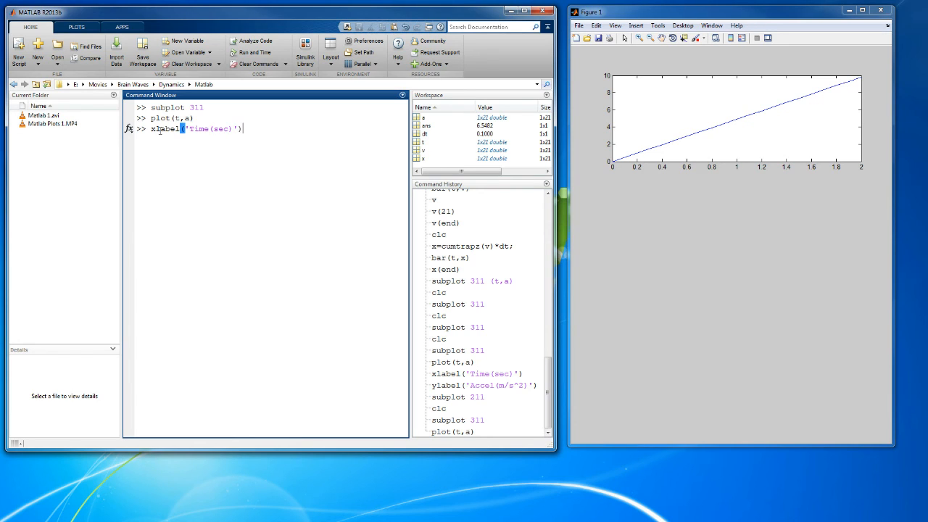
pyautogui.press('enter')
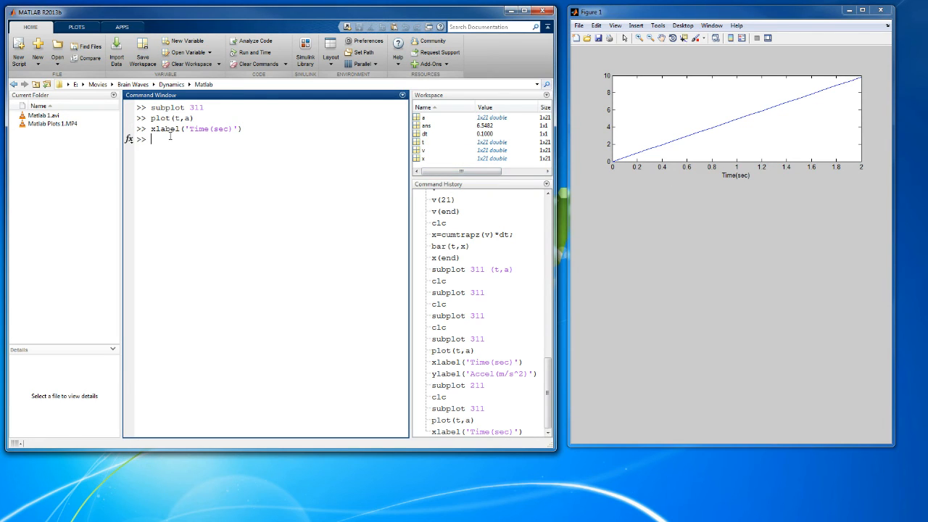
pyautogui.write('ylabel')
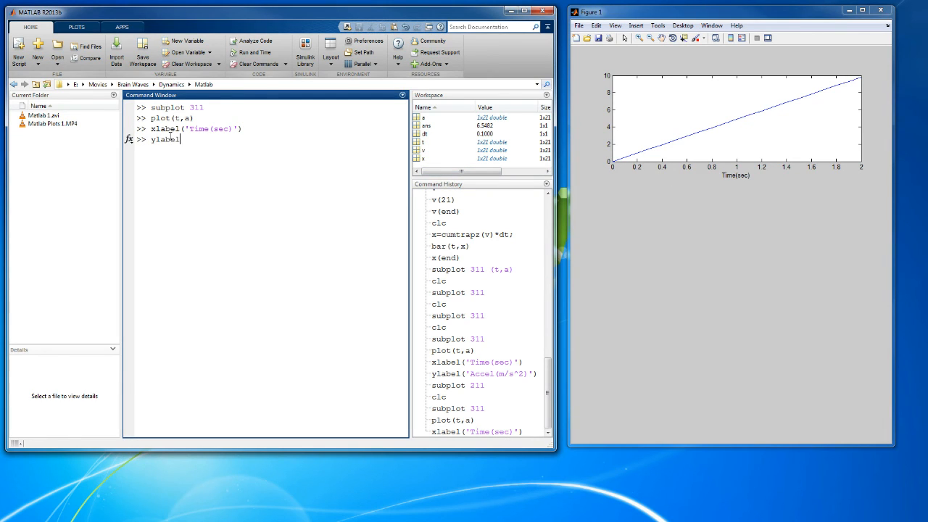
pyautogui.write("('Accel(m")
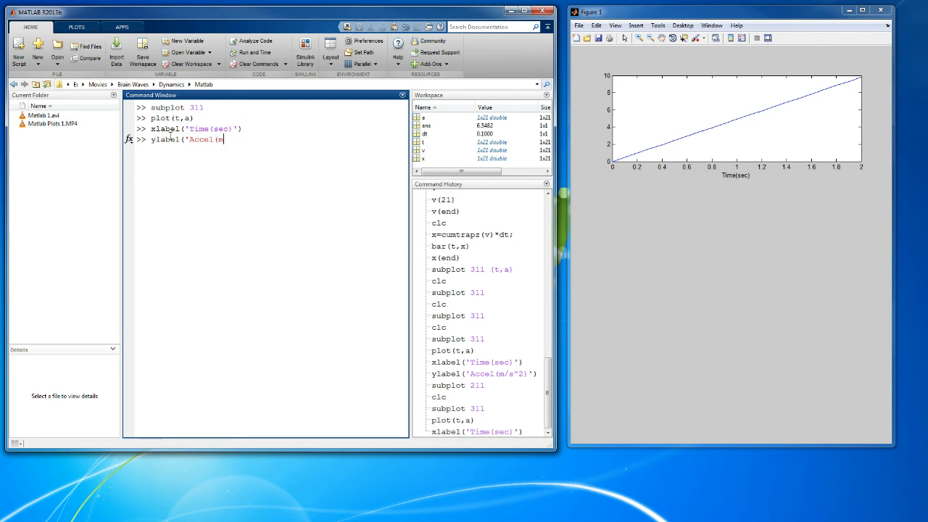
pyautogui.write('/sec^')
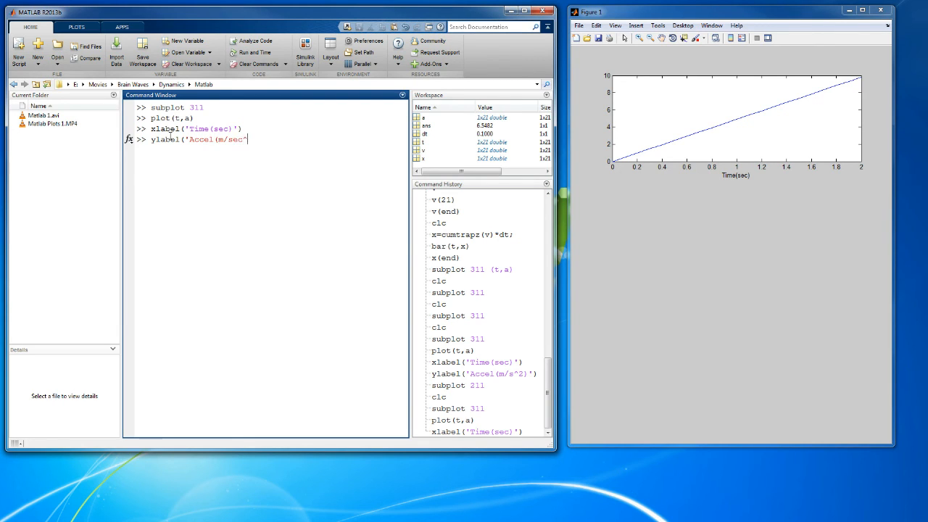
pyautogui.write("2)')")
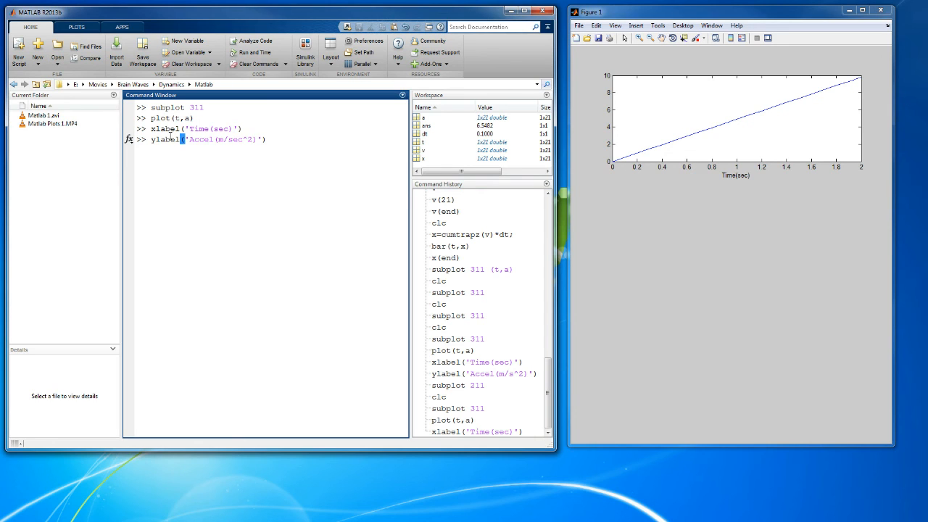
pyautogui.press('enter')
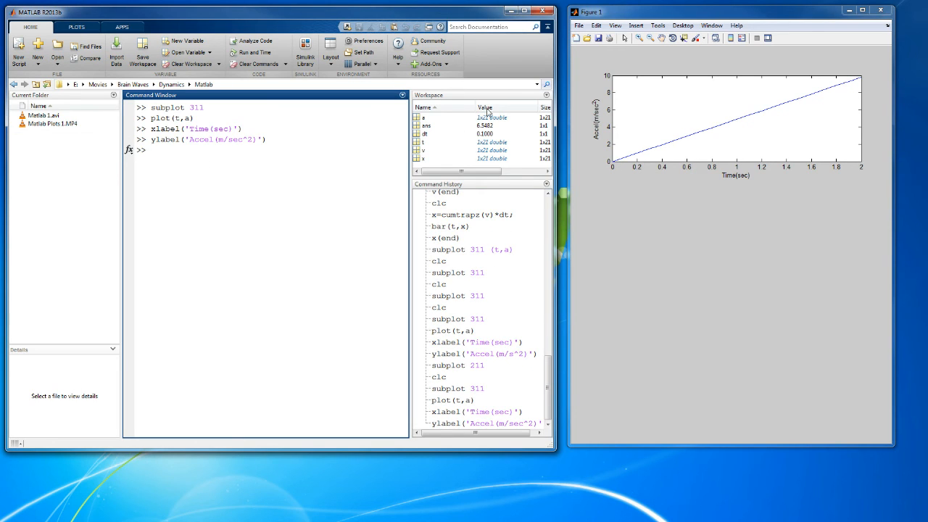
pyautogui.moveTo(595, 107)
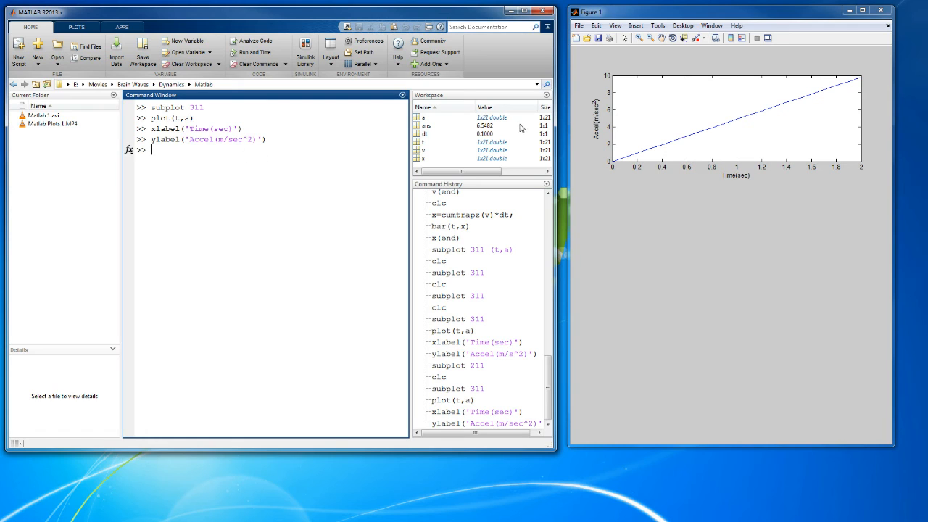
pyautogui.moveTo(580, 100)
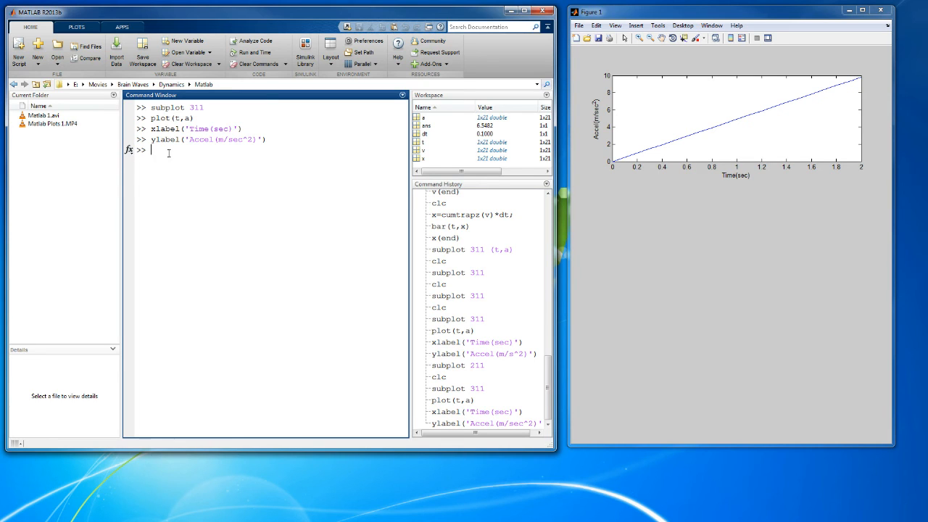
# - Select the second subplot and plot velocity v against time t
pyautogui.write('subplot 311')
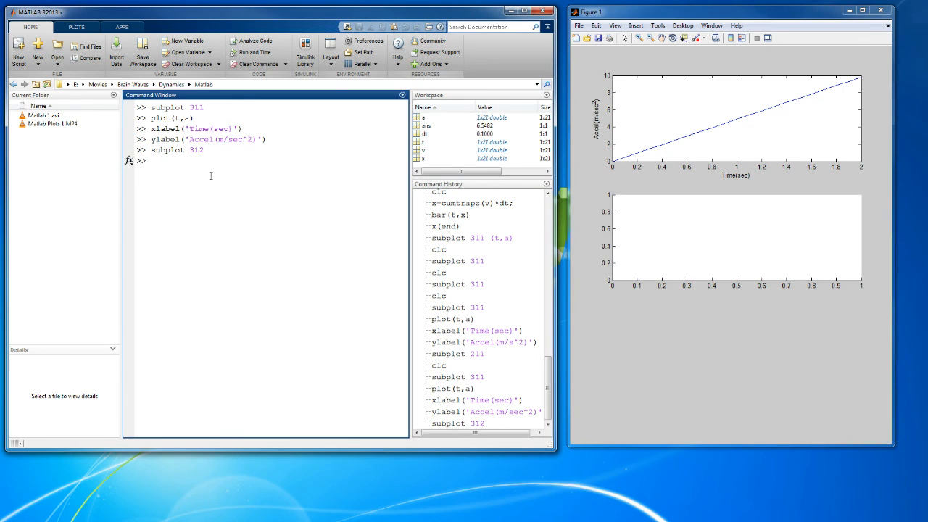
pyautogui.write('plo')
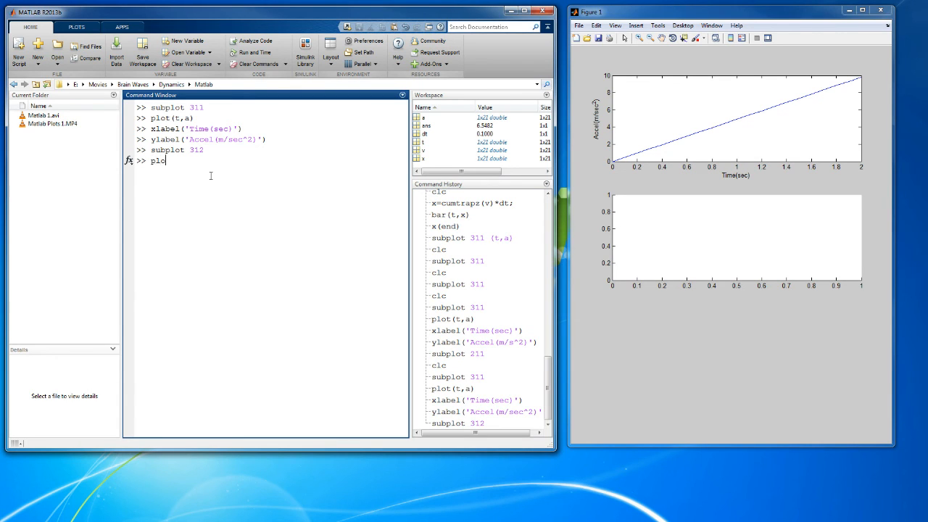
pyautogui.write('t(t,')
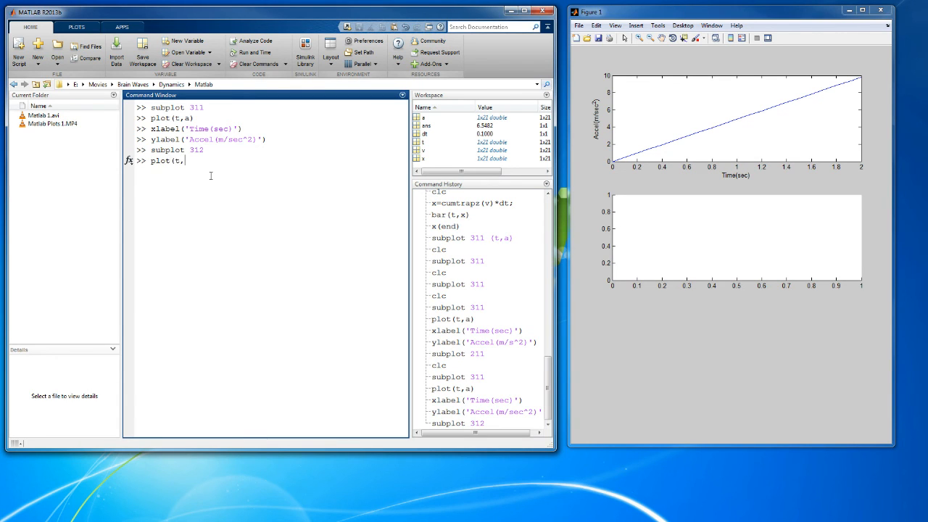
pyautogui.write('v)')
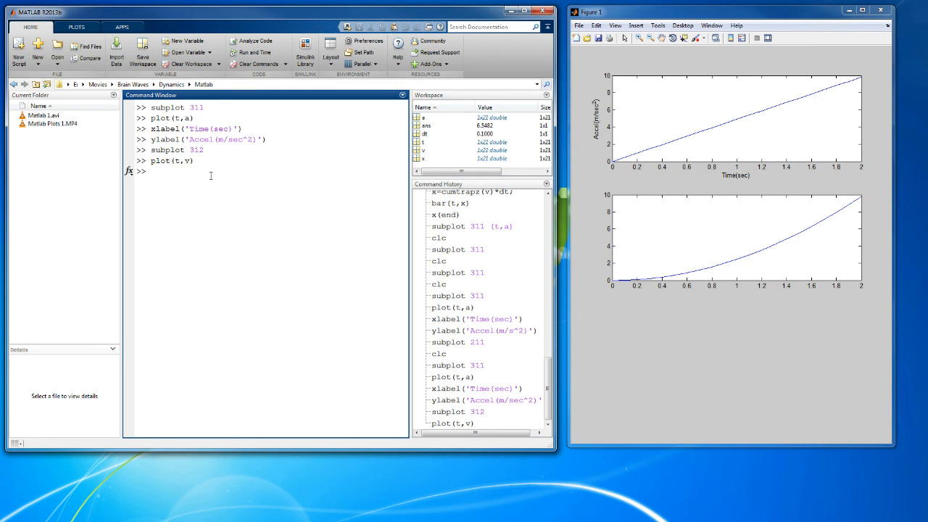
# - Label the velocity plot's x axis Time(sec)
pyautogui.write("xlabel('")
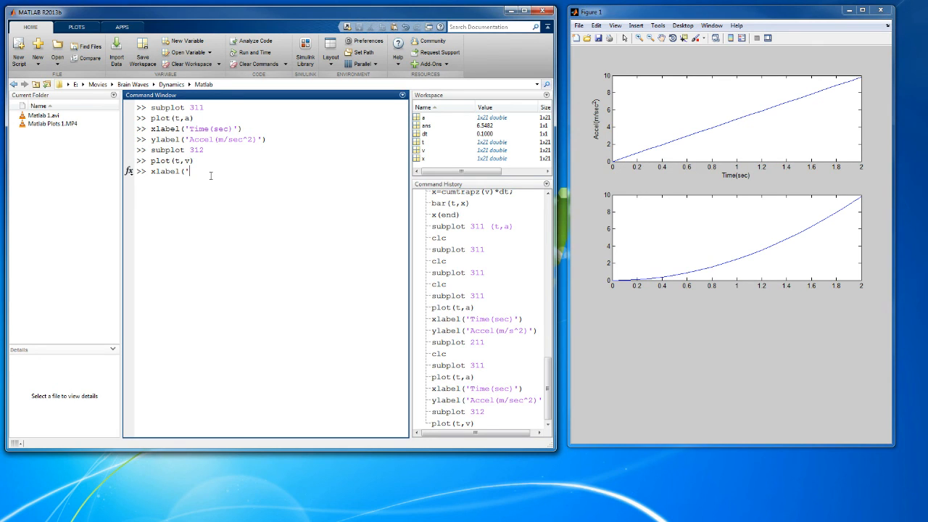
pyautogui.write('Ve')
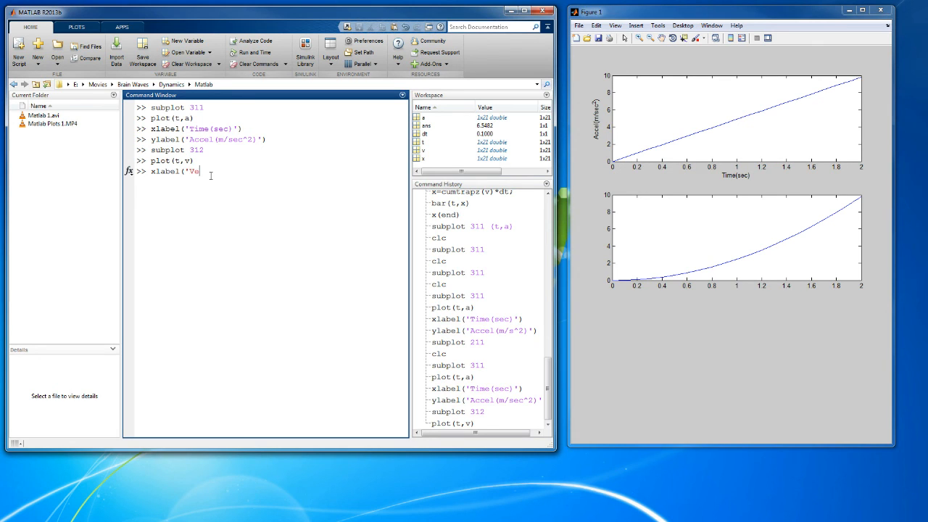
pyautogui.write('ime')
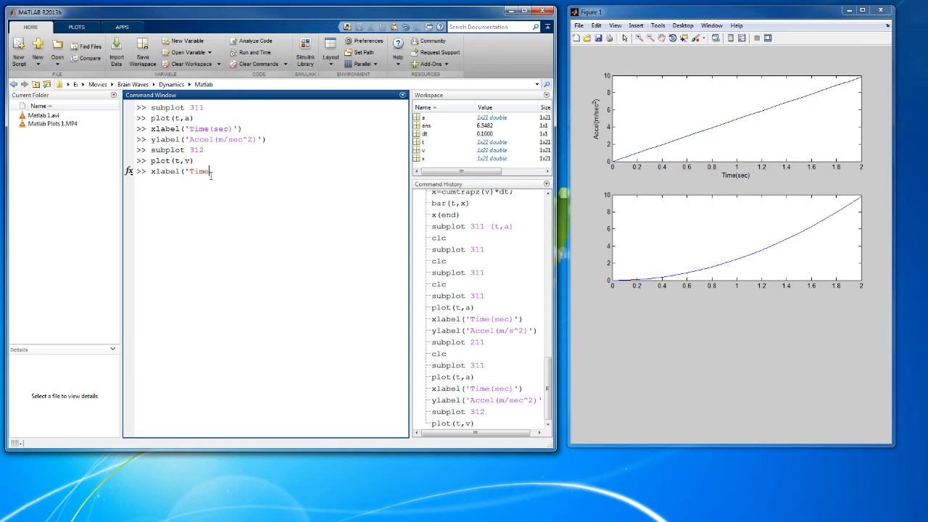
pyautogui.write('(s')
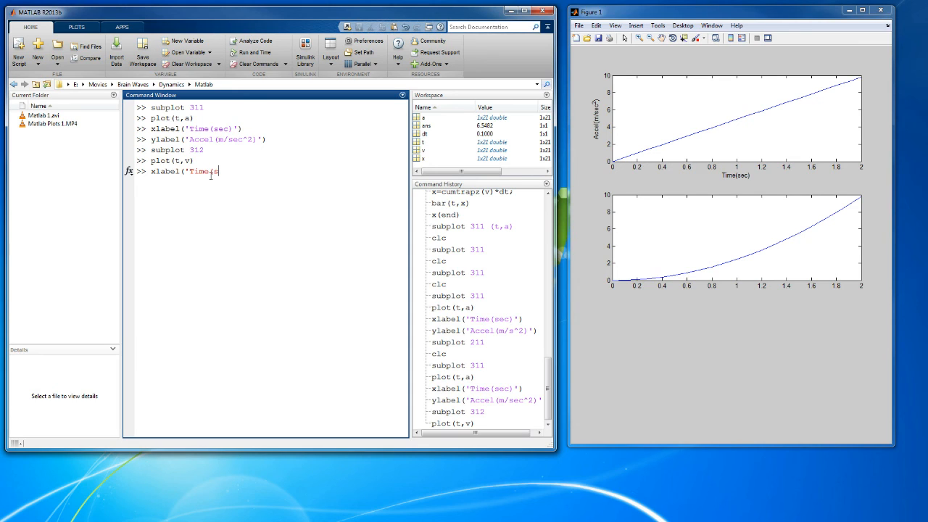
pyautogui.write("ec)')")
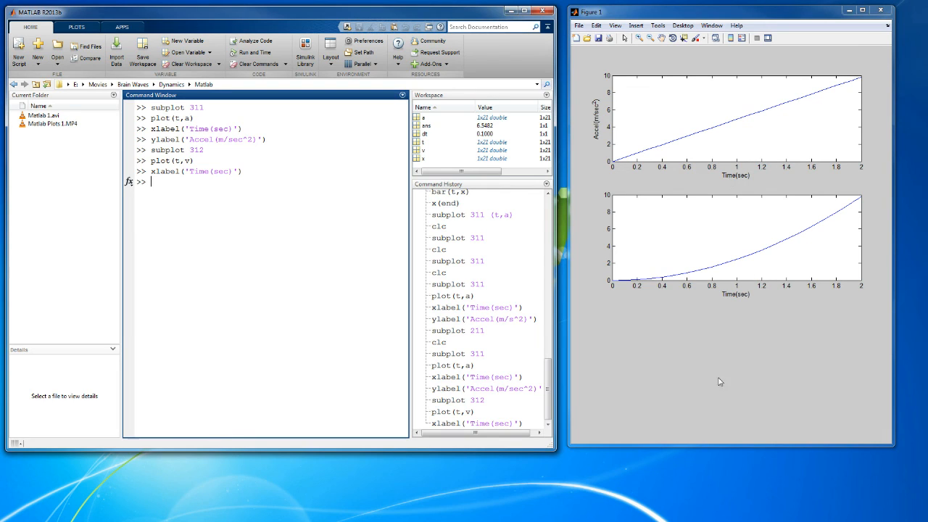
# - Label the velocity plot's y axis Vel(m/sec)
pyautogui.write('y')
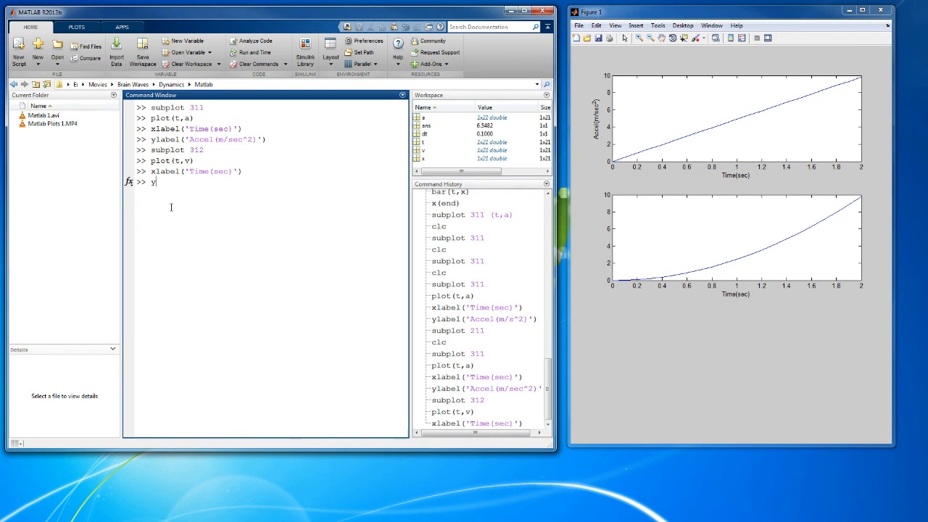
pyautogui.write('label(')
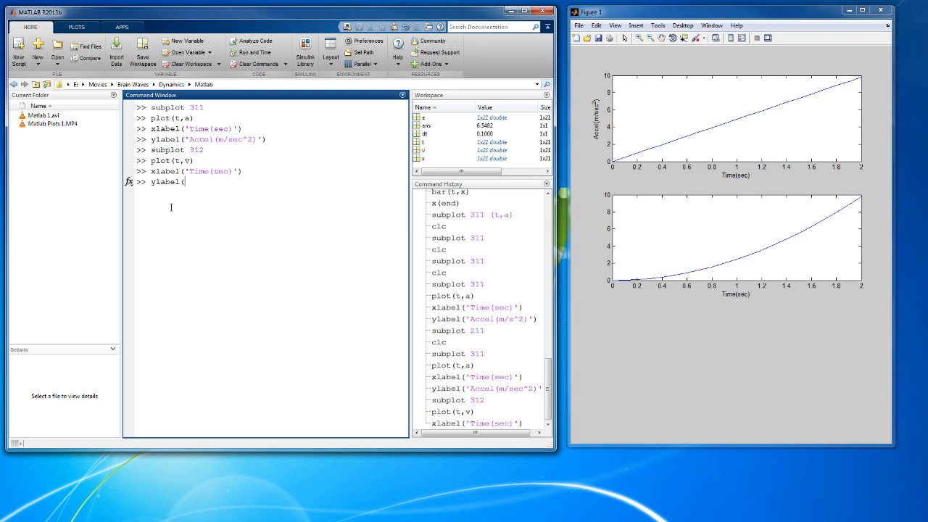
pyautogui.write("'")
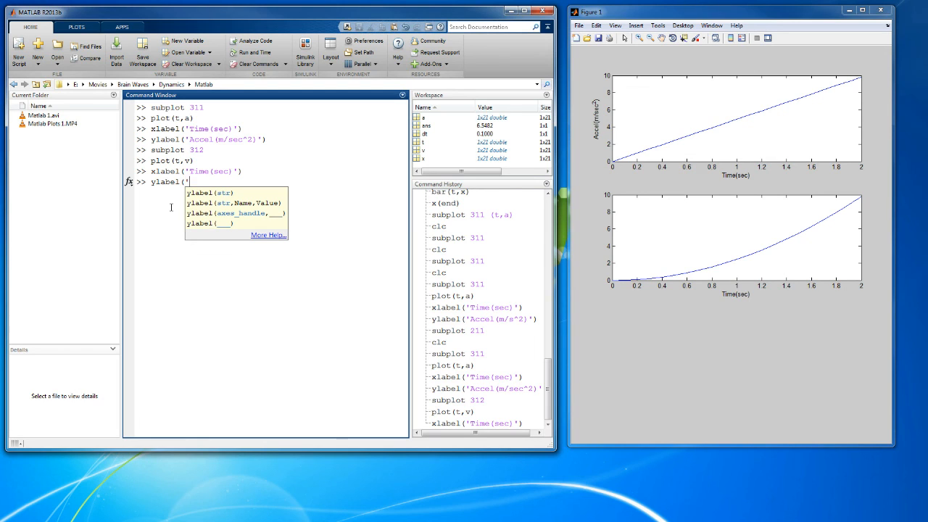
pyautogui.write('v')
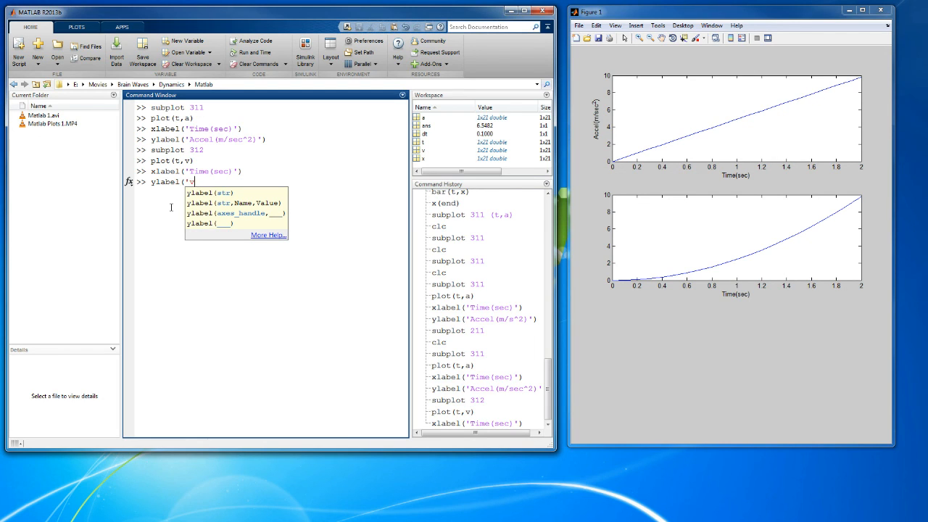
pyautogui.write('Vel(')
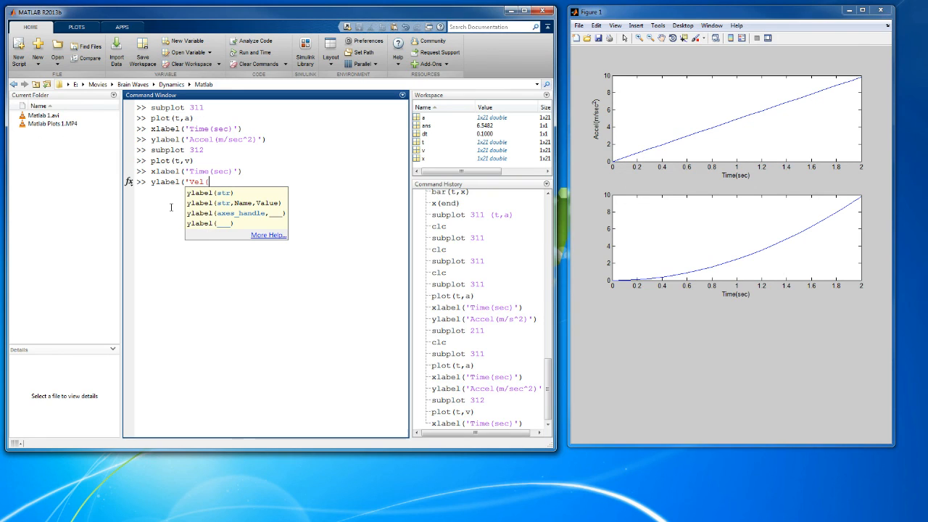
pyautogui.write('m/sec')
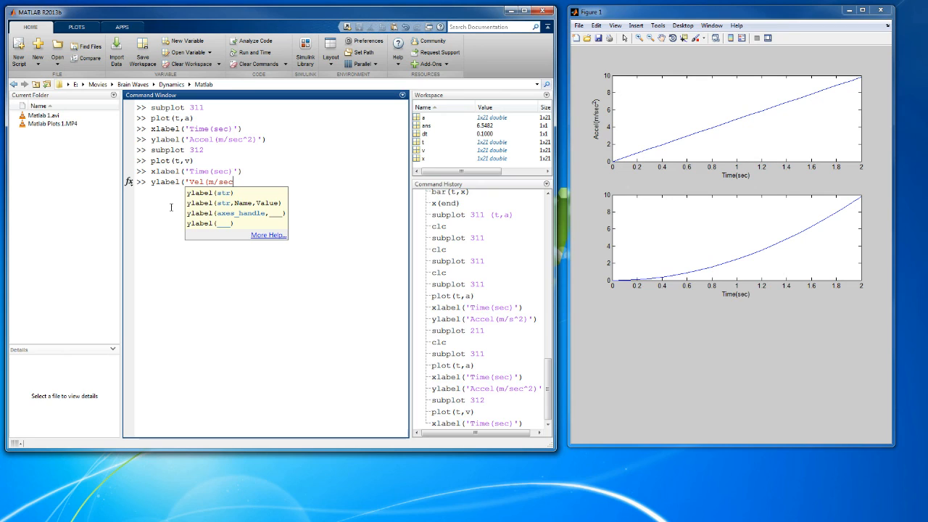
pyautogui.write(")')")
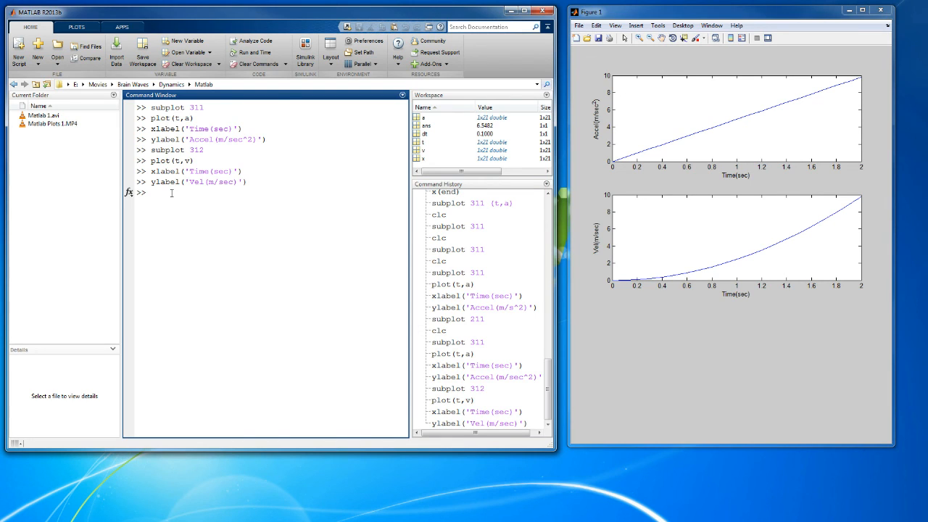
# - Create subplot 313 and plot position x against time t in it
pyautogui.write('subplot')
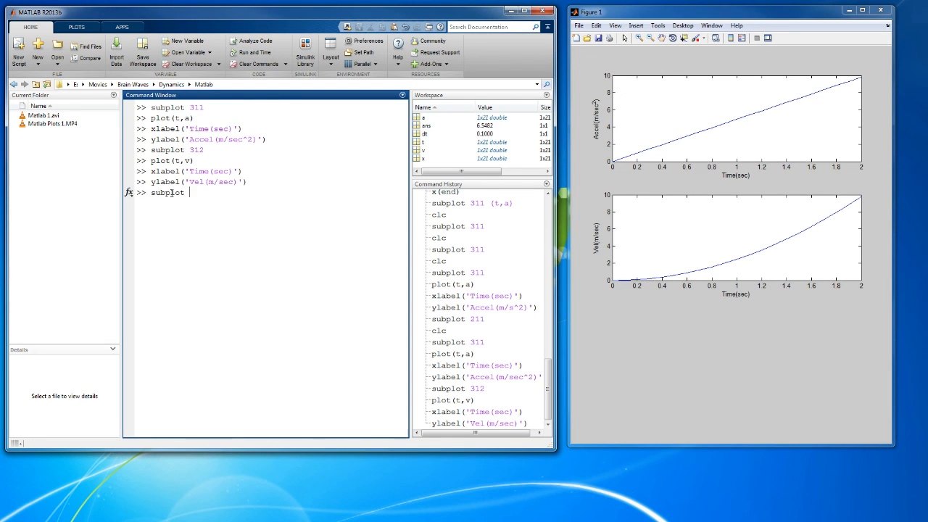
pyautogui.write('313')
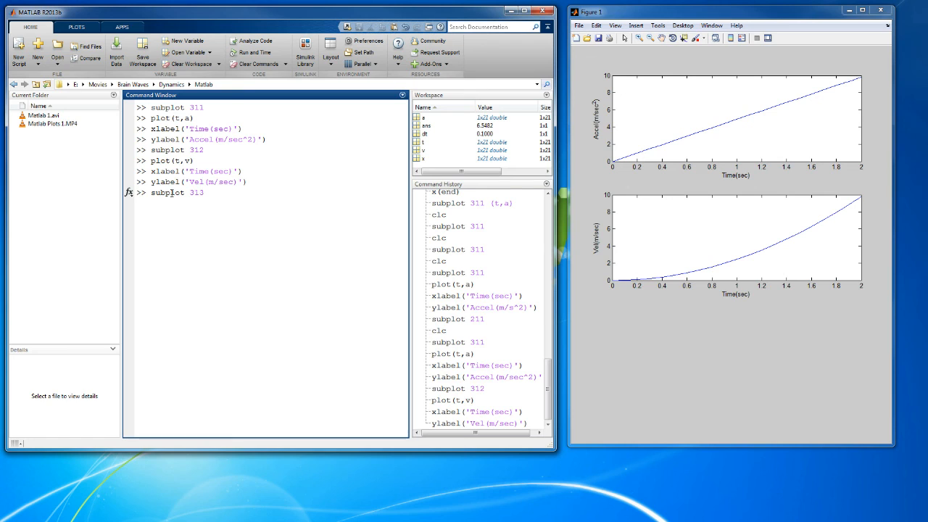
pyautogui.press('enter')
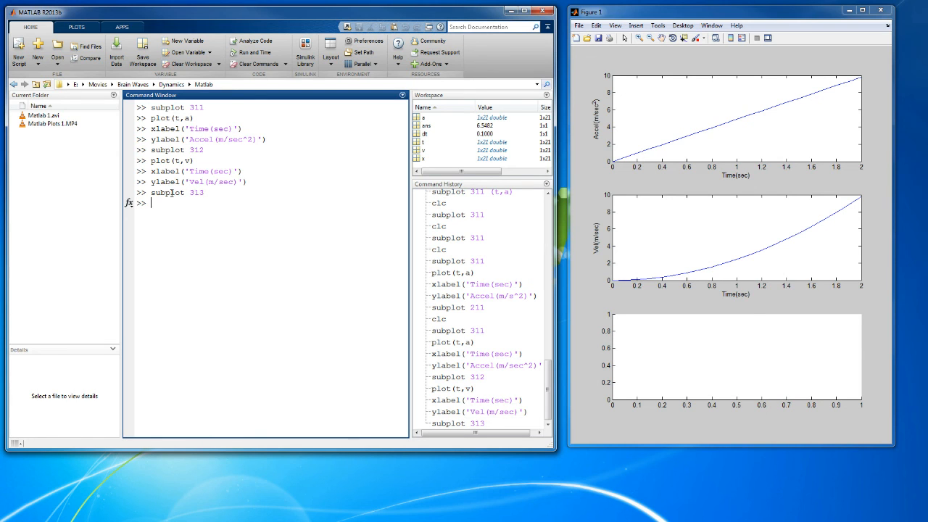
pyautogui.write('plot(t,')
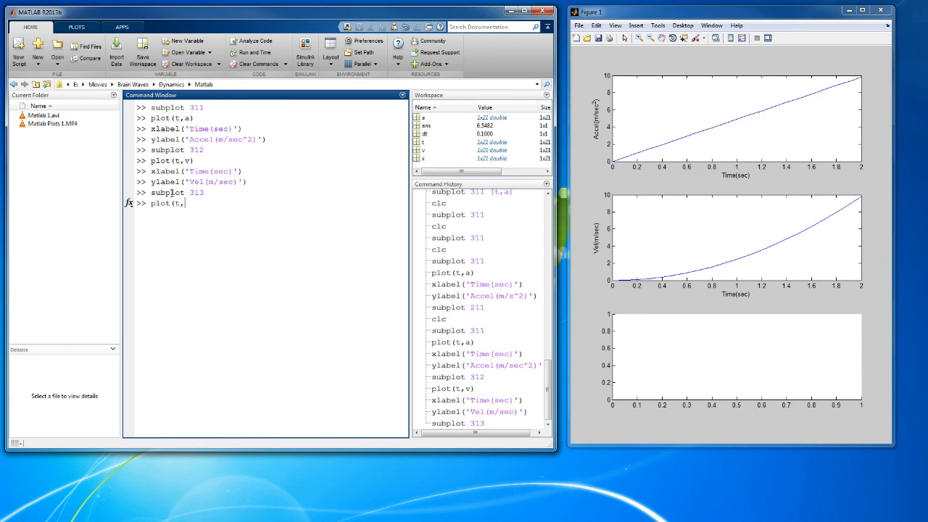
pyautogui.write('x)')
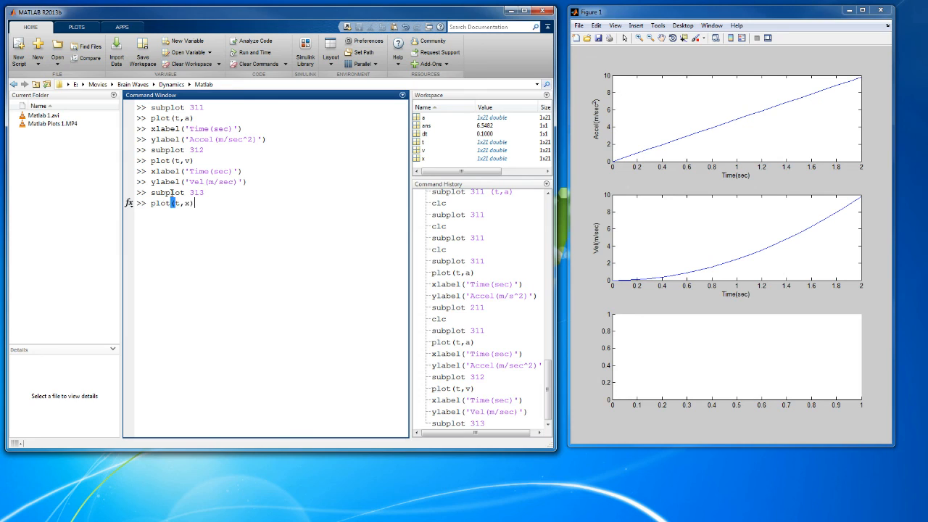
pyautogui.press('enter')
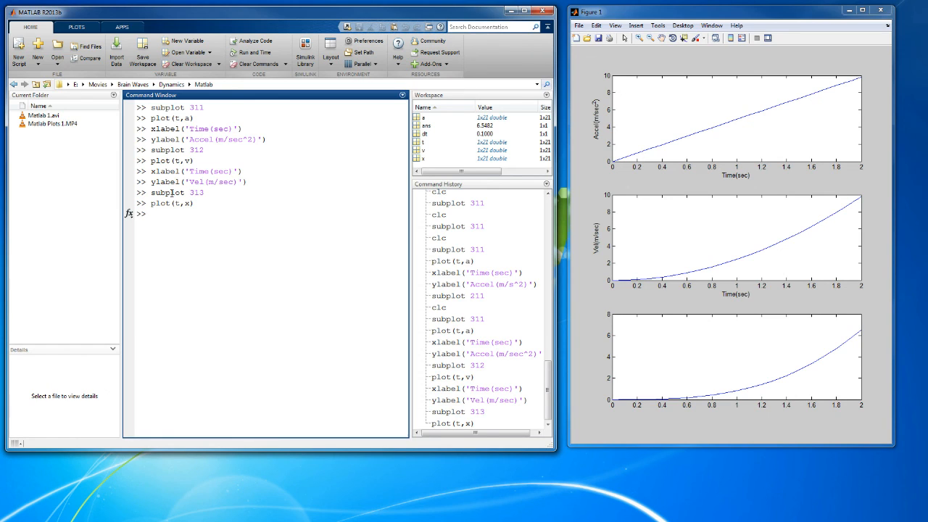
# - Label the position plot's axes Time(sec) and Position (m) and turn its grid on
pyautogui.write('xl')
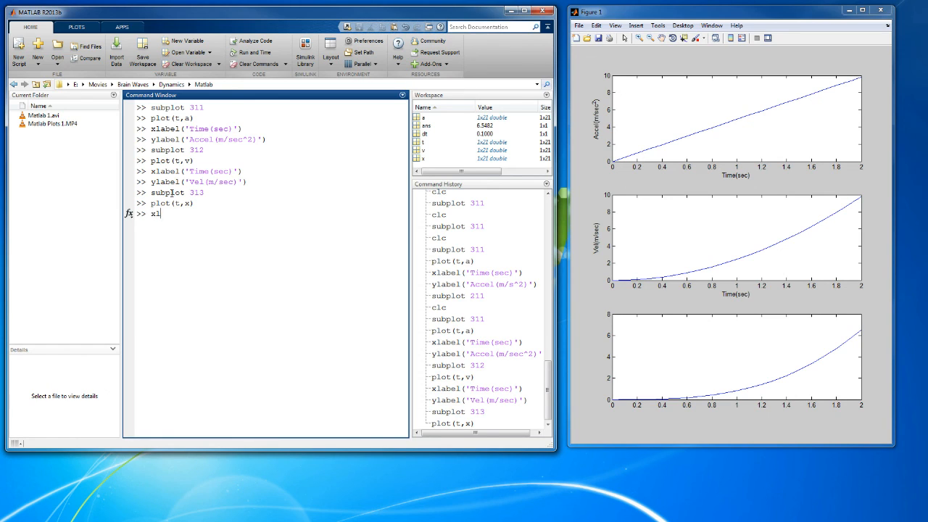
pyautogui.write("label('Time(sec)')")
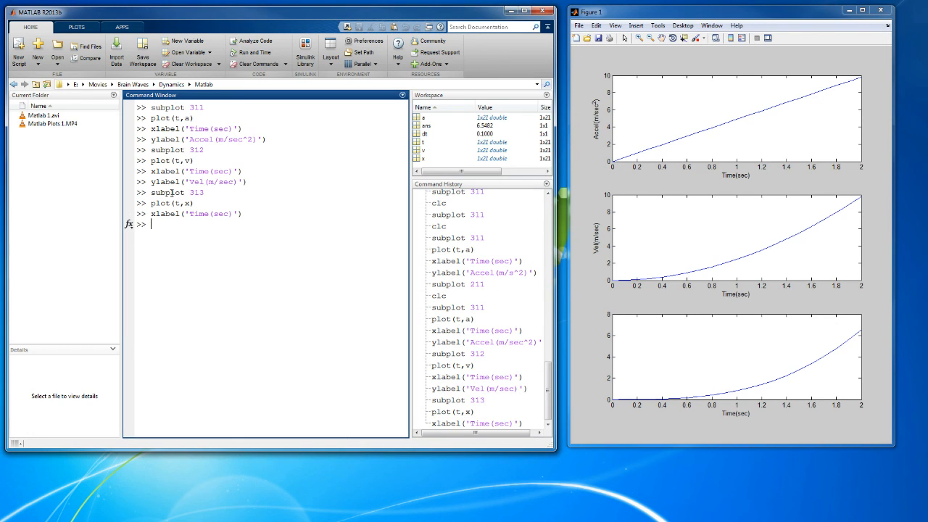
pyautogui.write('ylabe')
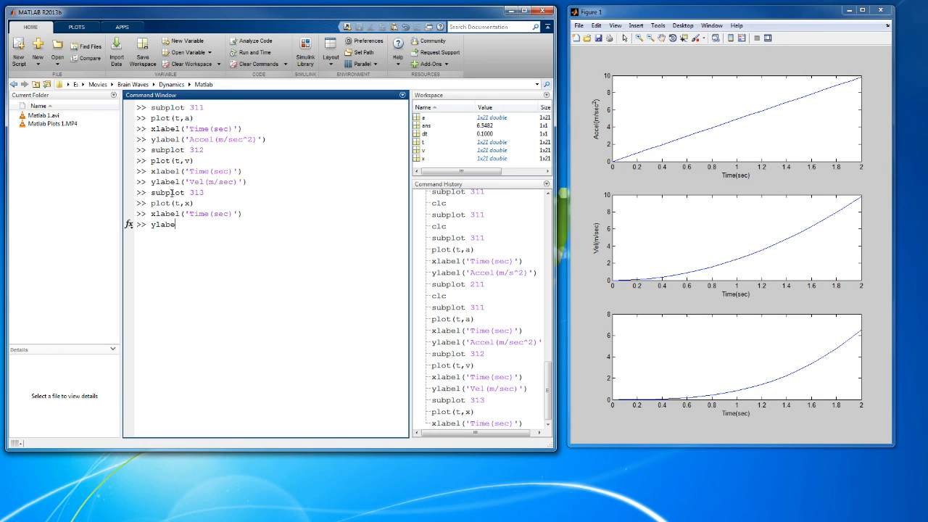
pyautogui.write('l(')
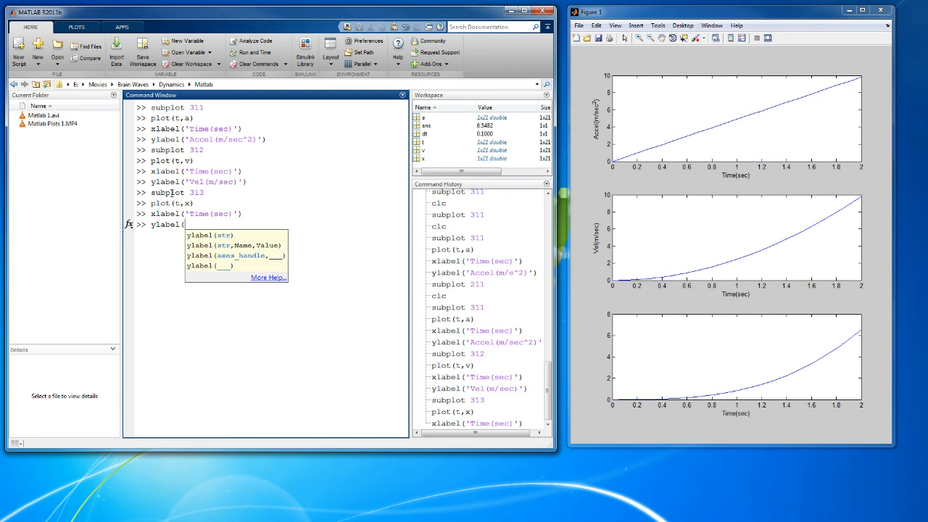
pyautogui.write("'")
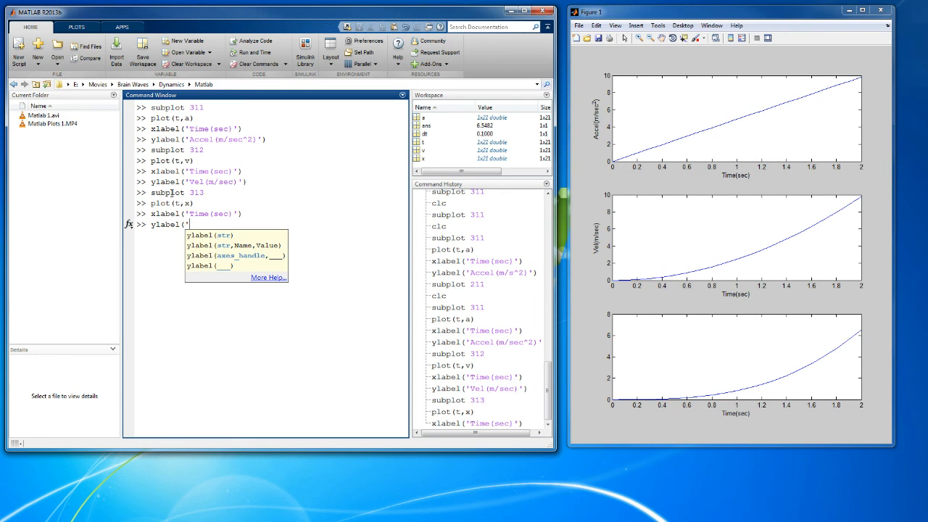
pyautogui.write('Po')
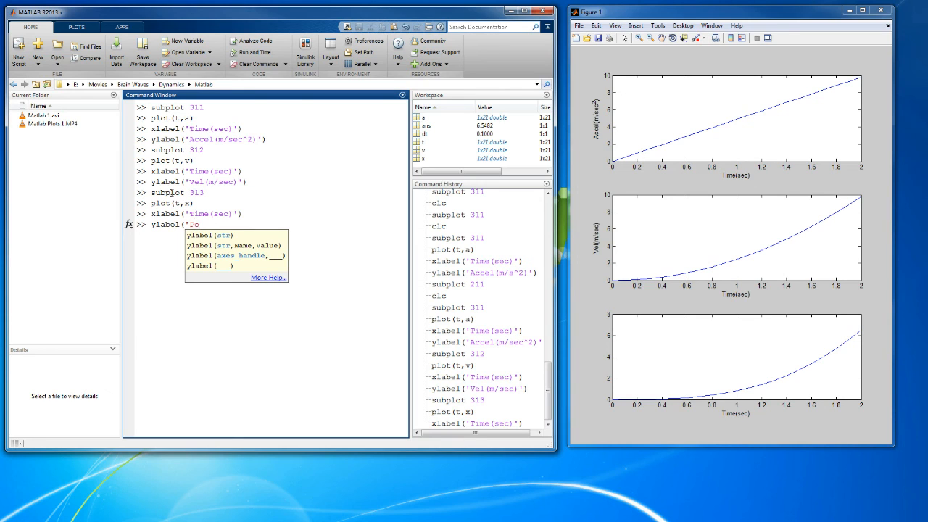
pyautogui.write('ition')
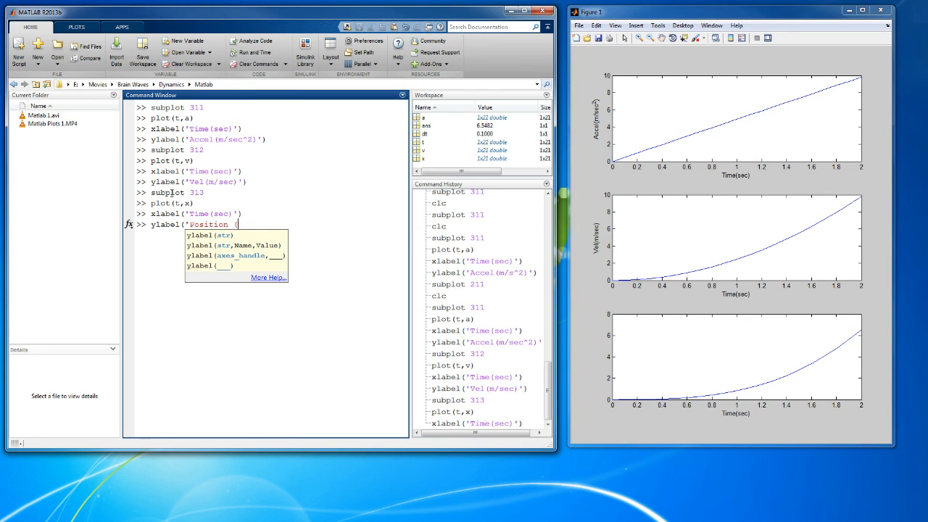
pyautogui.write('(m')
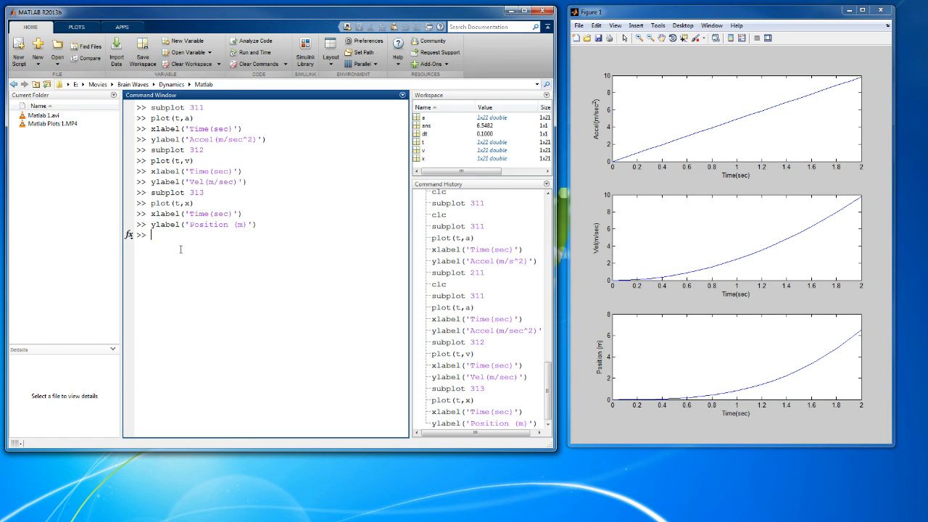
pyautogui.write('grid on')
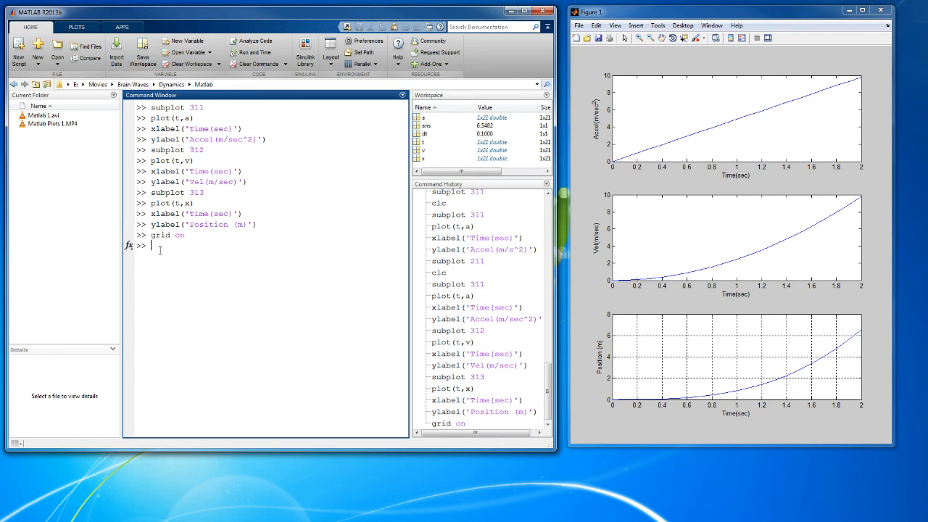
# - Run grid on for subplot 312 and subplot 311, then begin the title command
pyautogui.write('subplot 312')
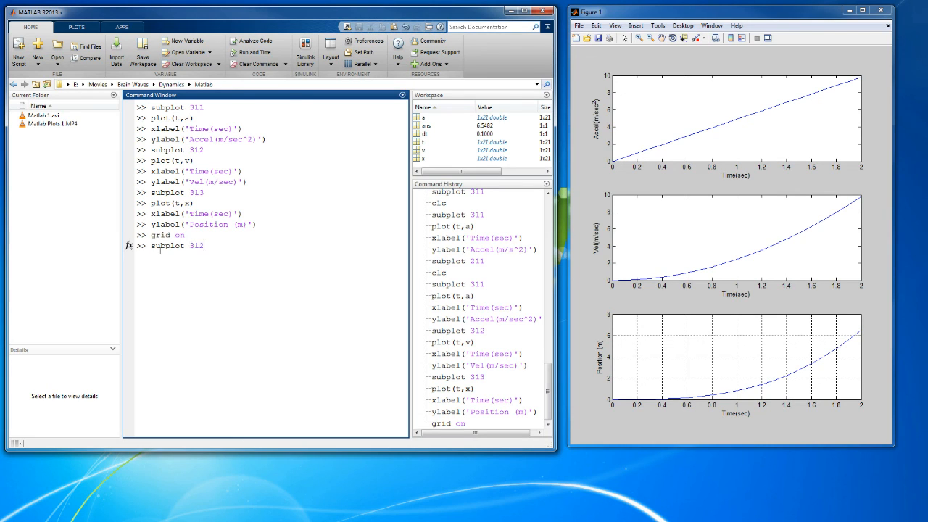
pyautogui.press('enter')
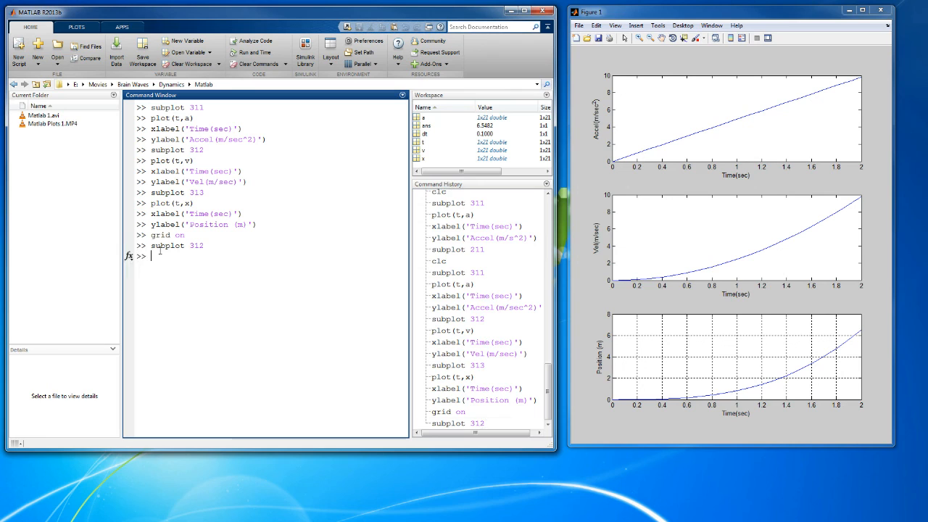
pyautogui.write('grid on')
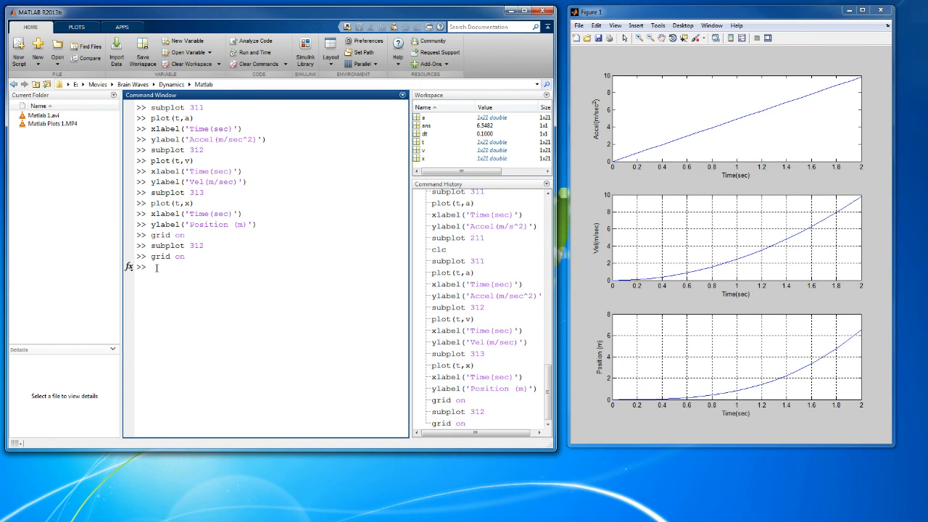
pyautogui.write('subplot')
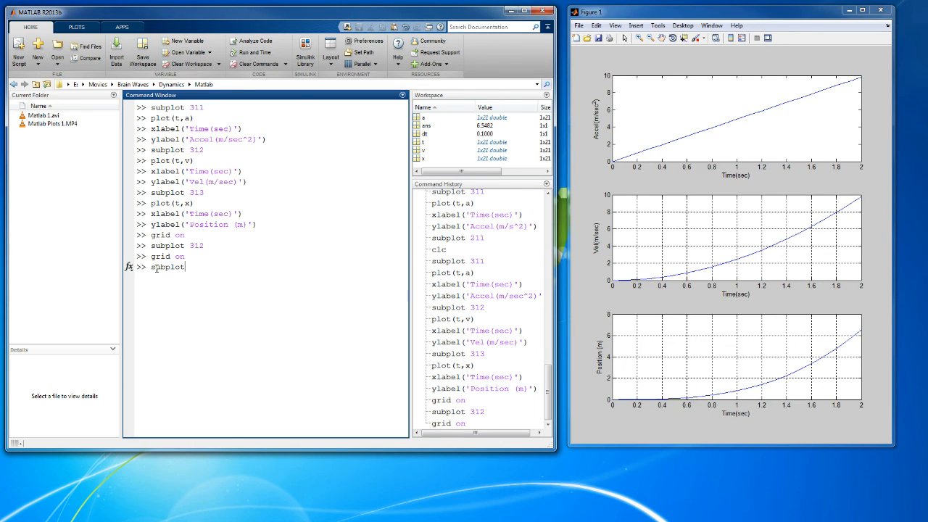
pyautogui.write('311')
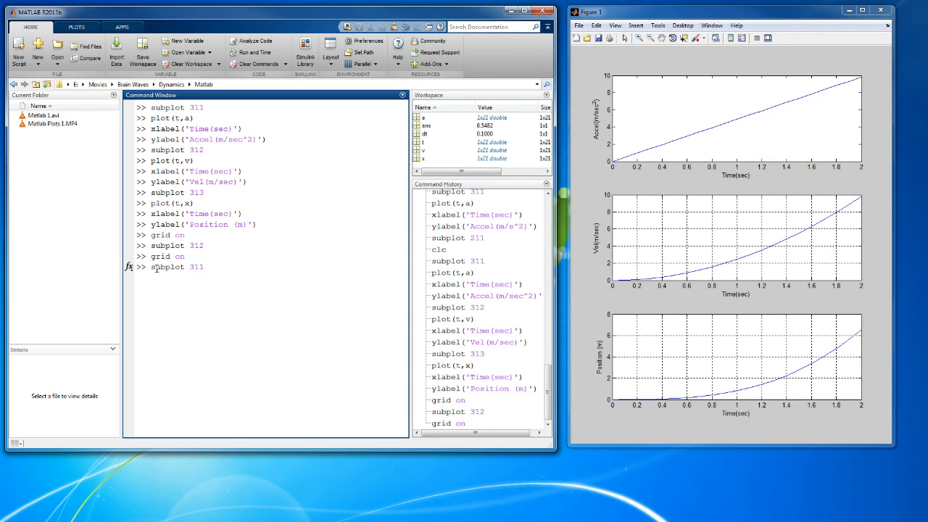
pyautogui.press('enter')
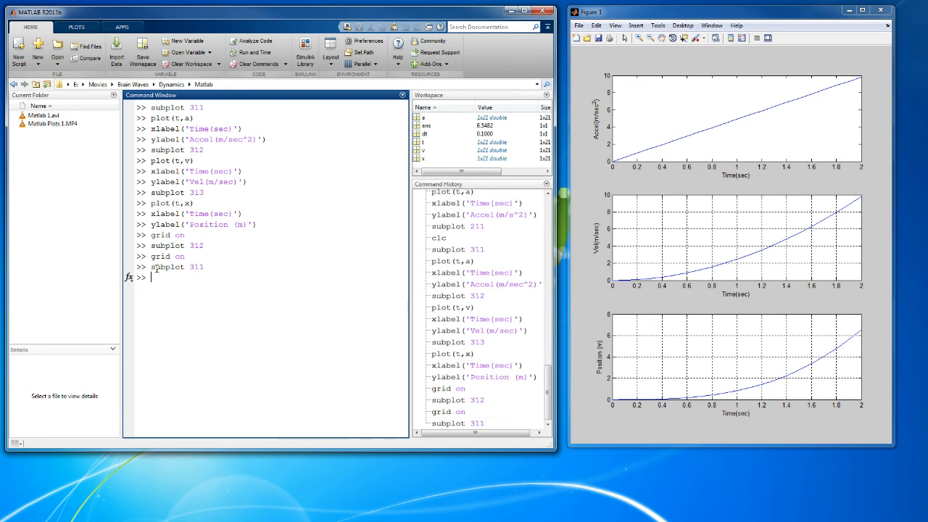
pyautogui.write('grid on')
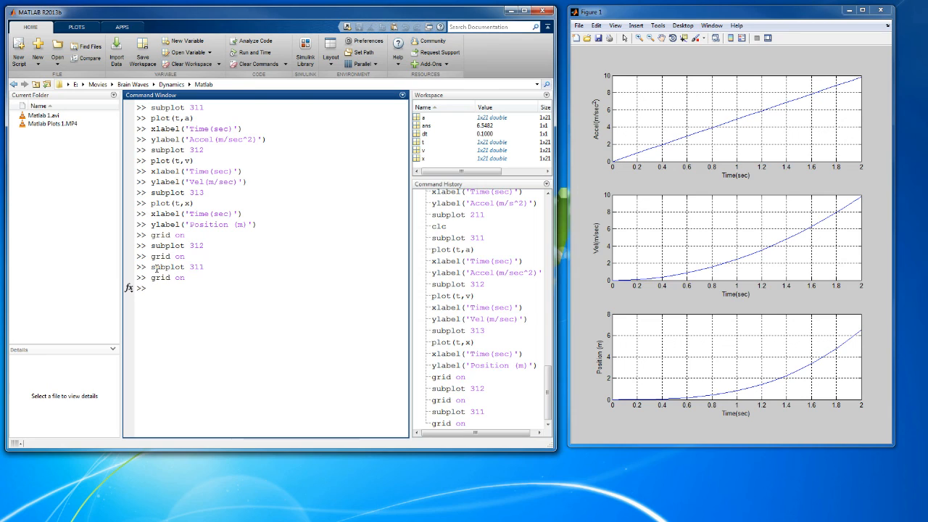
pyautogui.write('title(')
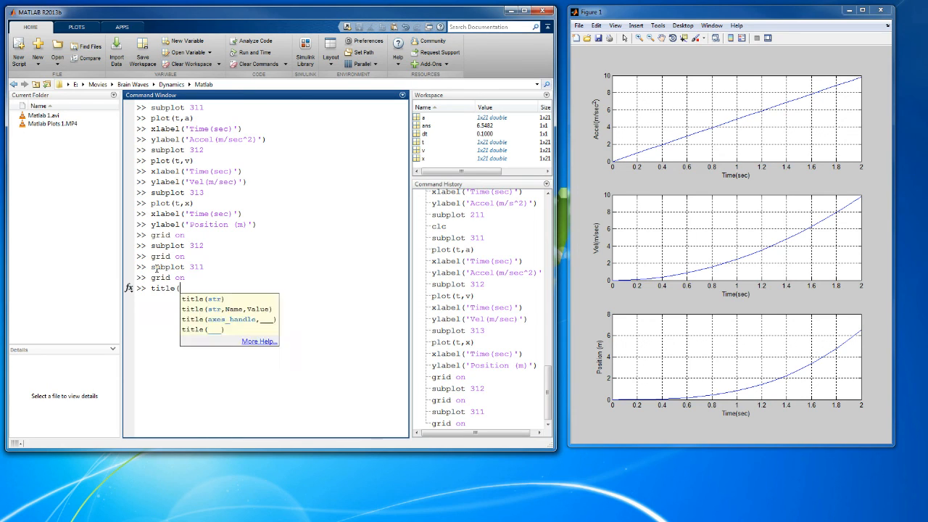
# - Title the top subplot 'Motion Diagram' with title('Motion Diagram')
pyautogui.write("'Motion Dia")
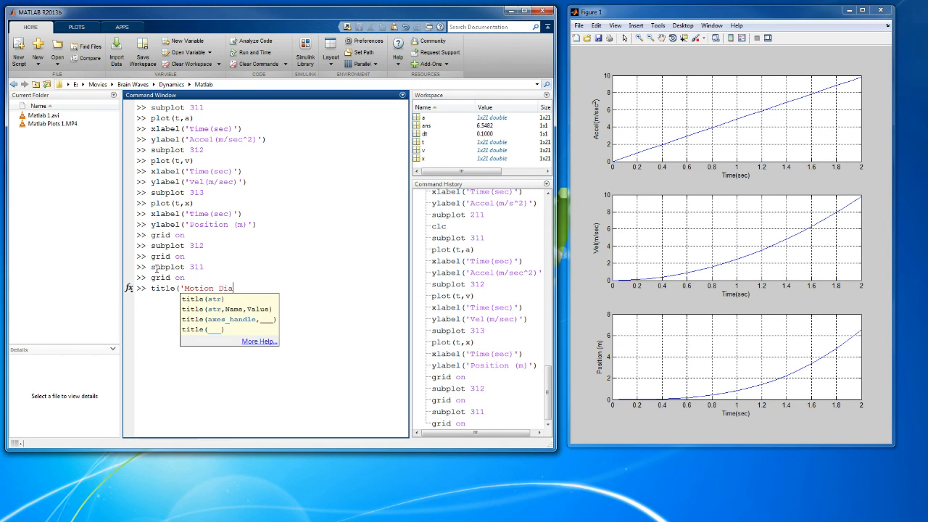
pyautogui.write("gram')")
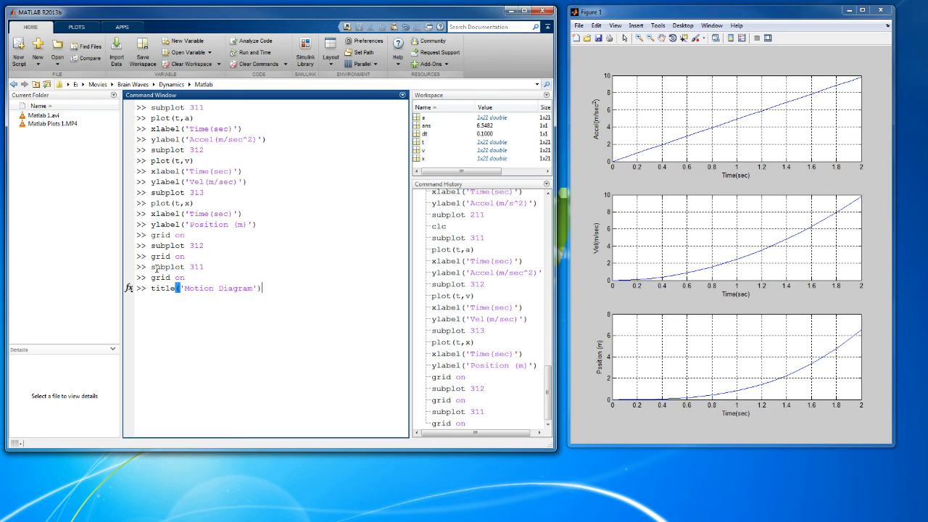
pyautogui.press('enter')
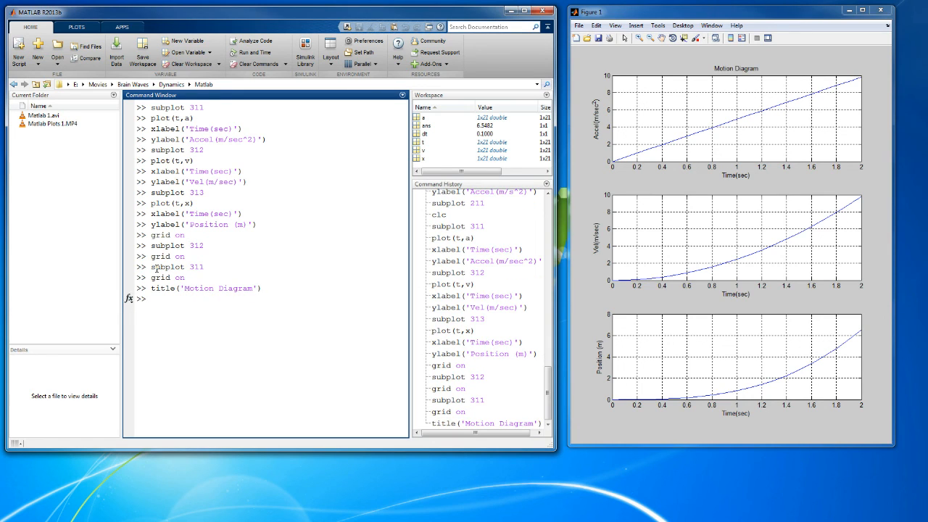